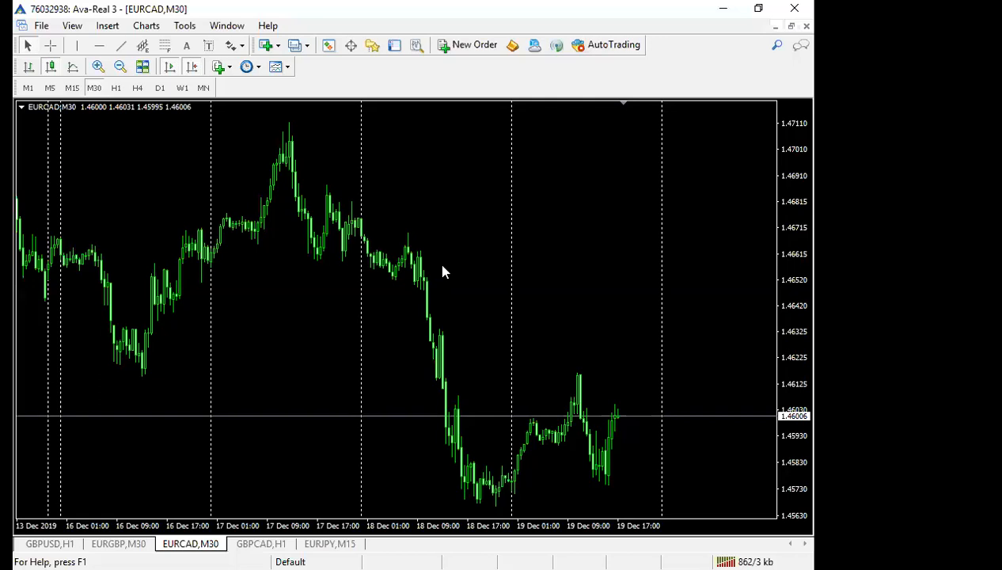
pyautogui.moveTo(445, 180)
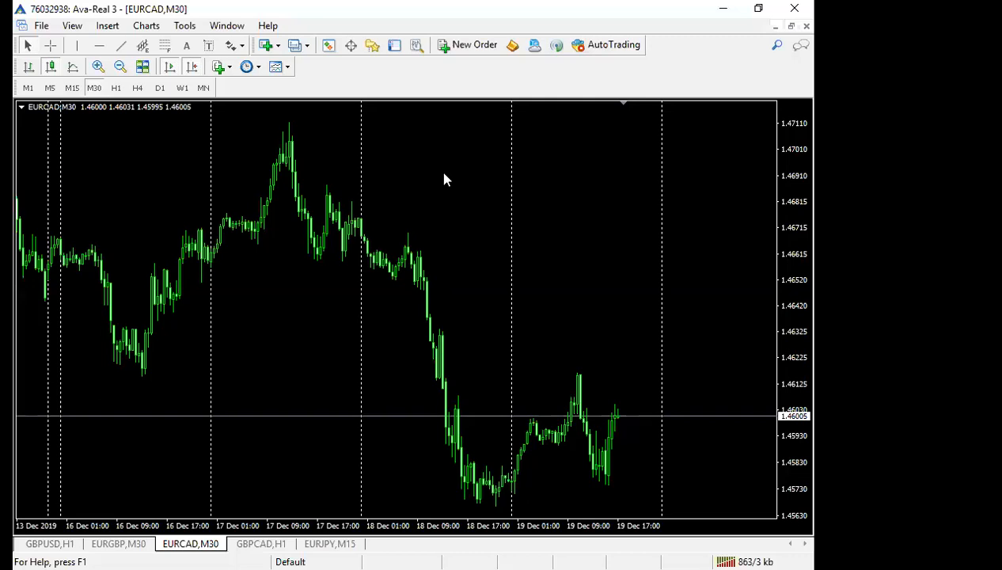
pyautogui.moveTo(381, 173)
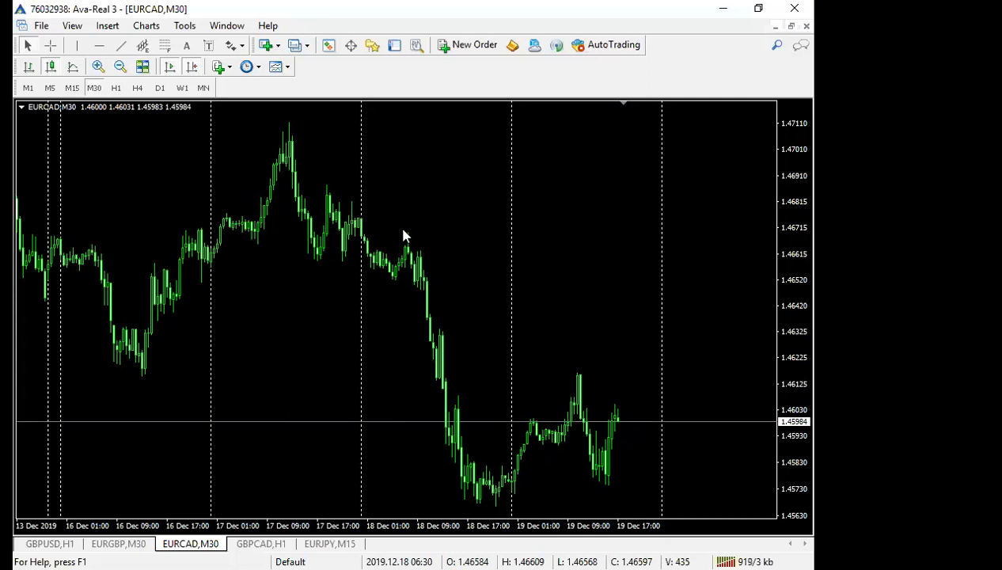
pyautogui.moveTo(93, 386)
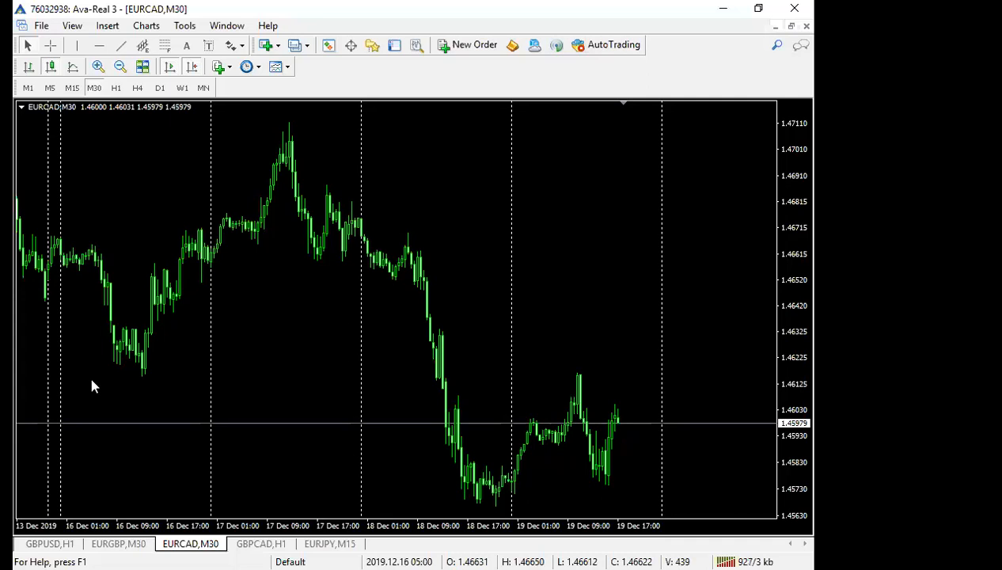
pyautogui.moveTo(212, 317)
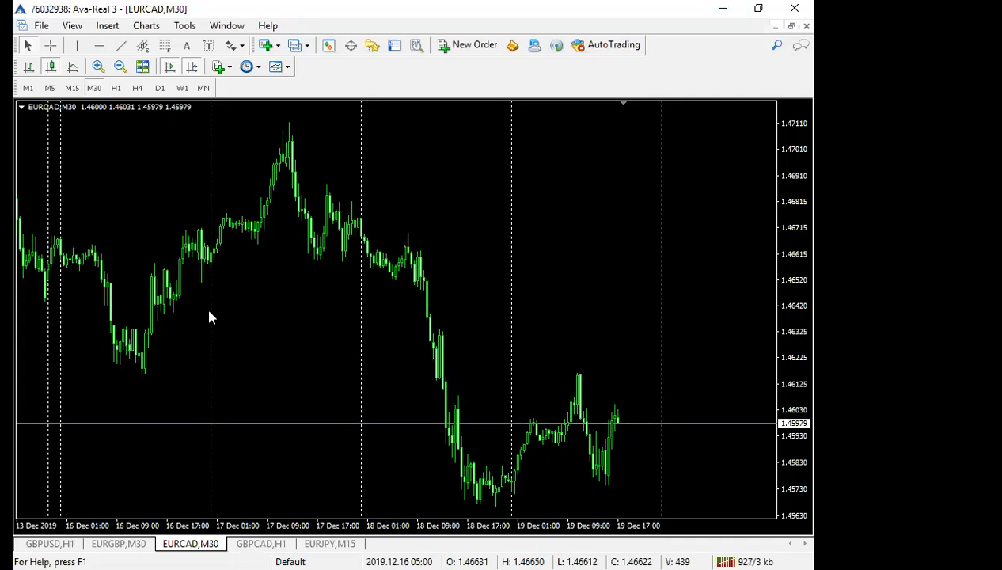
pyautogui.moveTo(198, 175)
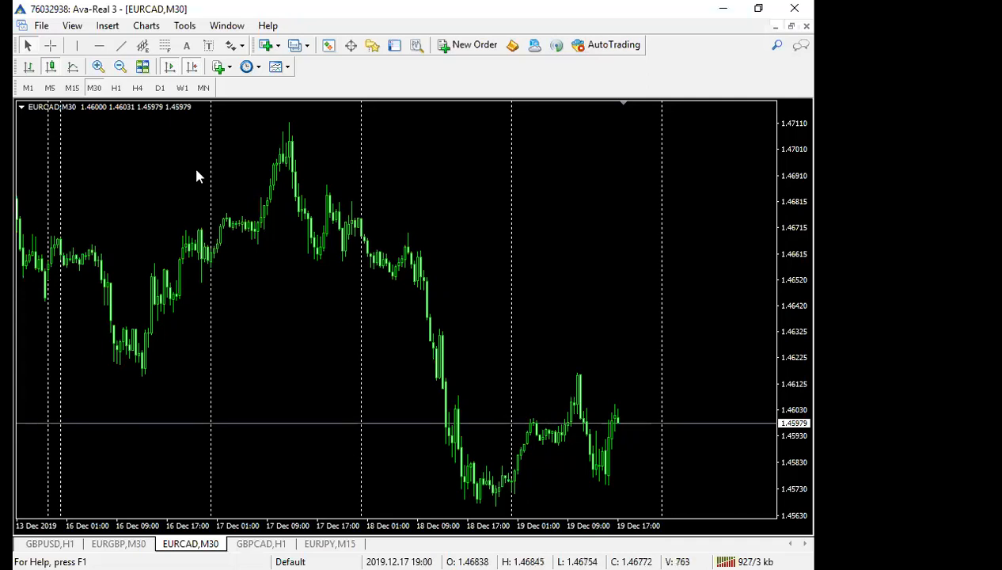
pyautogui.moveTo(355, 263)
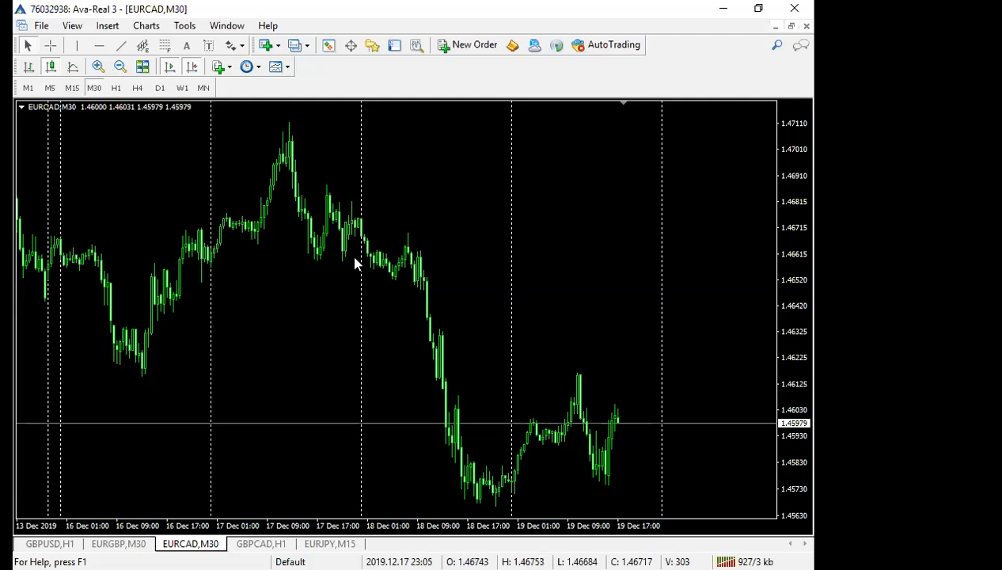
pyautogui.moveTo(294, 147)
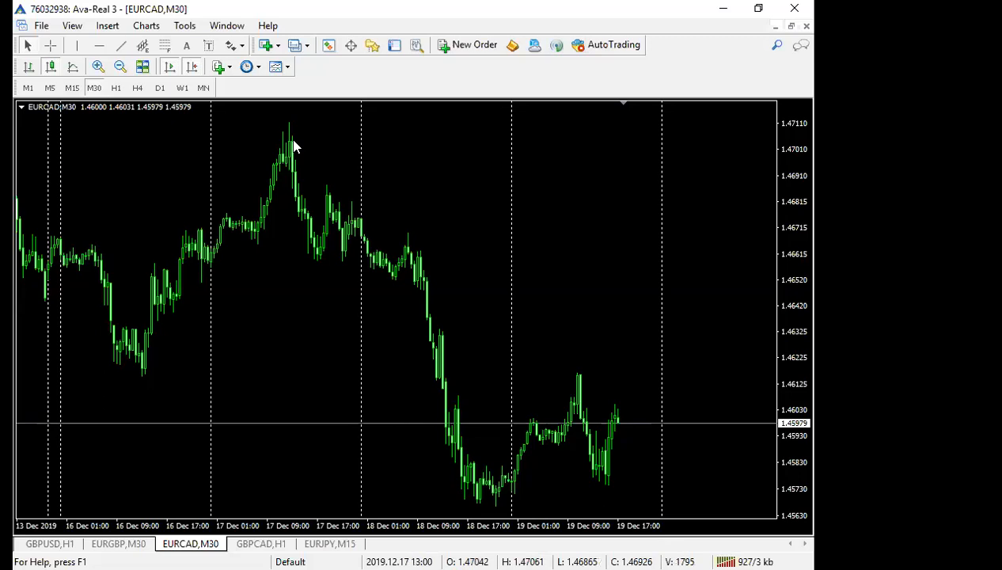
pyautogui.moveTo(166, 46)
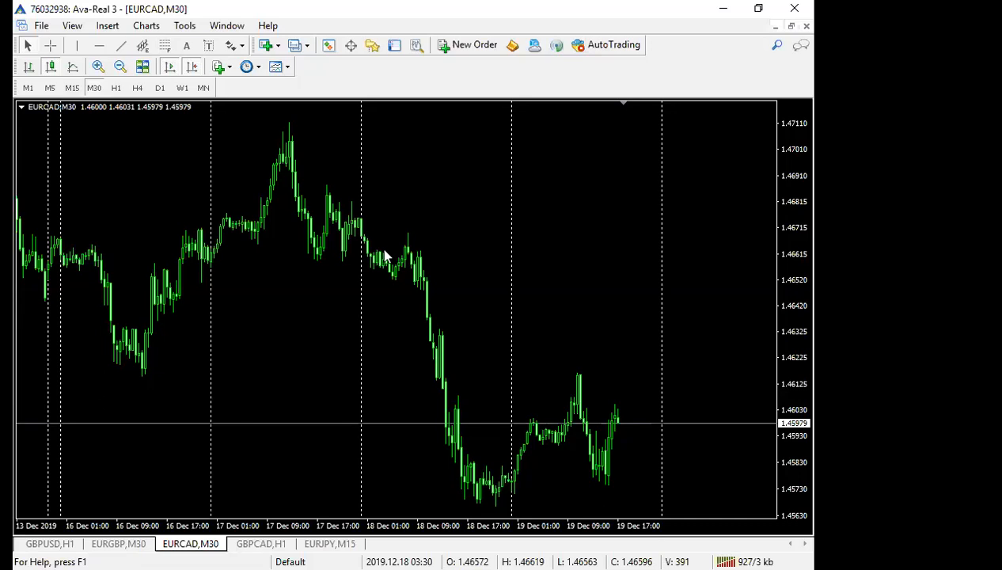
pyautogui.moveTo(398, 246)
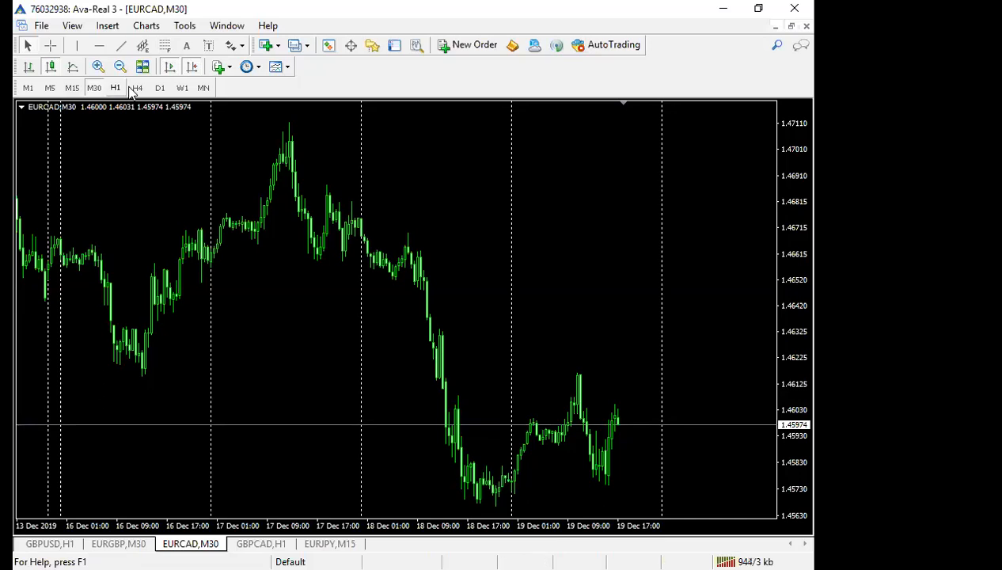
# Step: Switch EURCAD briefly to hourly bars, then to the monthly (MN) timeframe
pyautogui.click(115, 87)
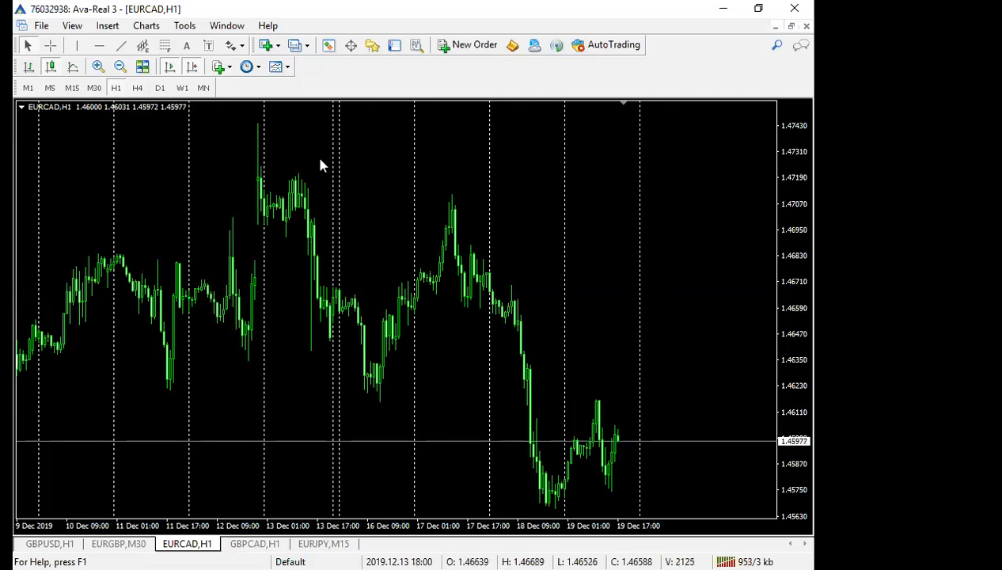
pyautogui.click(202, 87)
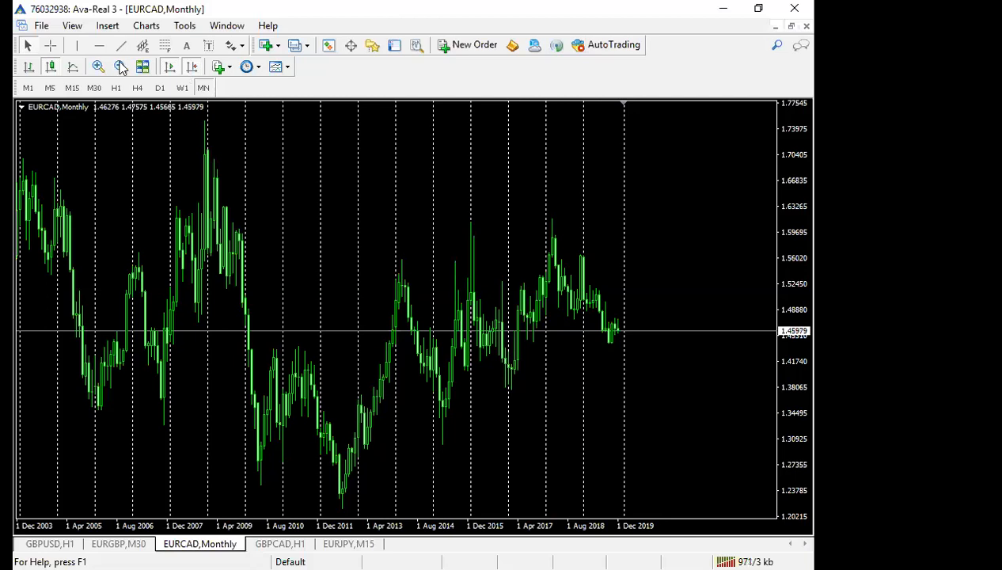
pyautogui.moveTo(120, 67)
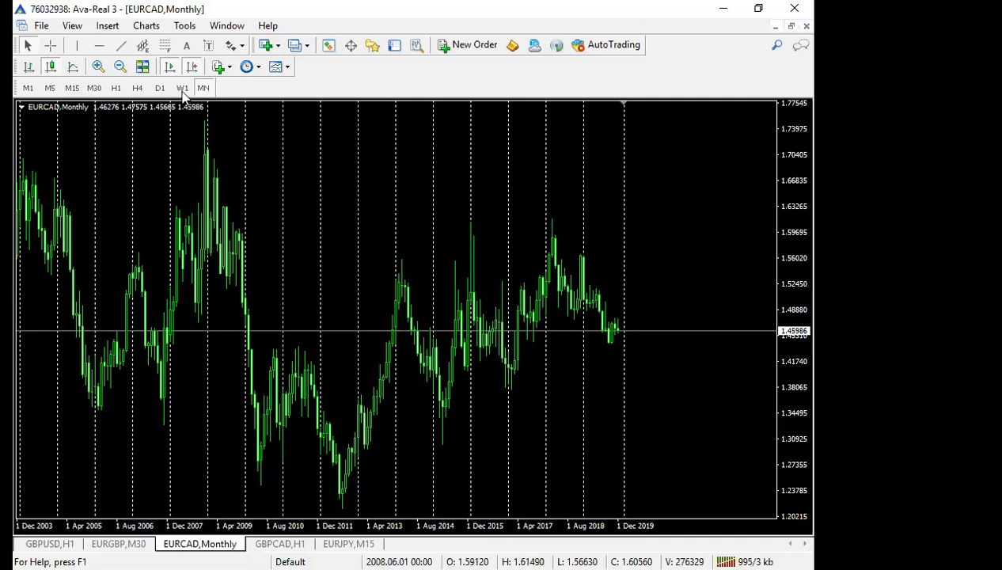
pyautogui.moveTo(182, 88)
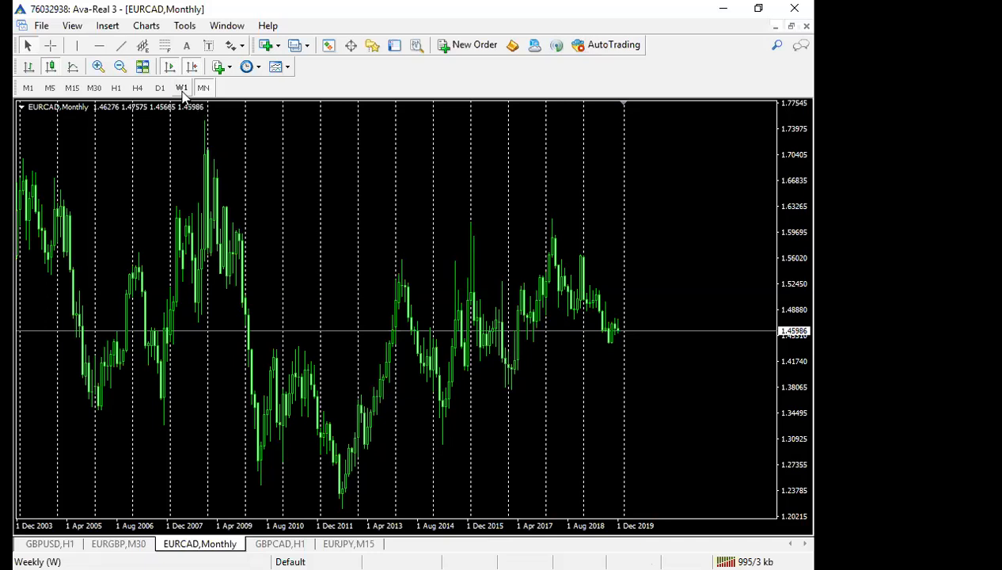
pyautogui.moveTo(475, 167)
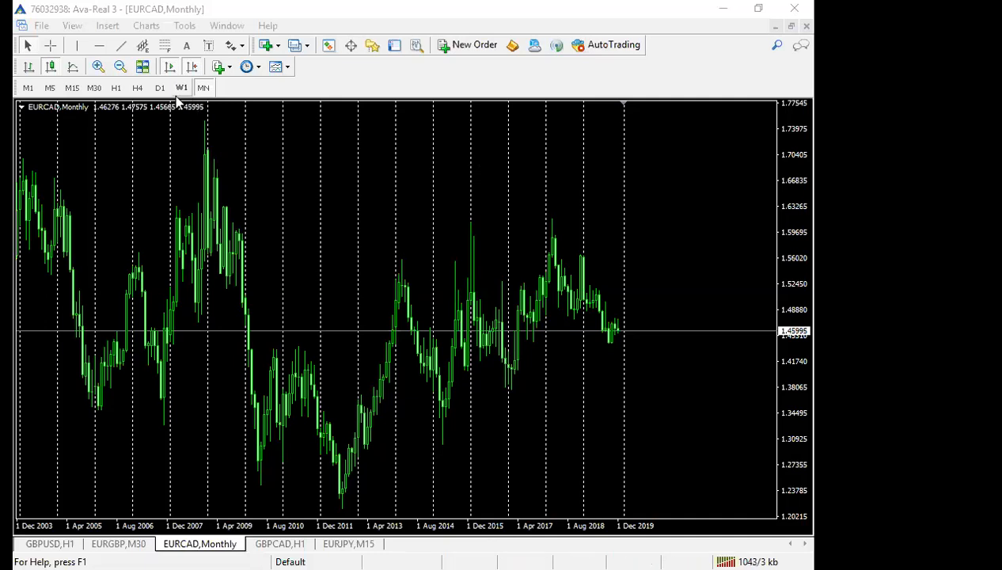
pyautogui.moveTo(529, 280)
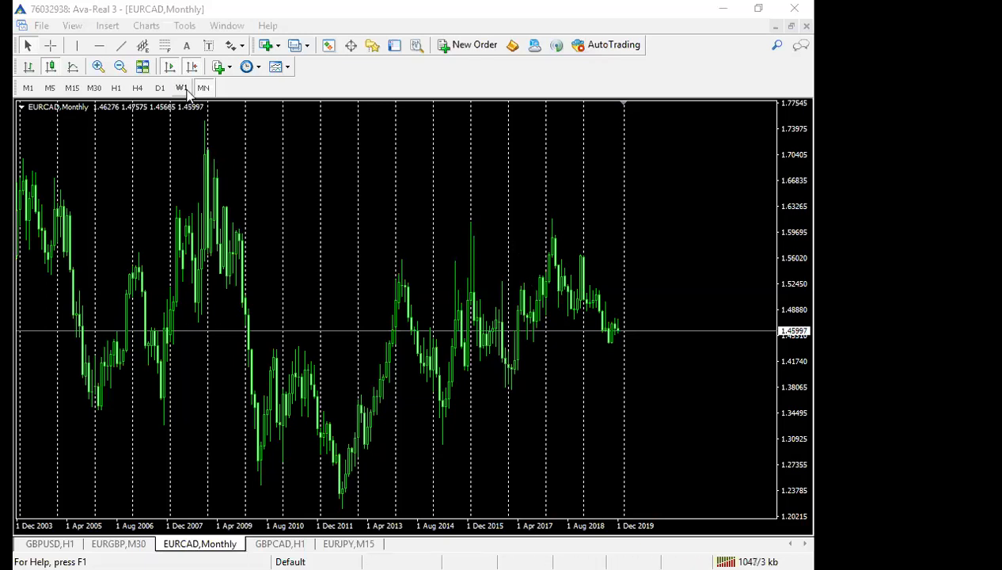
# Step: Cycle EURCAD through weekly, zoomed-out daily, hourly and four-hour views, ending on daily bars
pyautogui.click(182, 88)
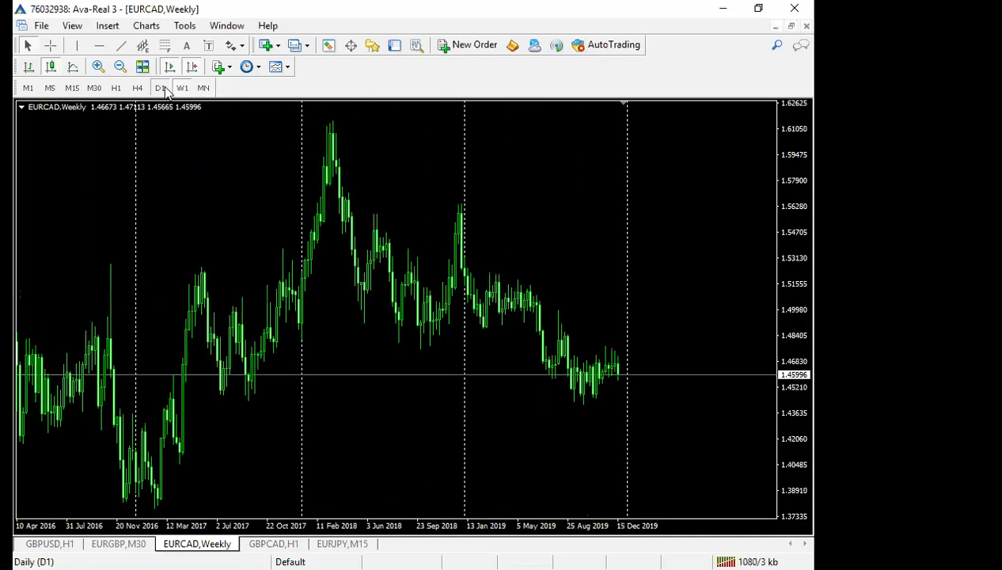
pyautogui.click(160, 87)
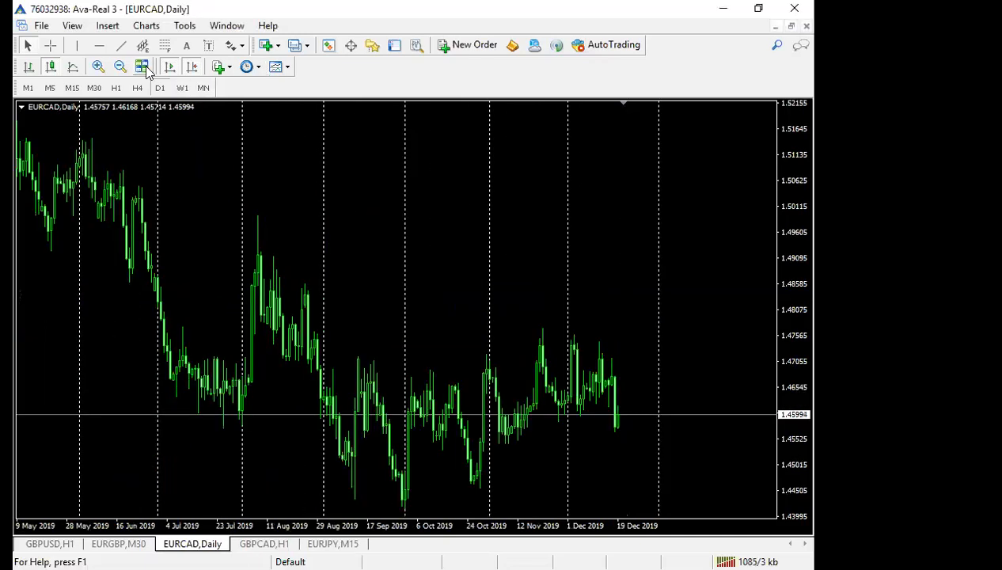
pyautogui.click(119, 67)
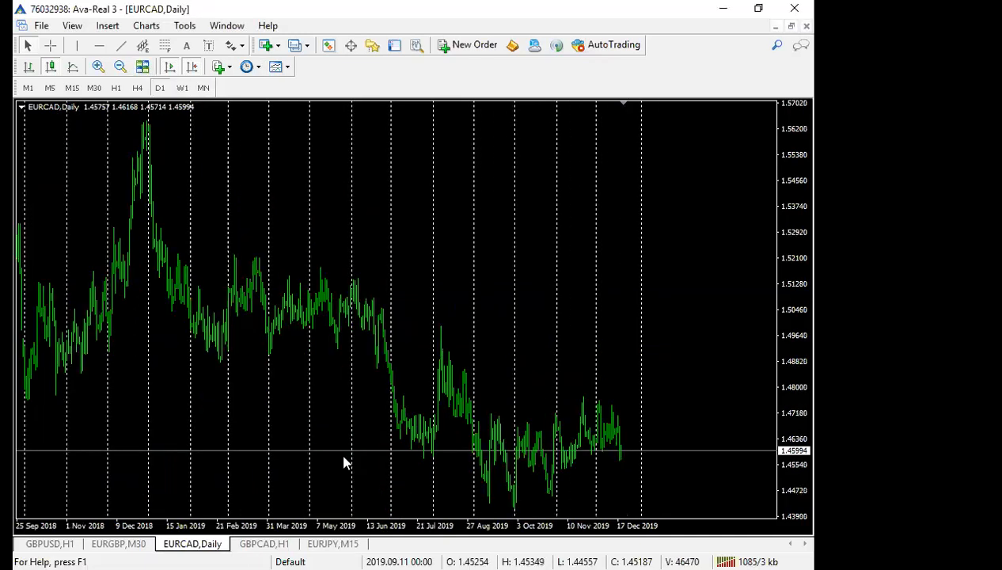
pyautogui.moveTo(599, 442)
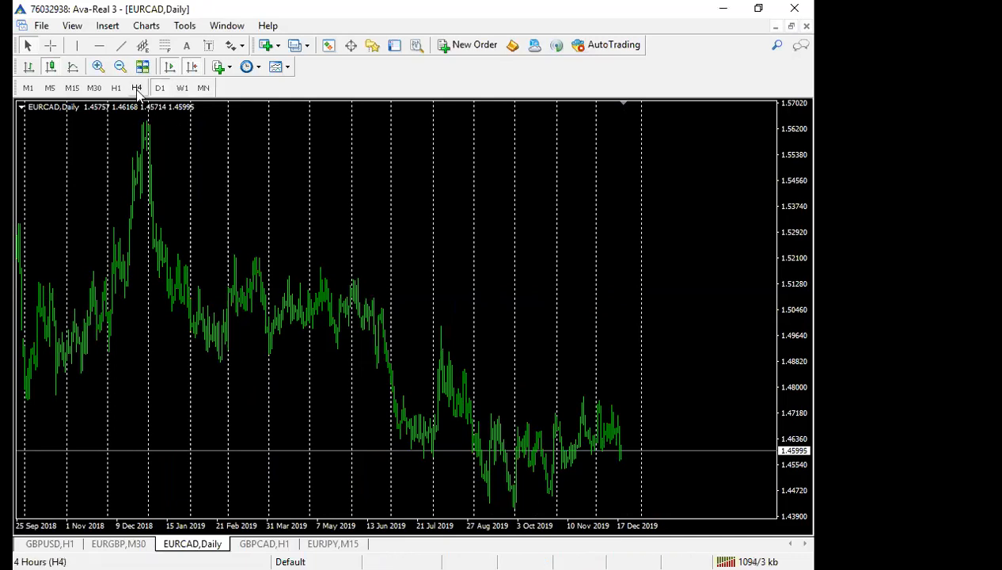
pyautogui.click(116, 88)
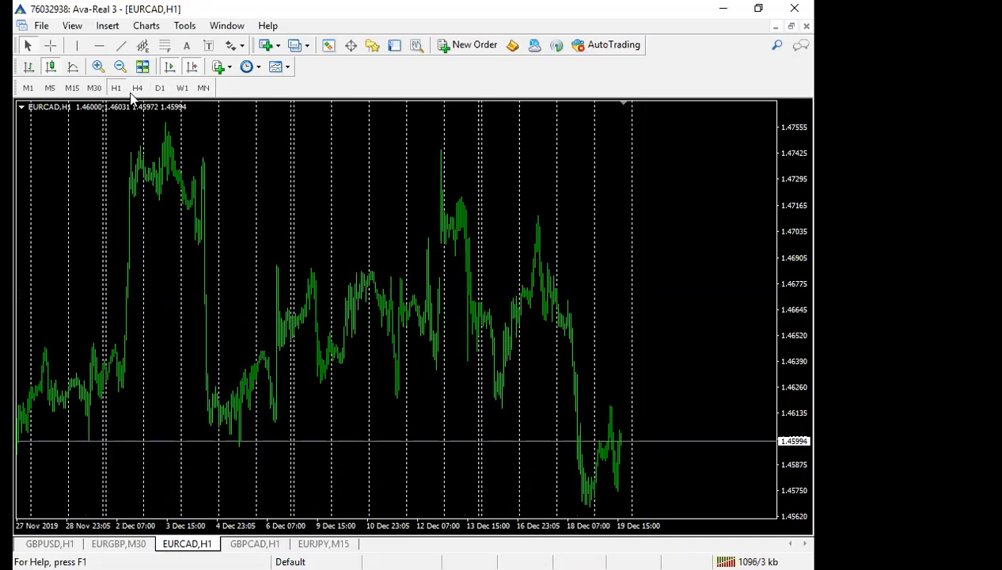
pyautogui.click(137, 87)
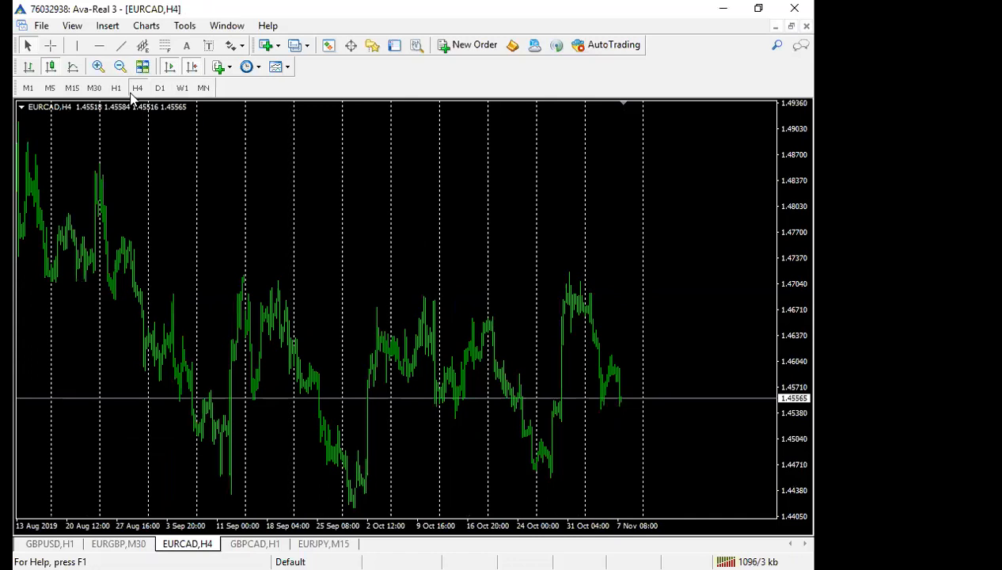
pyautogui.moveTo(269, 290)
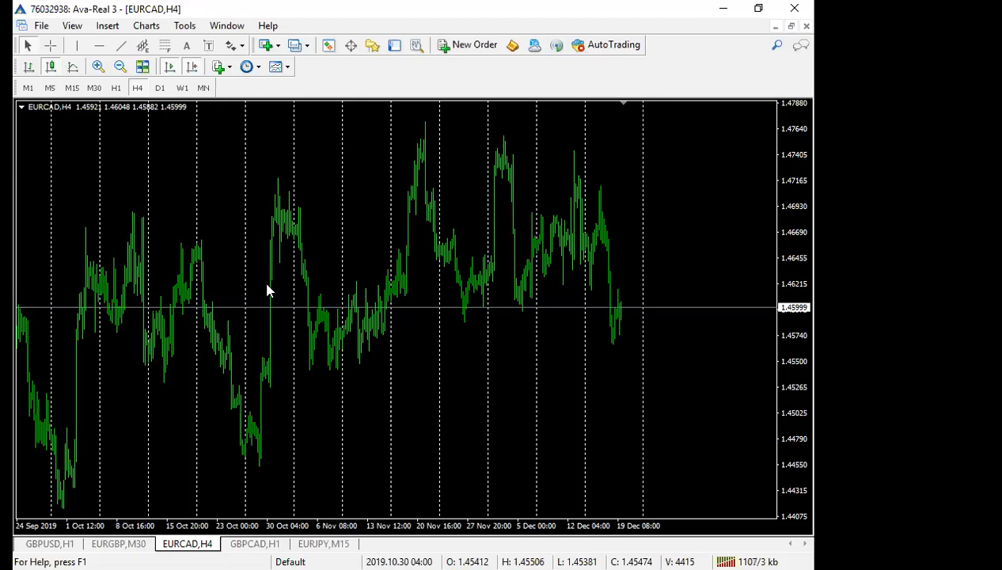
pyautogui.moveTo(223, 97)
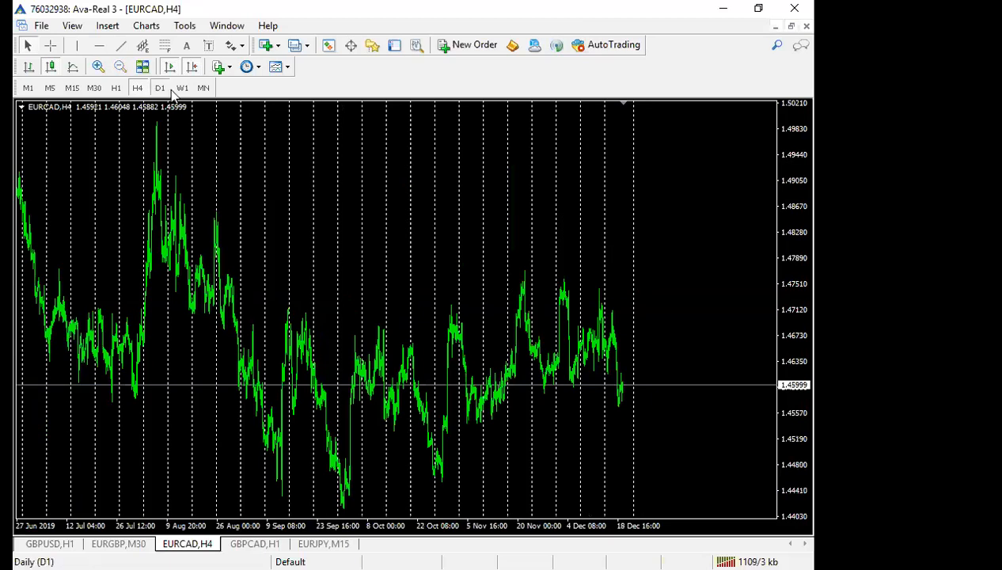
pyautogui.click(160, 87)
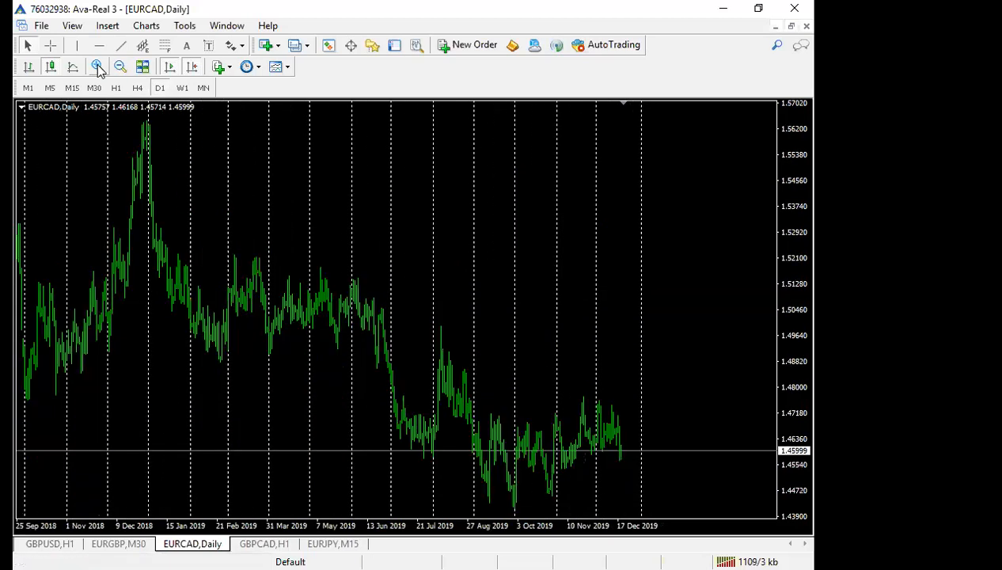
# Step: Draw a rectangle over the Sep–Dec 2019 range, then compress the chart back to mid-2017
pyautogui.click(97, 67)
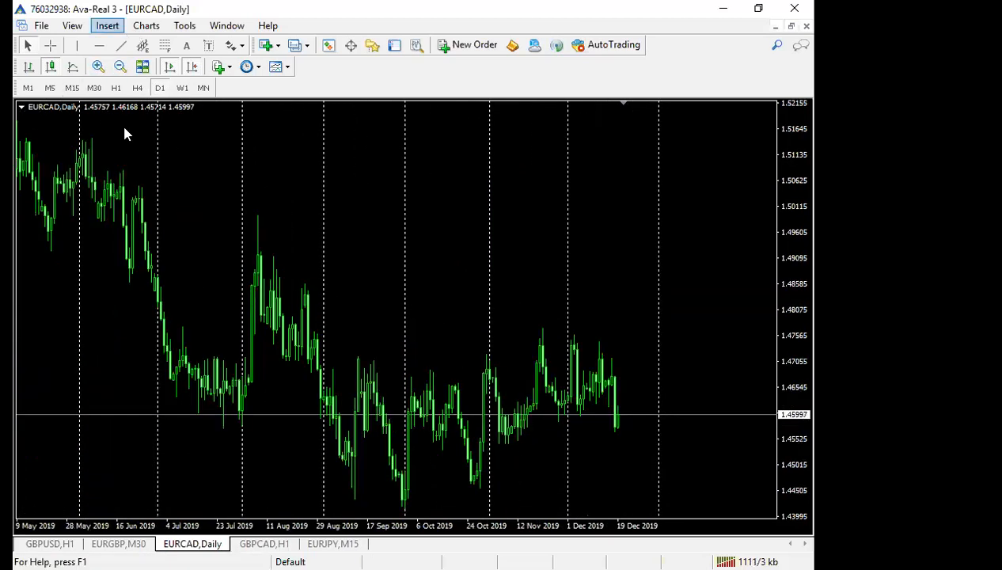
pyautogui.click(107, 26)
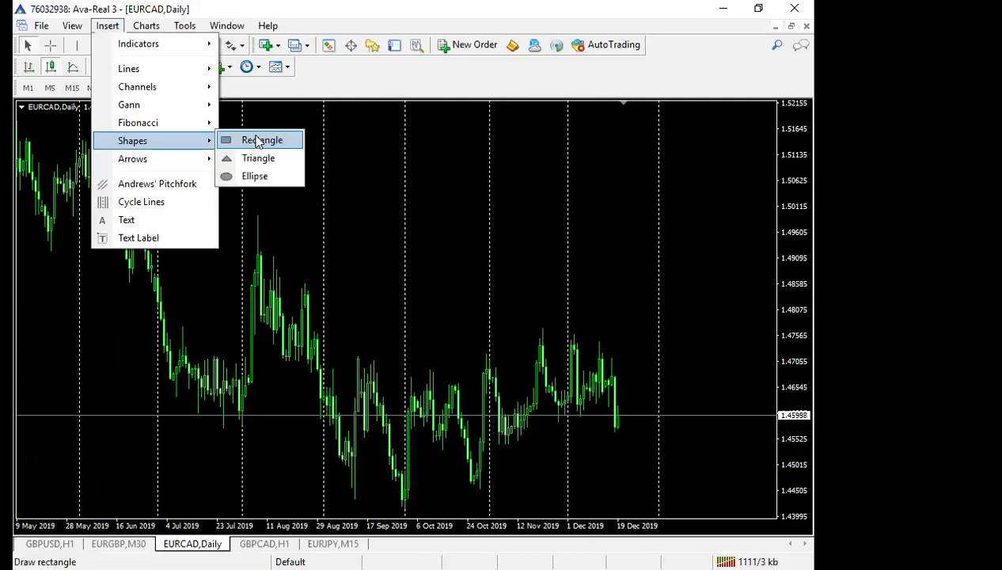
pyautogui.click(261, 140)
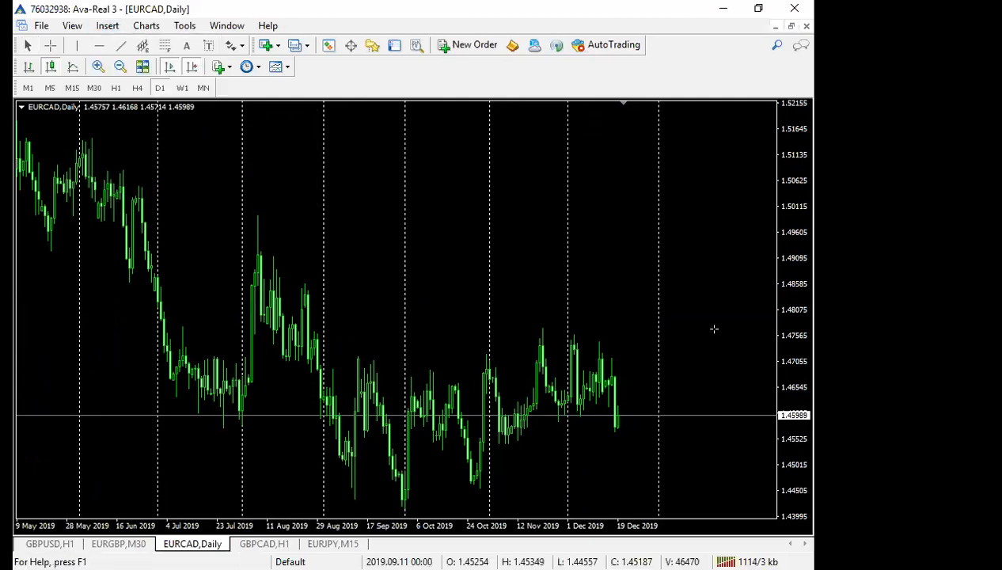
pyautogui.moveTo(353, 348); pyautogui.dragTo(737, 501)
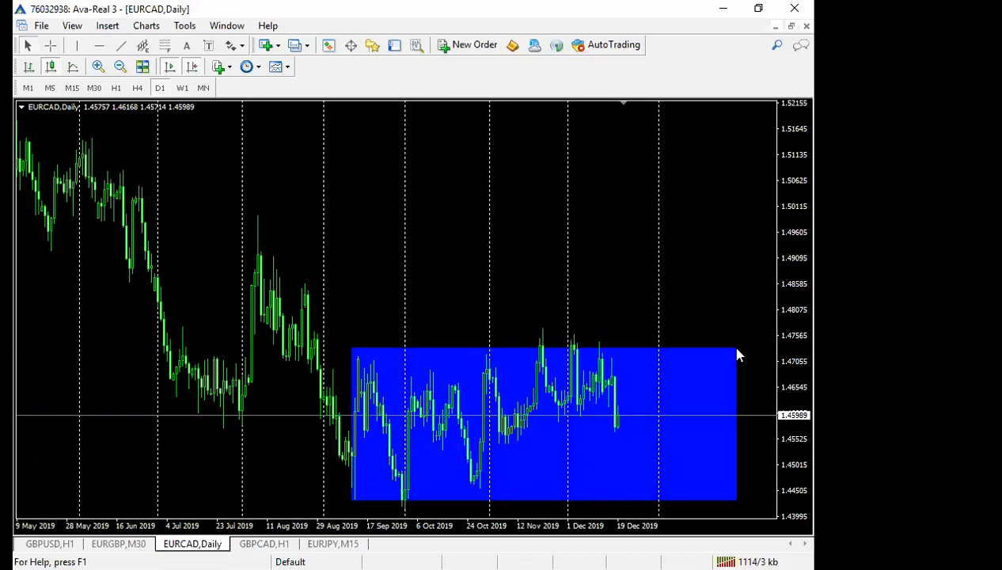
pyautogui.moveTo(738, 353)
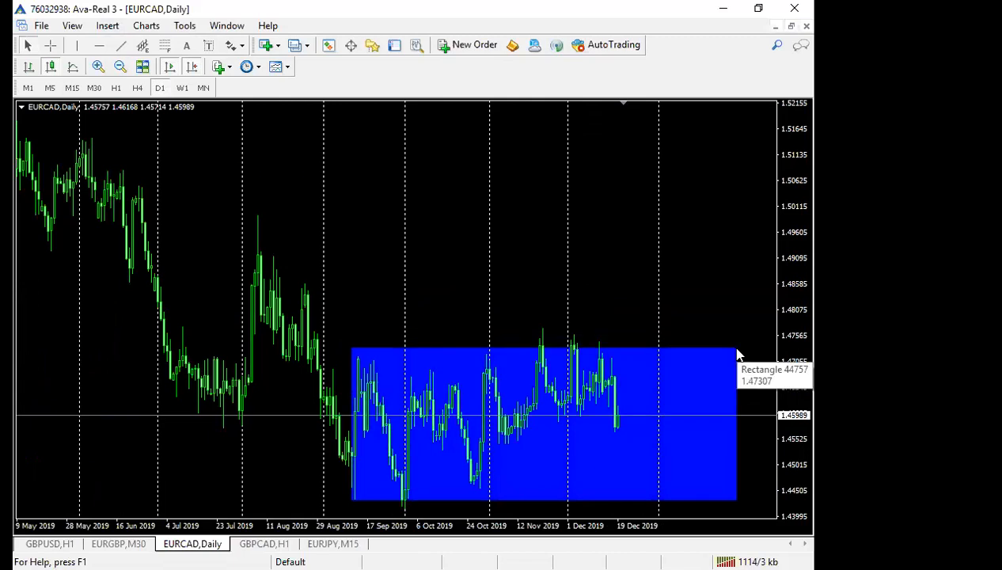
pyautogui.moveTo(212, 217)
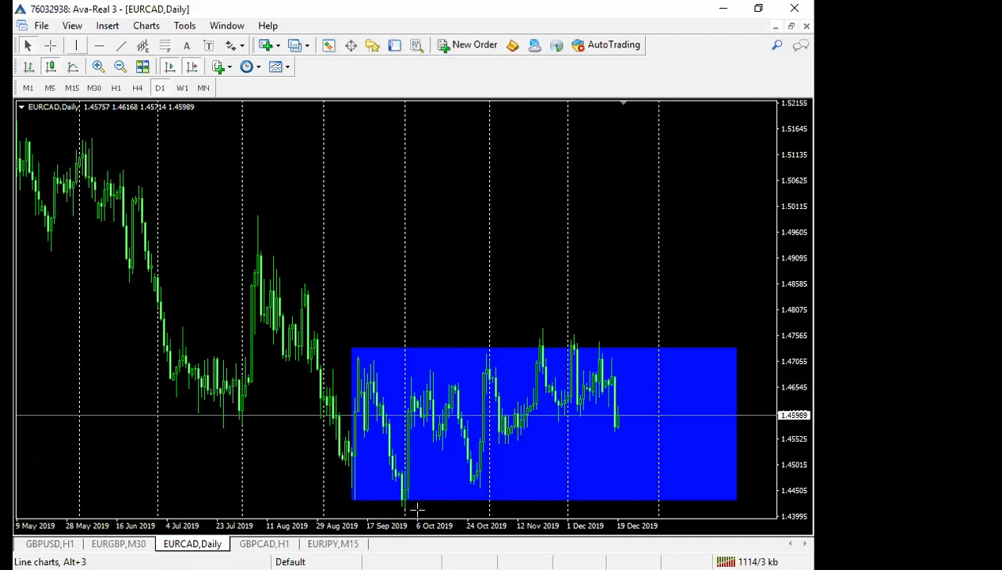
pyautogui.moveTo(407, 510); pyautogui.dragTo(507, 344)
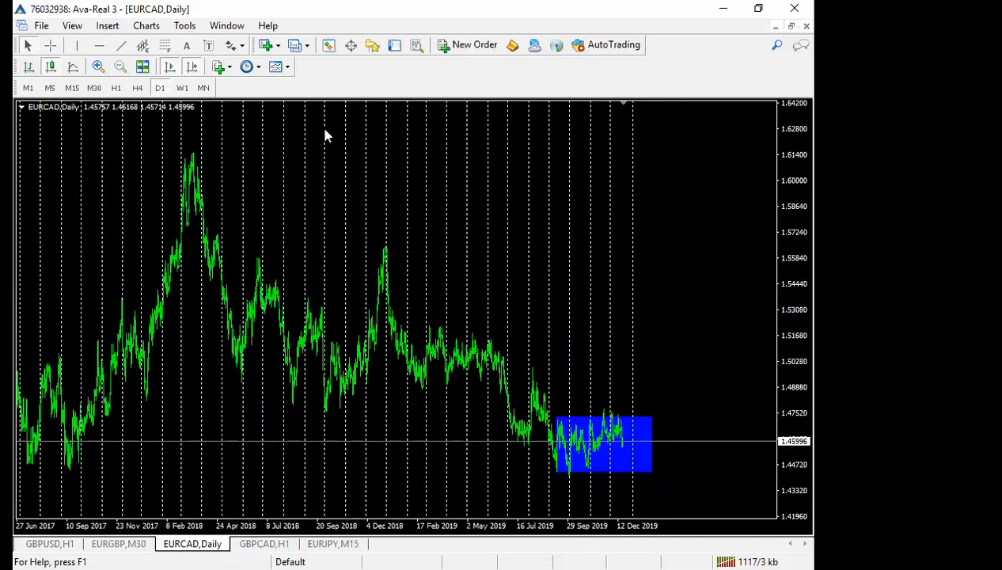
# Step: Show EURCAD on weekly (W1) bars spanning 2005 to 2019
pyautogui.click(182, 88)
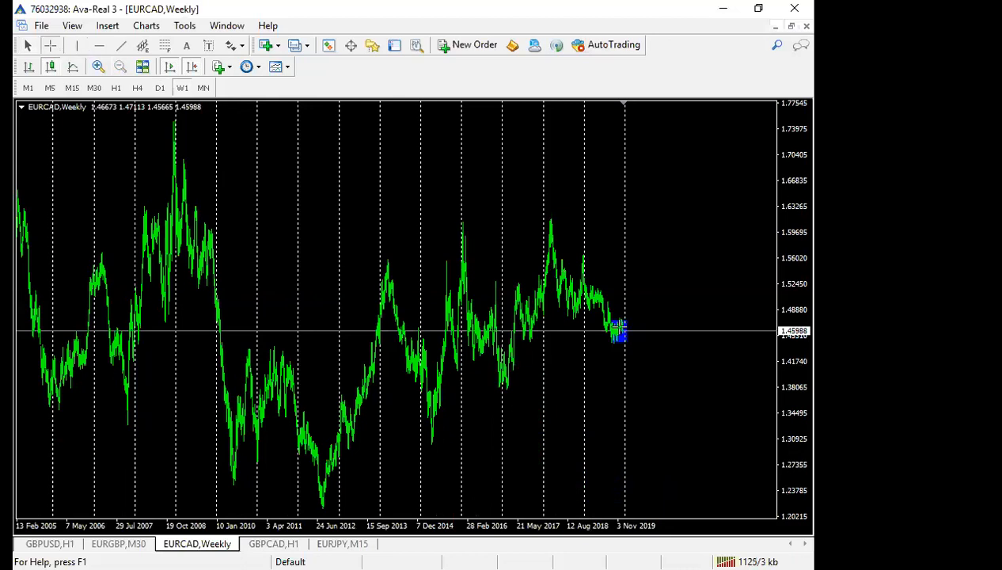
pyautogui.moveTo(620, 327)
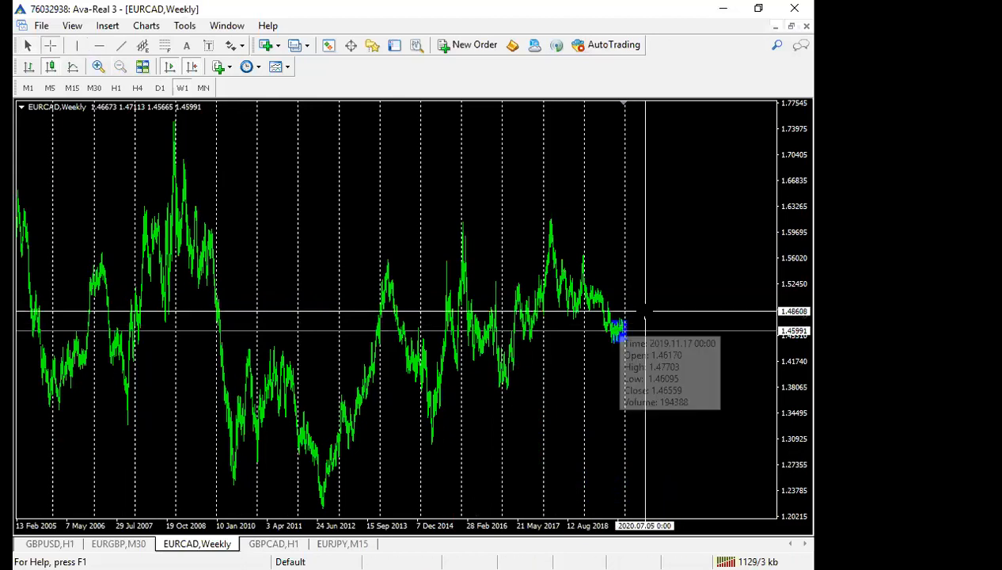
pyautogui.moveTo(641, 333)
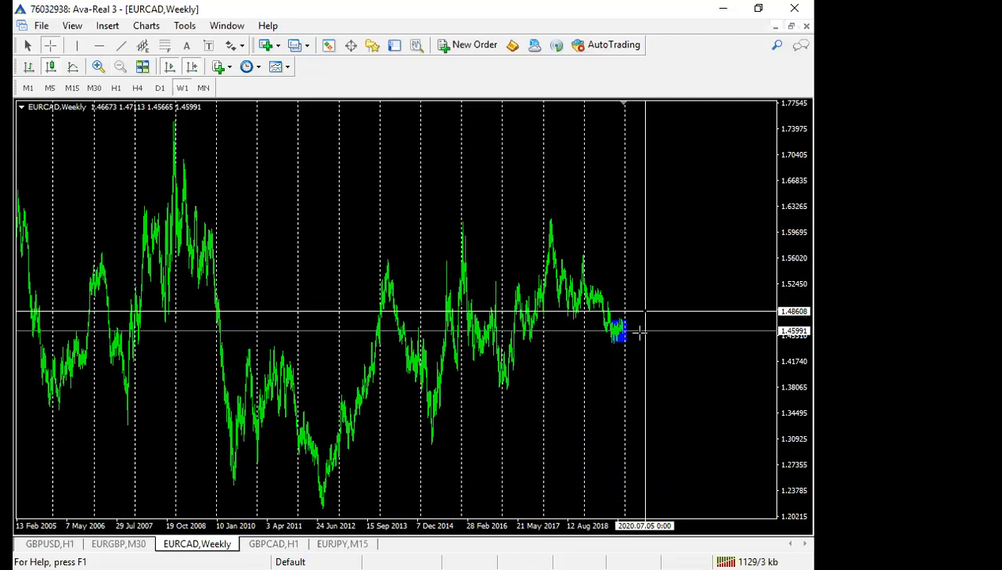
pyautogui.moveTo(558, 363)
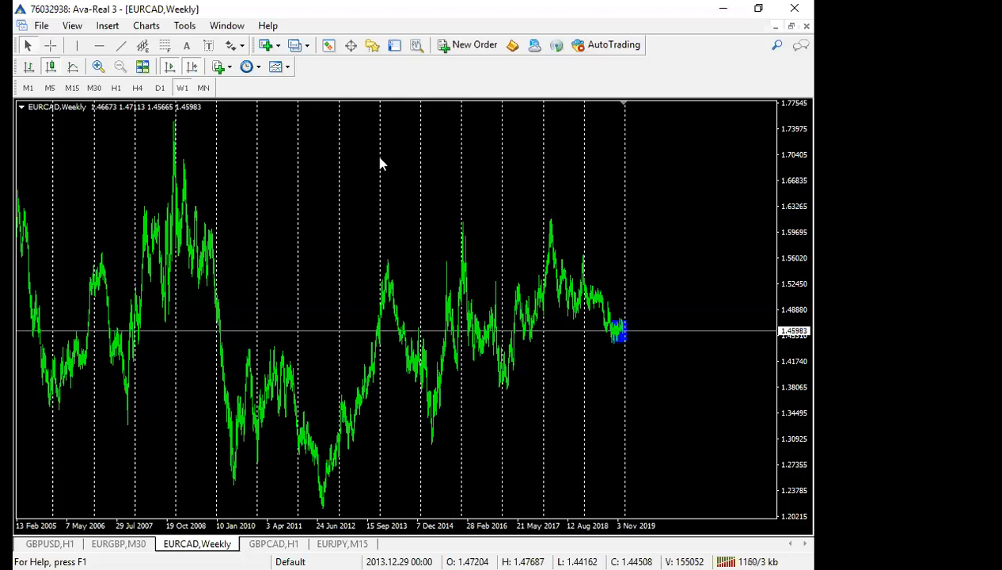
pyautogui.moveTo(175, 90)
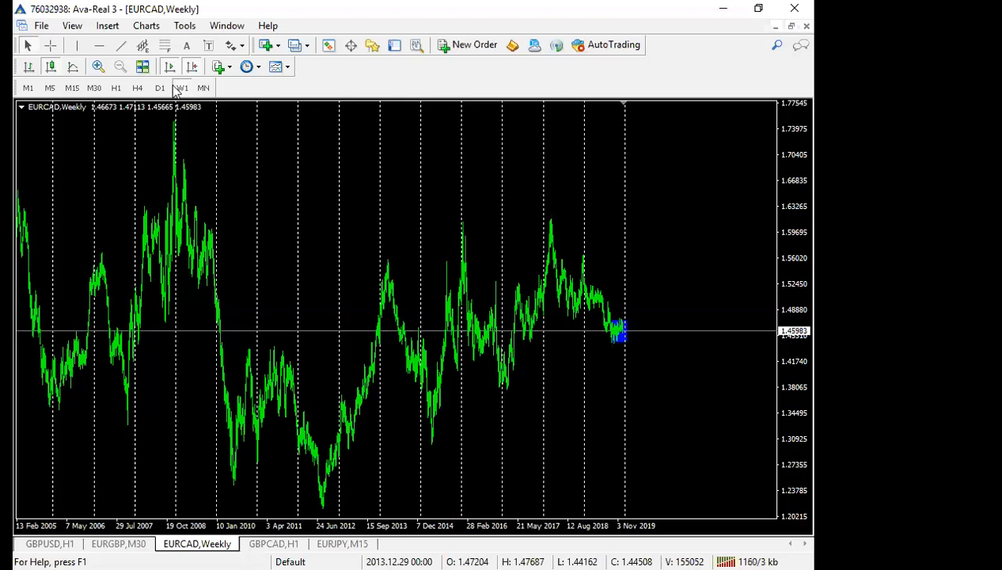
pyautogui.moveTo(159, 87)
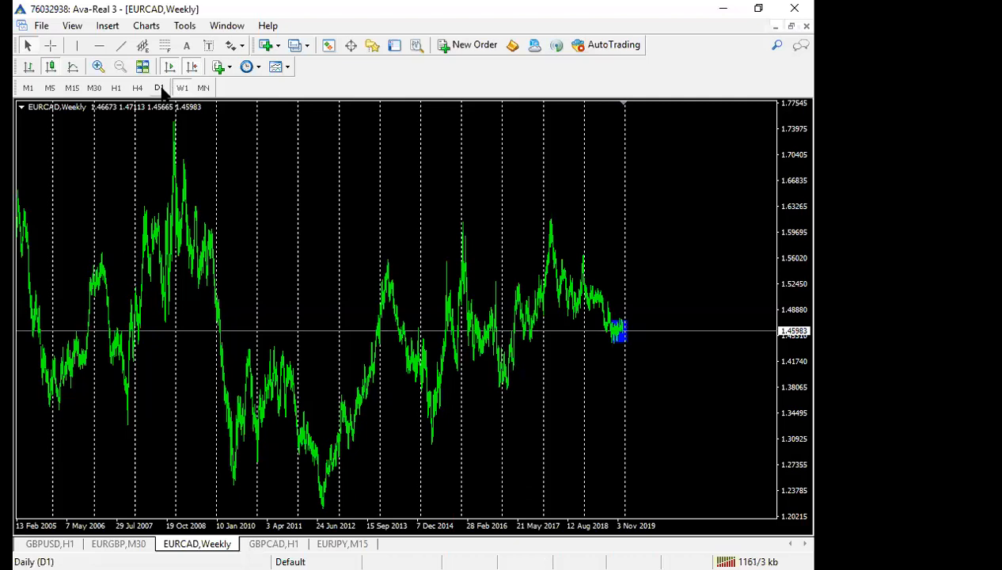
# Step: Return EURCAD to daily (D1) bars, making the blue rectangle prominent again
pyautogui.click(159, 87)
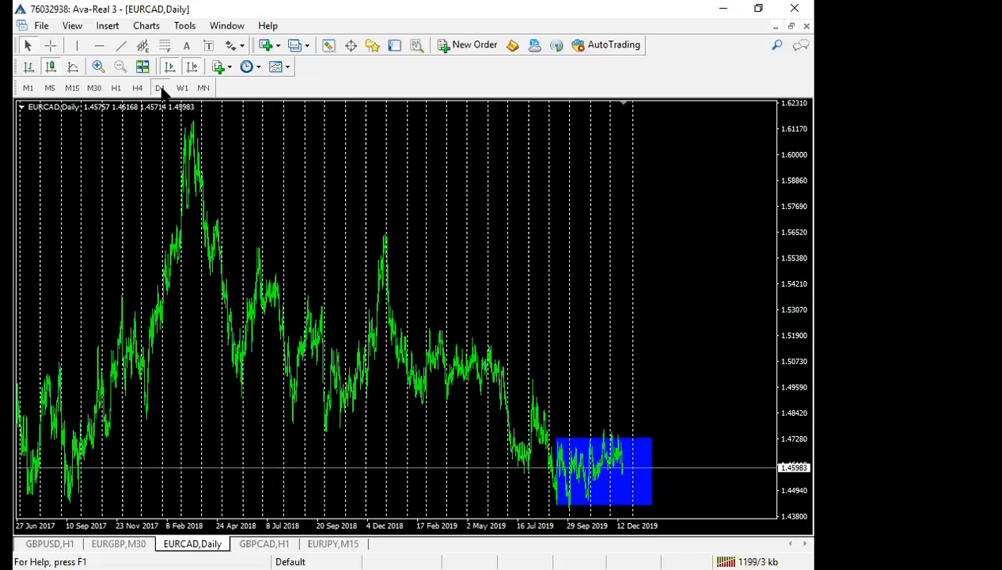
pyautogui.moveTo(46, 160)
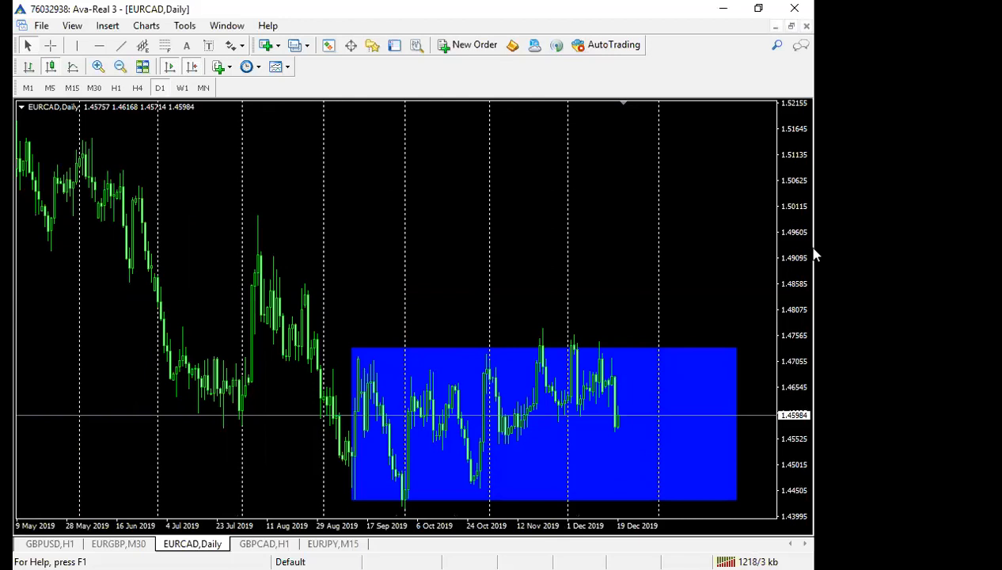
pyautogui.moveTo(798, 309)
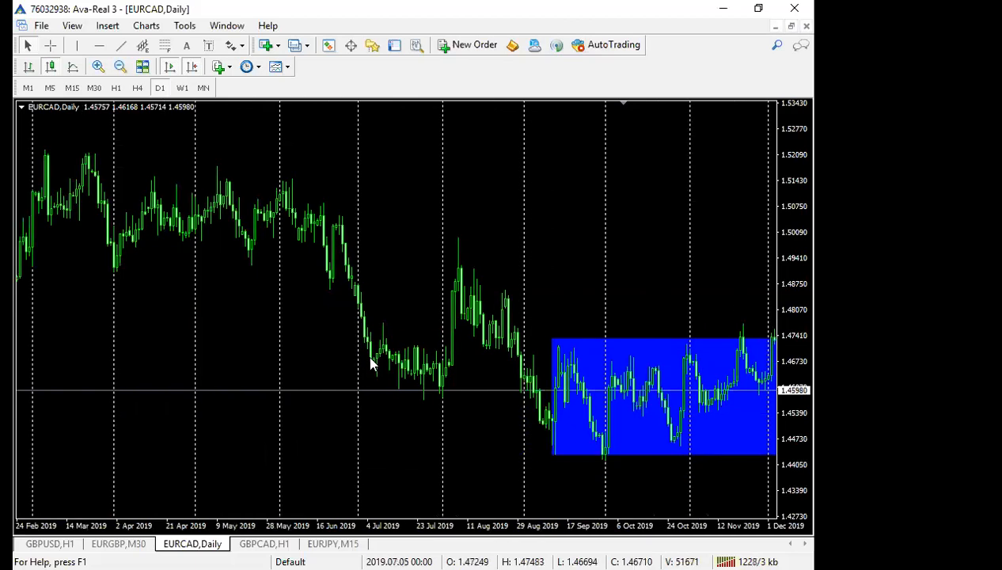
pyautogui.moveTo(235, 164)
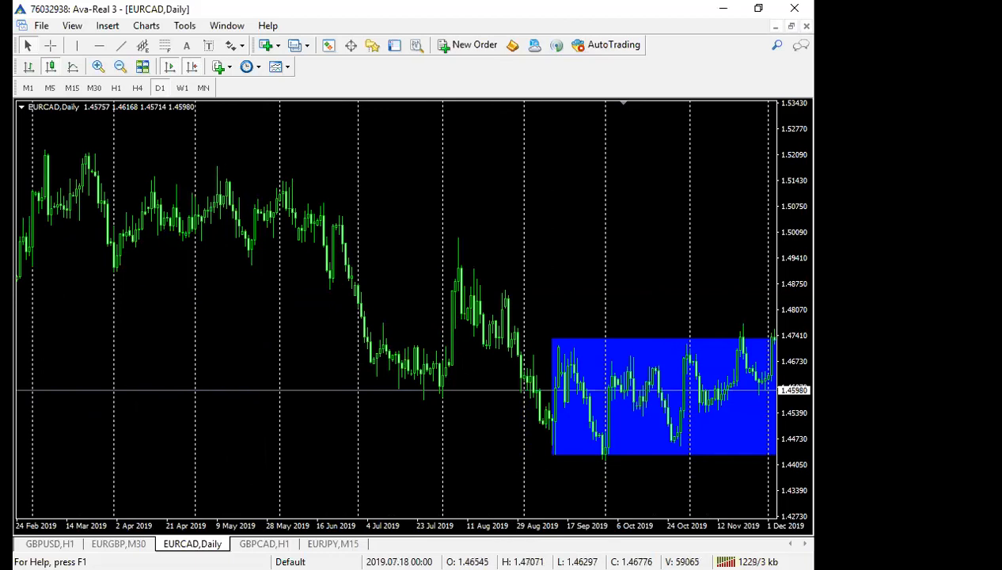
pyautogui.moveTo(623, 104)
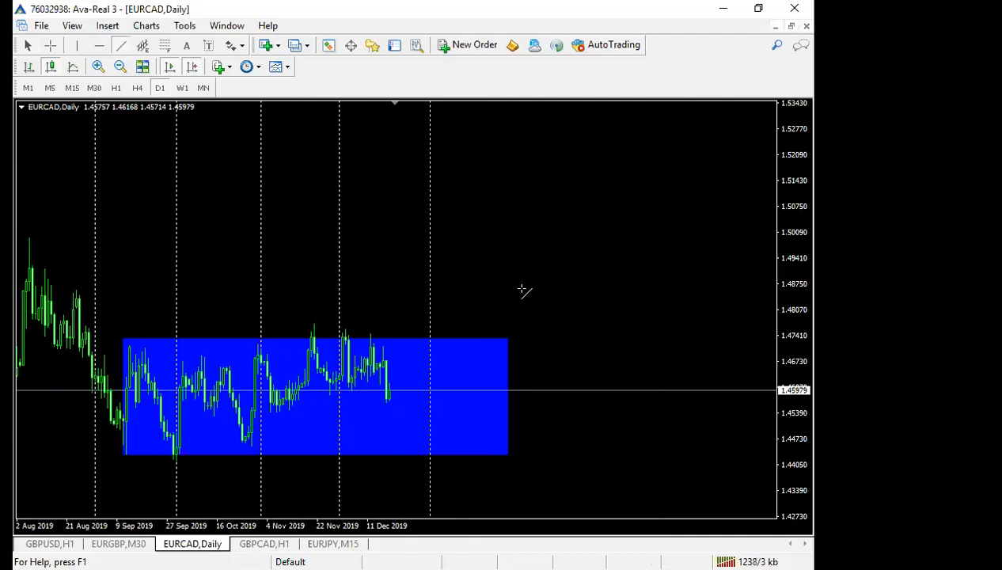
pyautogui.moveTo(216, 368)
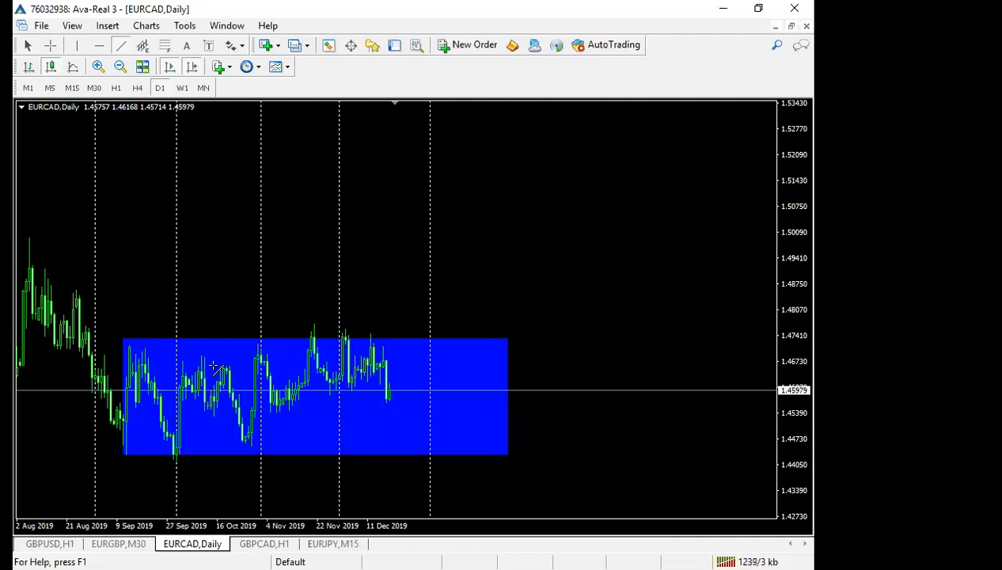
pyautogui.moveTo(116, 391)
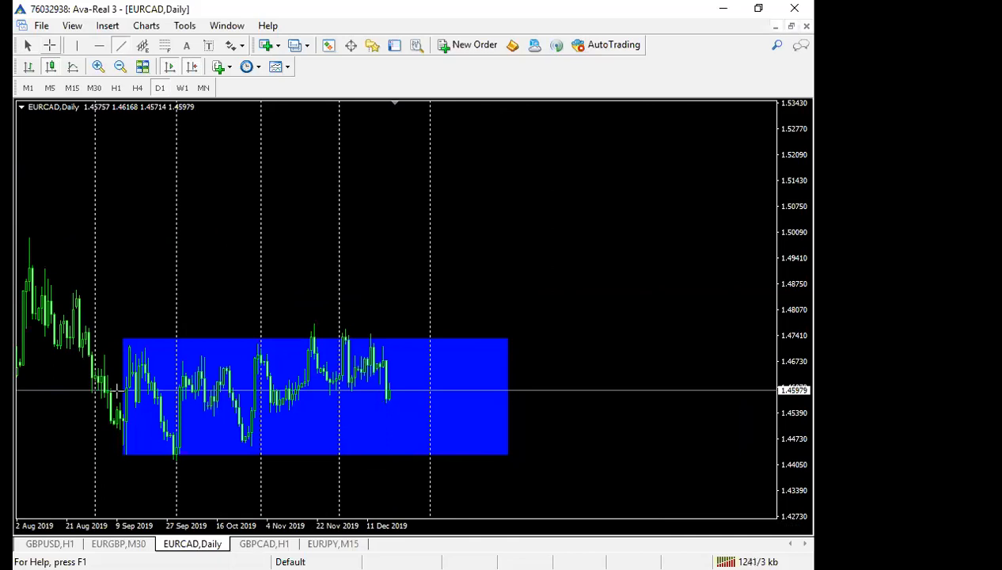
pyautogui.moveTo(117, 394)
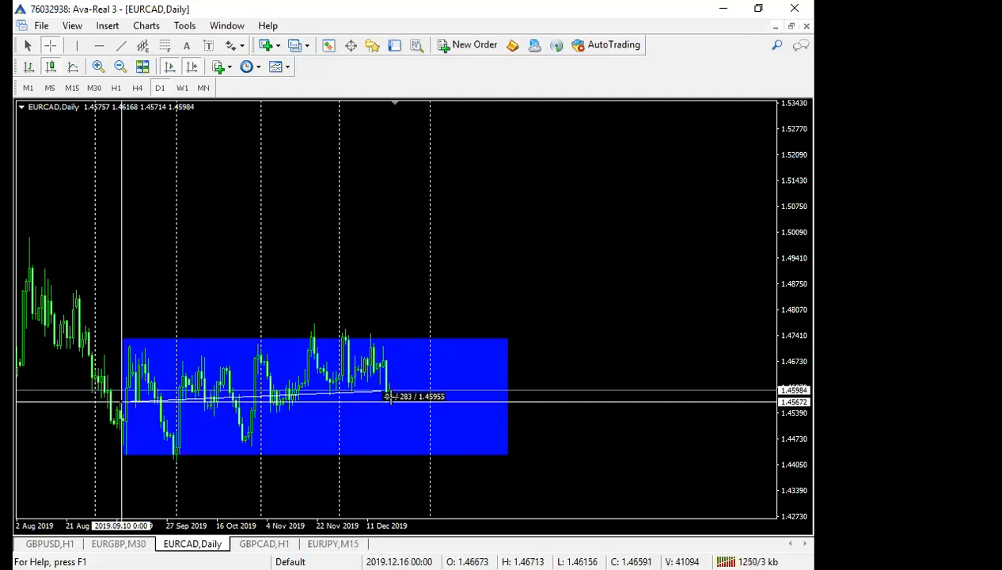
pyautogui.moveTo(387, 400)
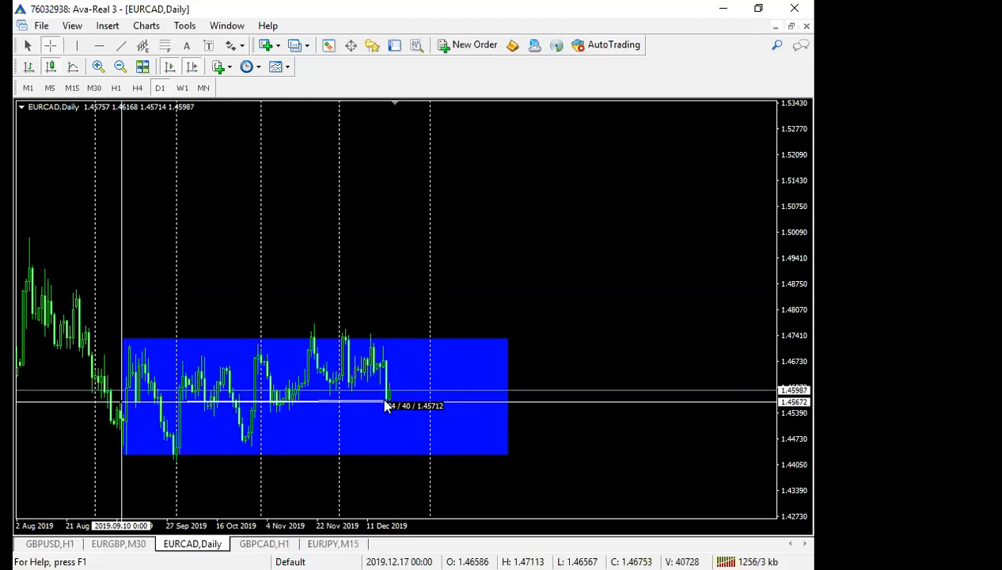
pyautogui.moveTo(388, 406)
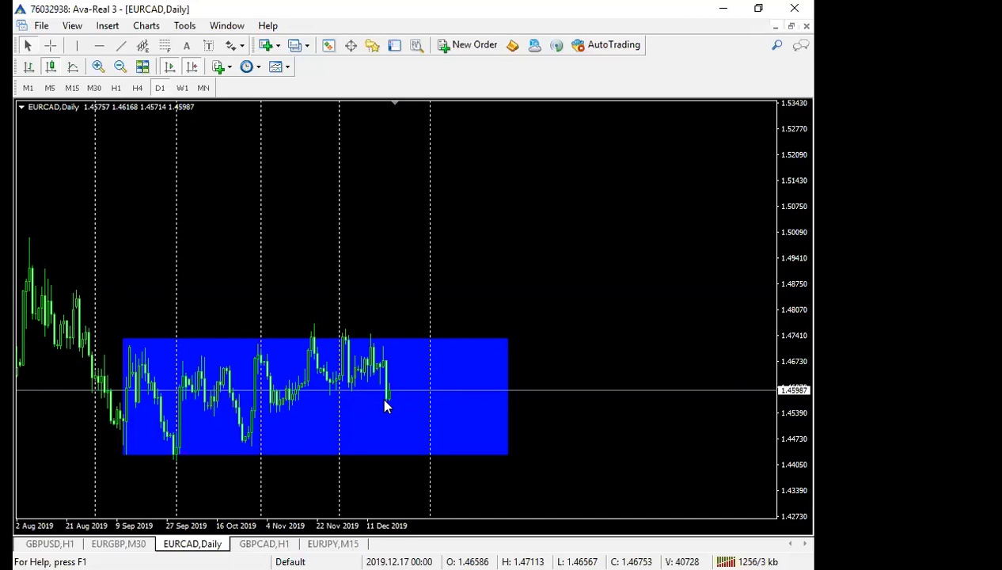
pyautogui.moveTo(353, 400)
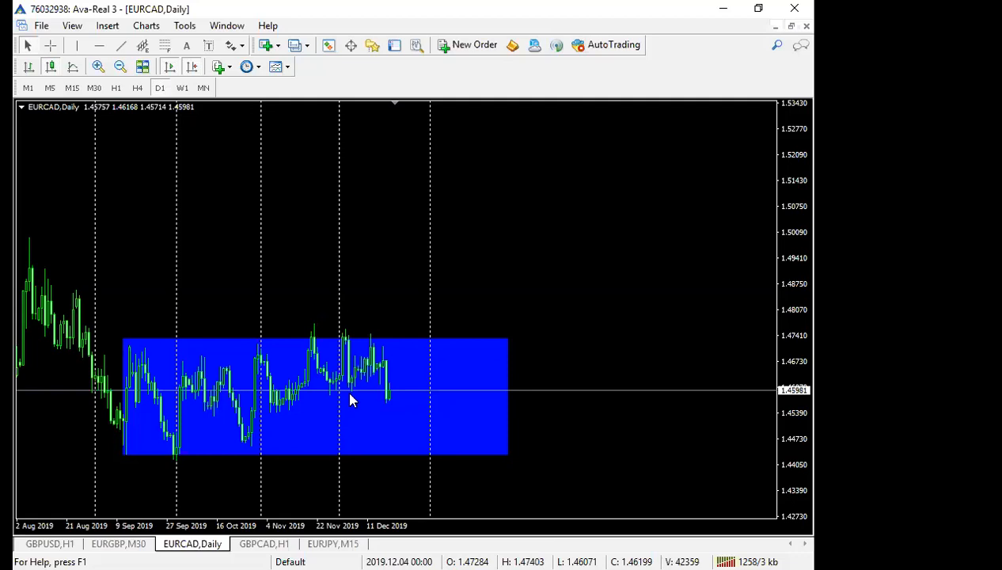
pyautogui.moveTo(388, 261)
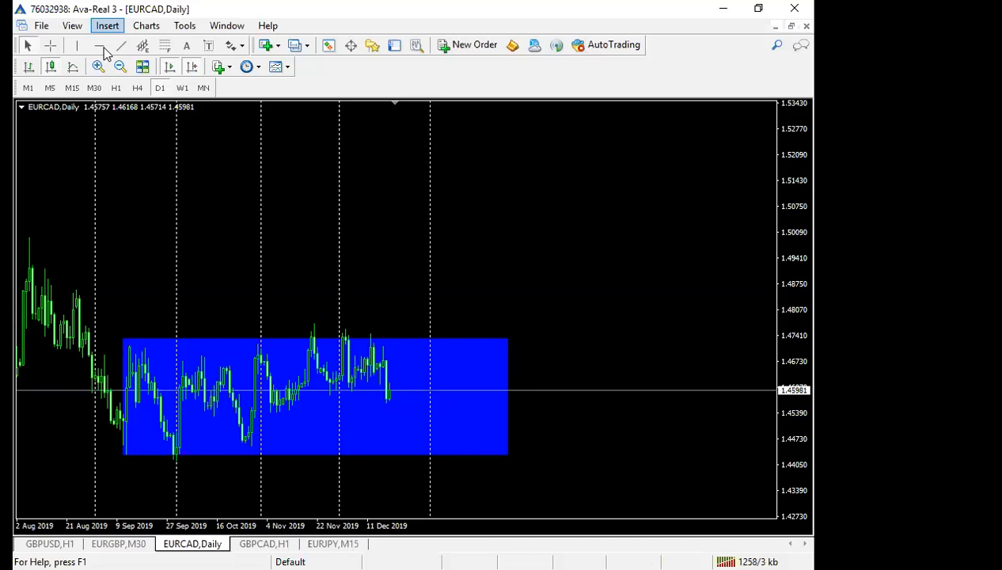
pyautogui.moveTo(99, 45)
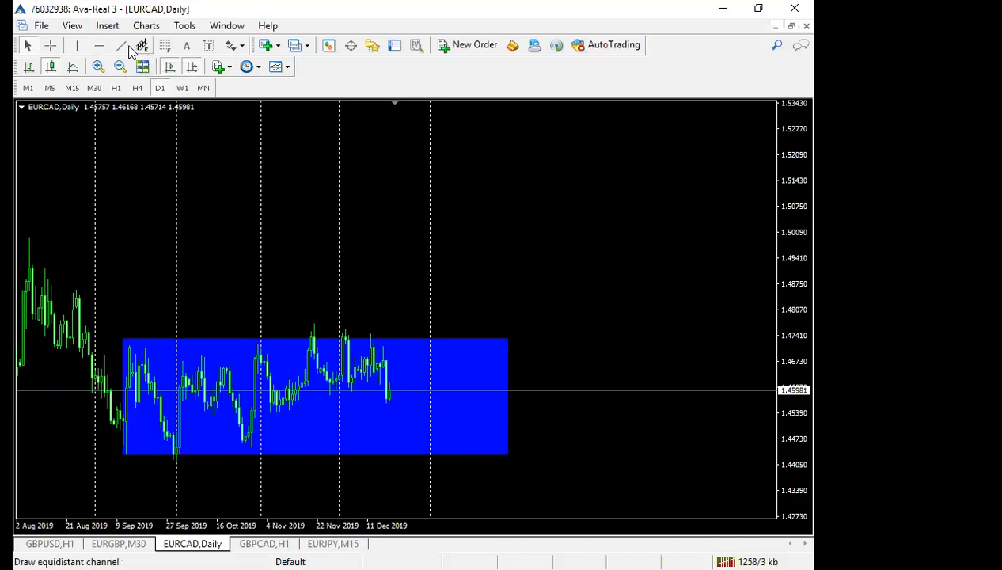
# Step: Draw a yellow trend line from the latest daily candle rising well above the blue range
pyautogui.click(142, 45)
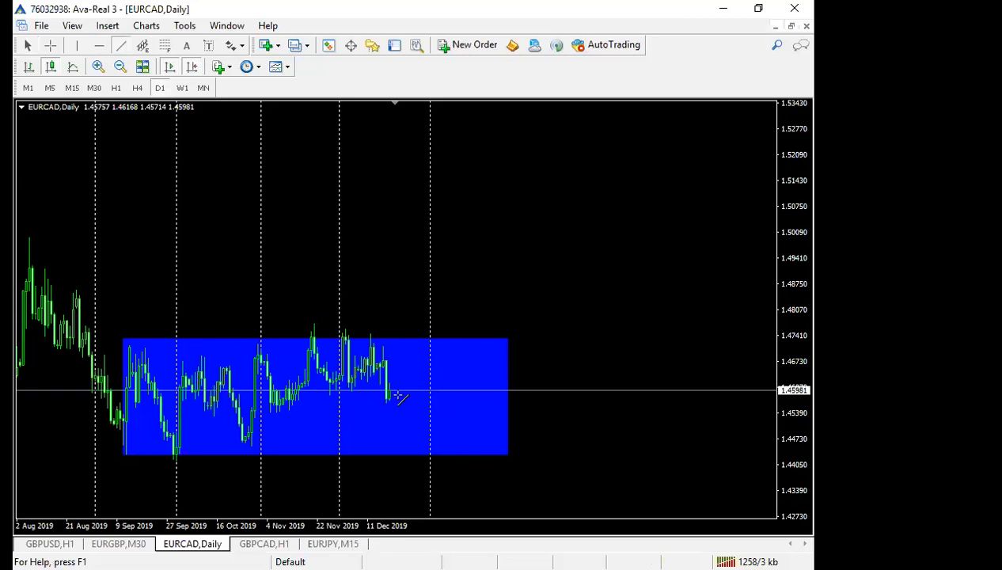
pyautogui.moveTo(393, 402); pyautogui.dragTo(451, 318)
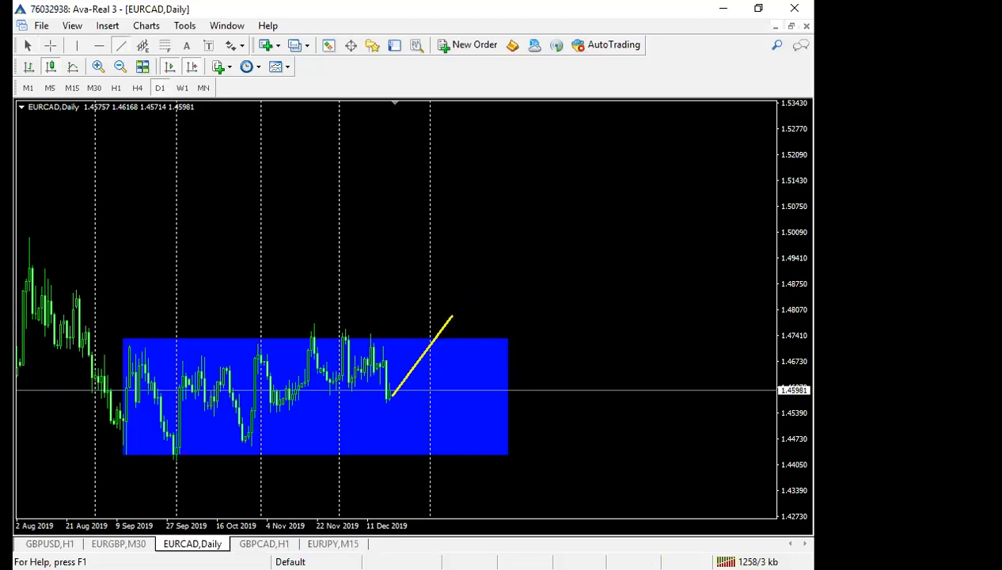
pyautogui.moveTo(451, 320); pyautogui.dragTo(491, 210)
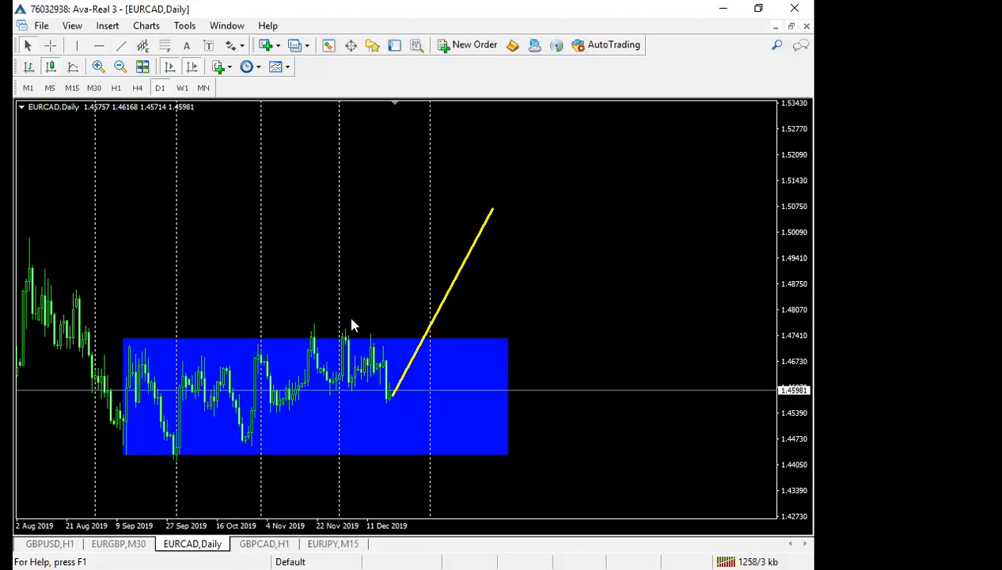
pyautogui.moveTo(792, 351)
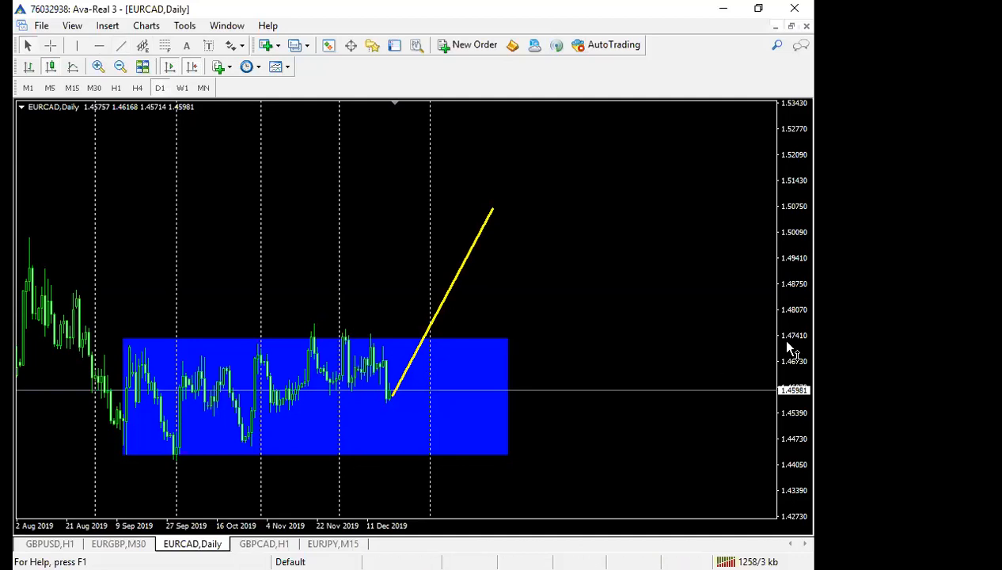
pyautogui.moveTo(804, 346)
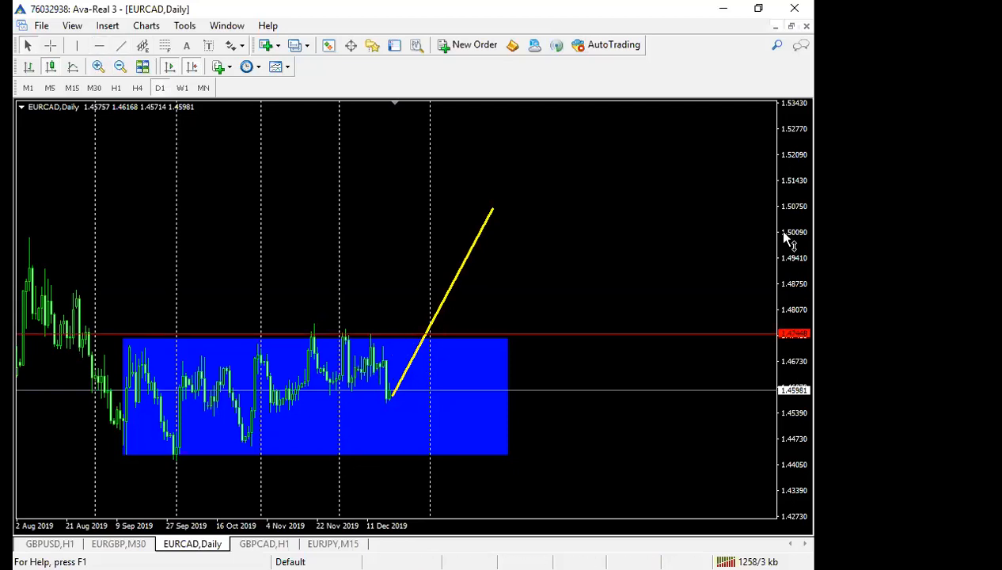
pyautogui.moveTo(737, 331)
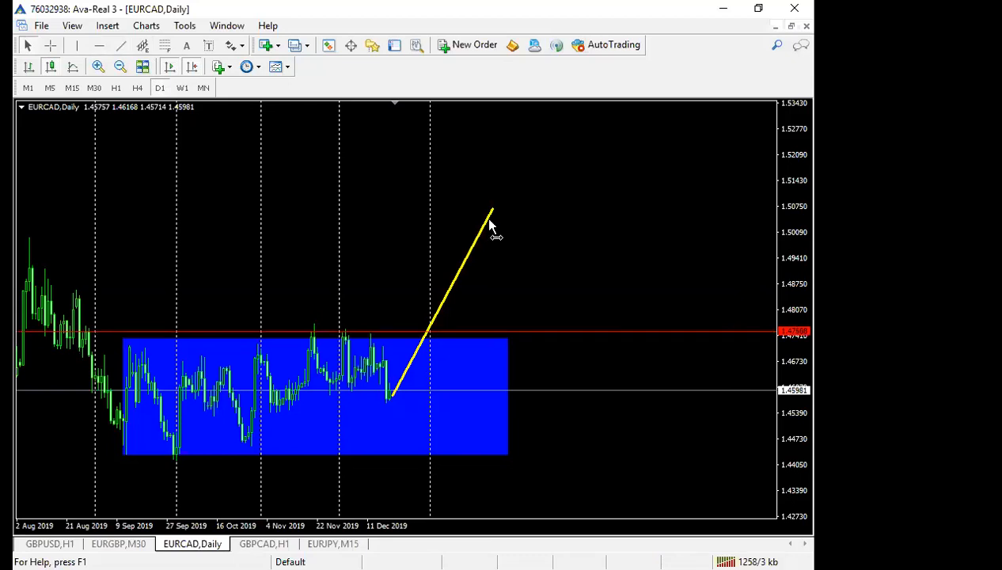
# Step: Pull the yellow line's end down to the first breakout peak
pyautogui.moveTo(491, 216); pyautogui.dragTo(441, 275)
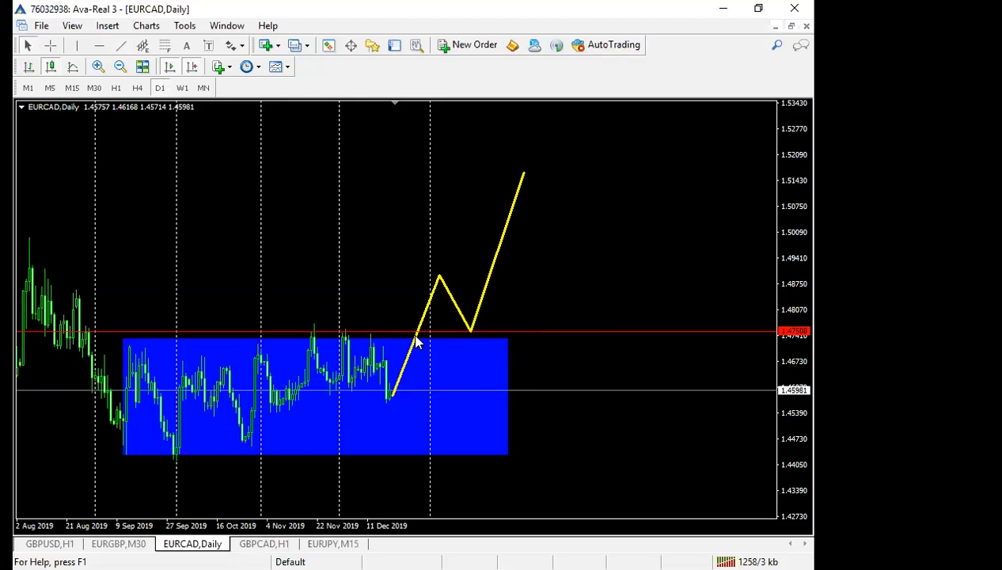
pyautogui.moveTo(384, 316)
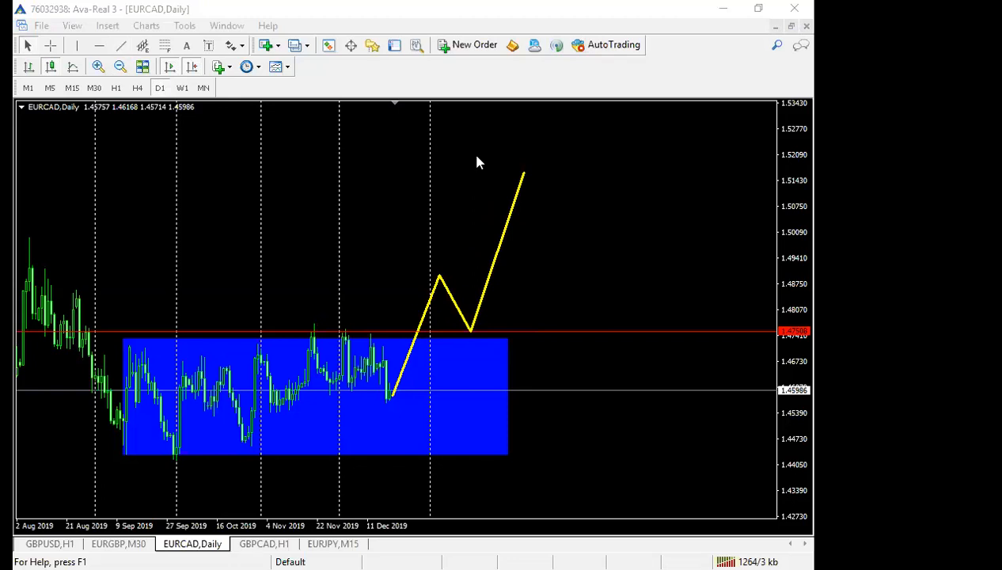
pyautogui.moveTo(578, 109)
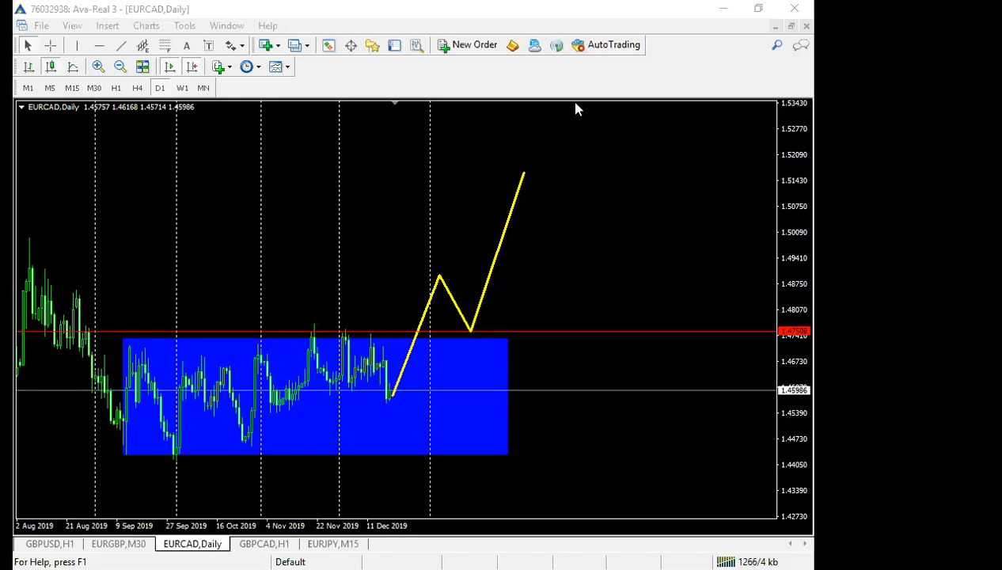
pyautogui.moveTo(402, 175)
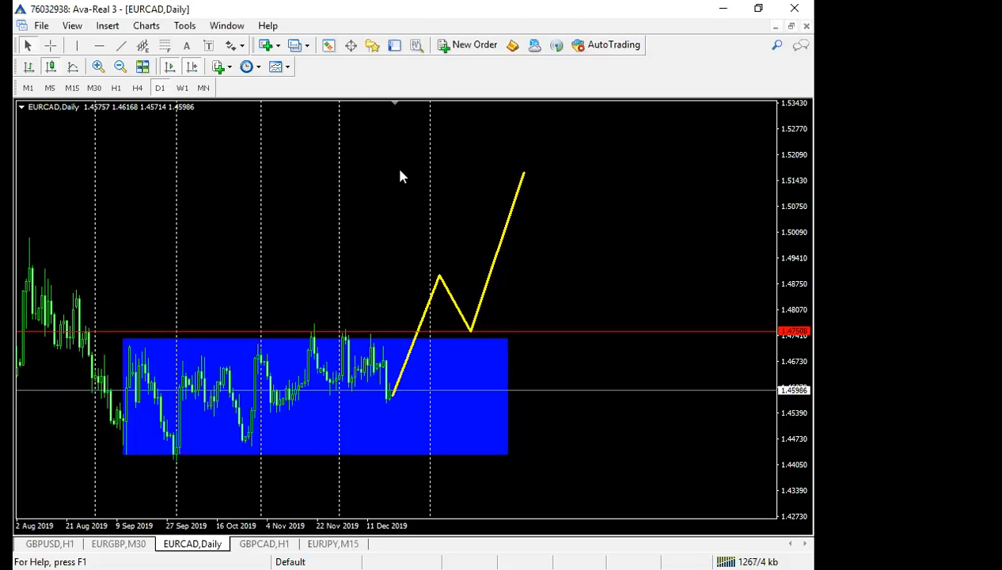
pyautogui.moveTo(433, 314)
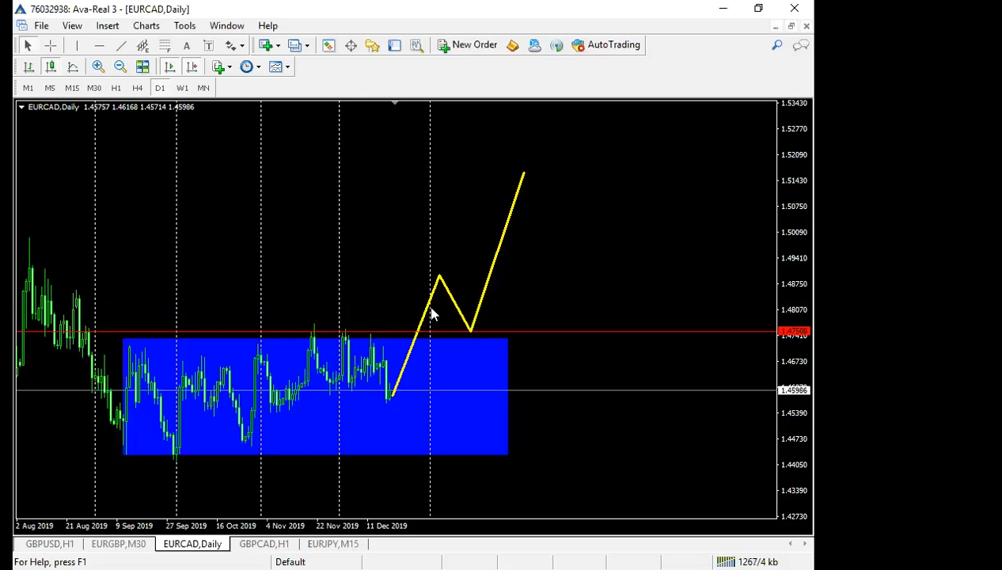
pyautogui.moveTo(726, 296)
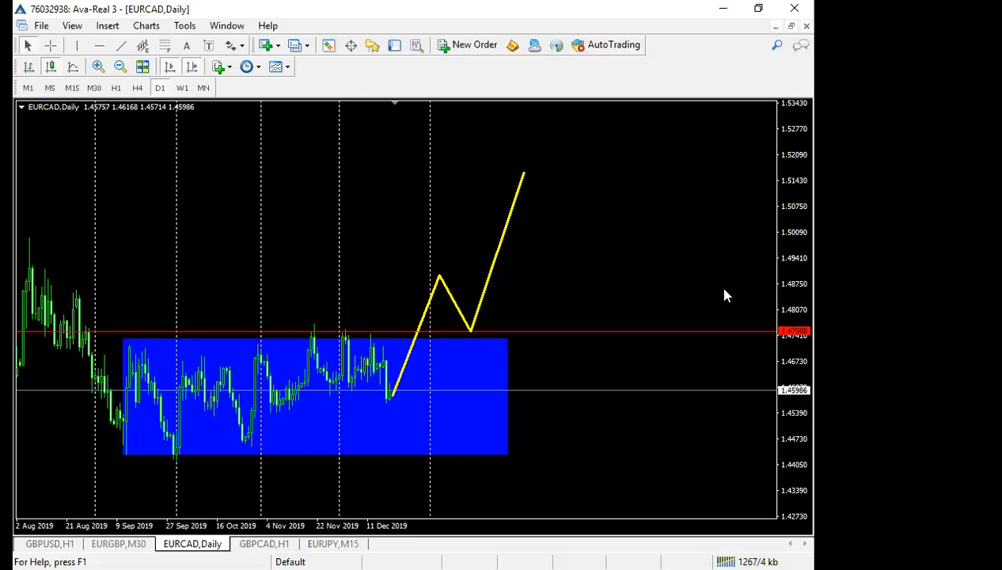
pyautogui.moveTo(791, 333)
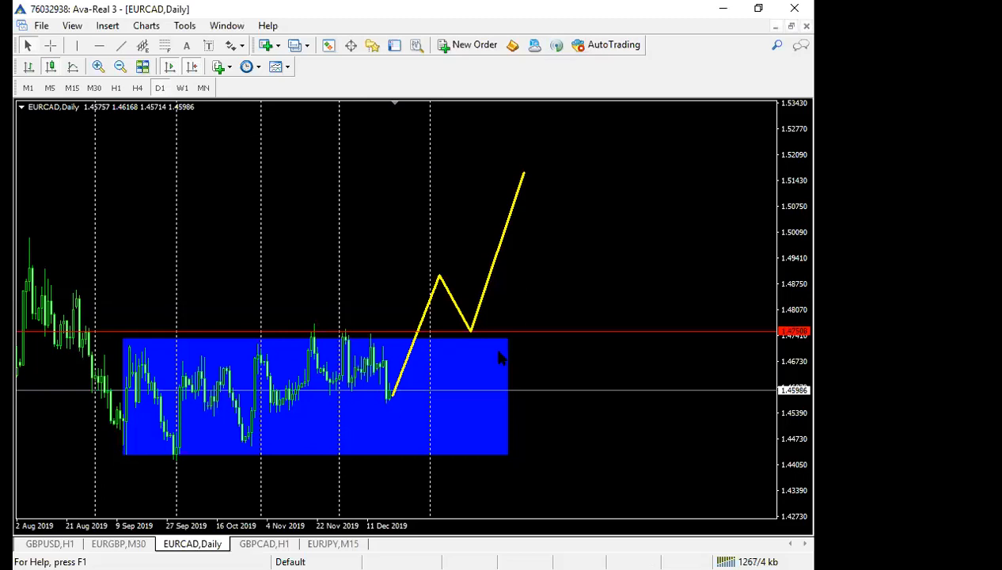
pyautogui.moveTo(428, 317)
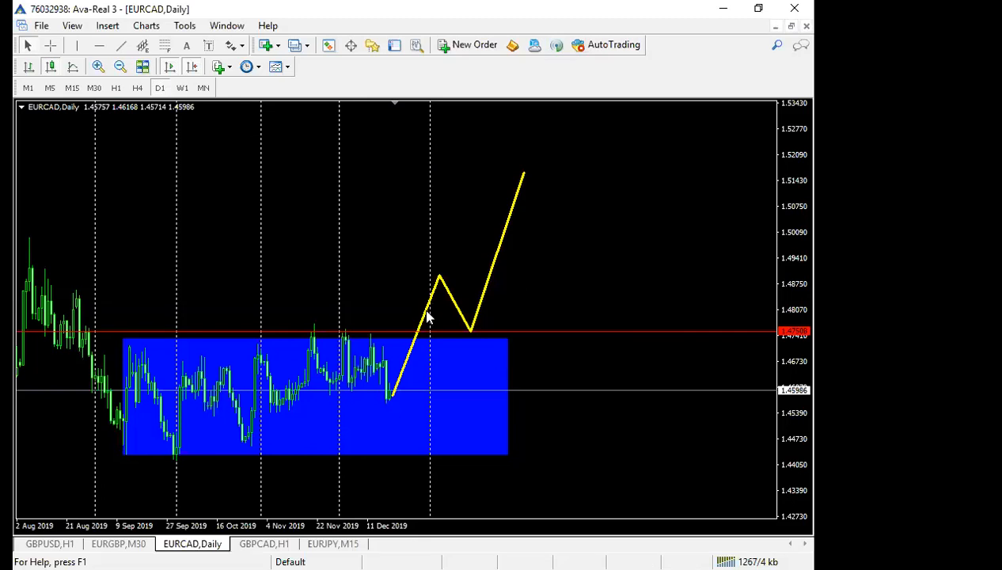
pyautogui.moveTo(197, 115)
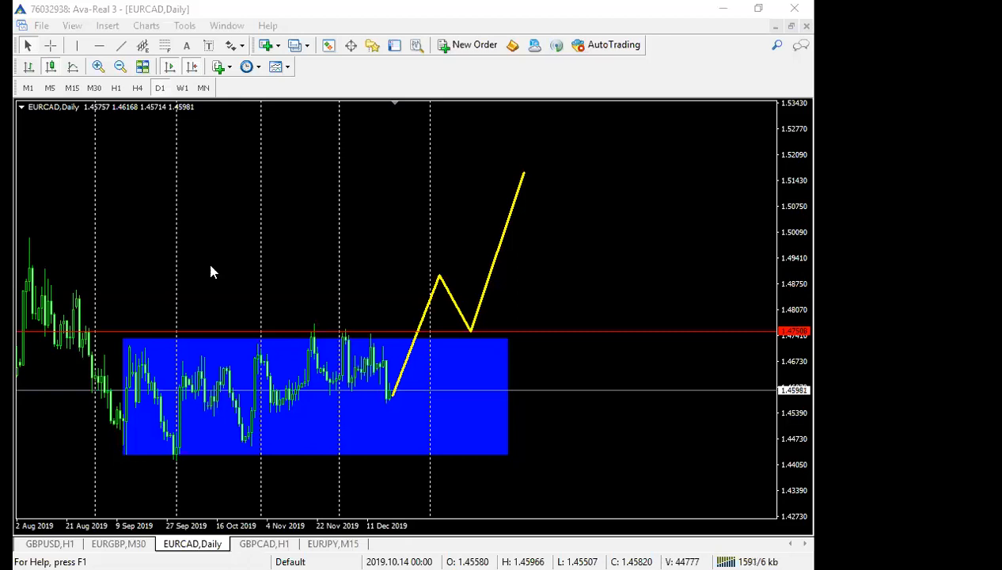
pyautogui.moveTo(558, 211)
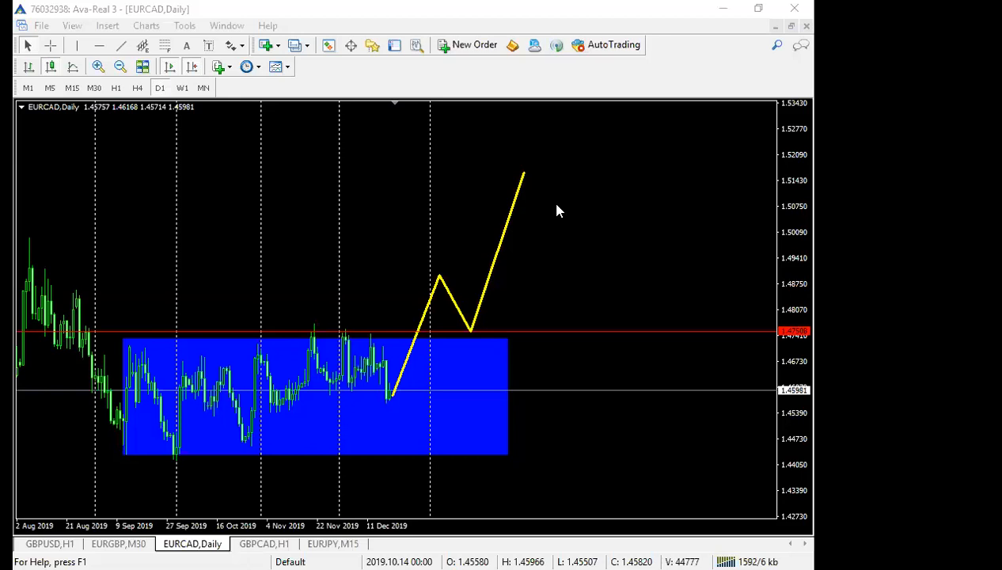
pyautogui.moveTo(328, 212)
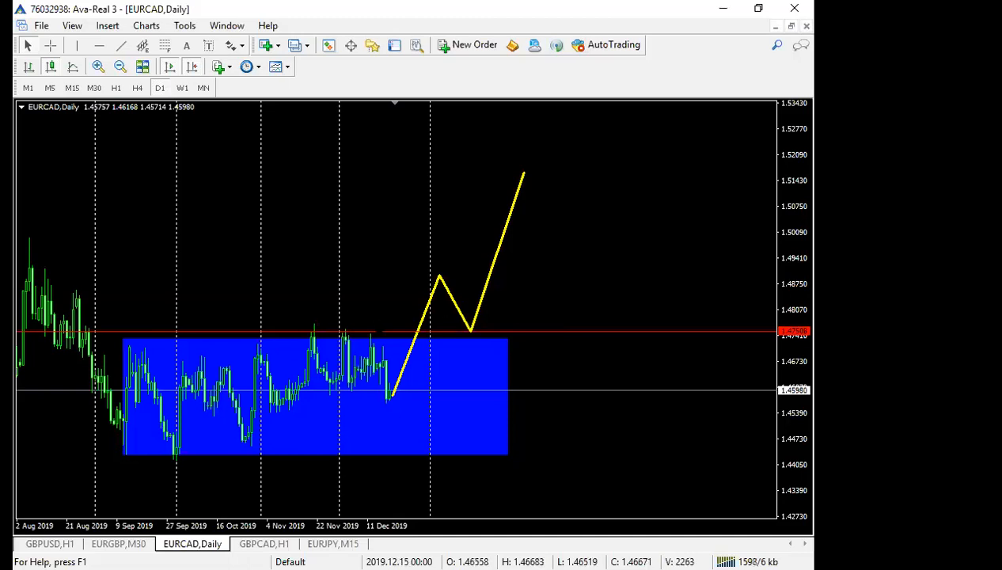
pyautogui.moveTo(439, 368)
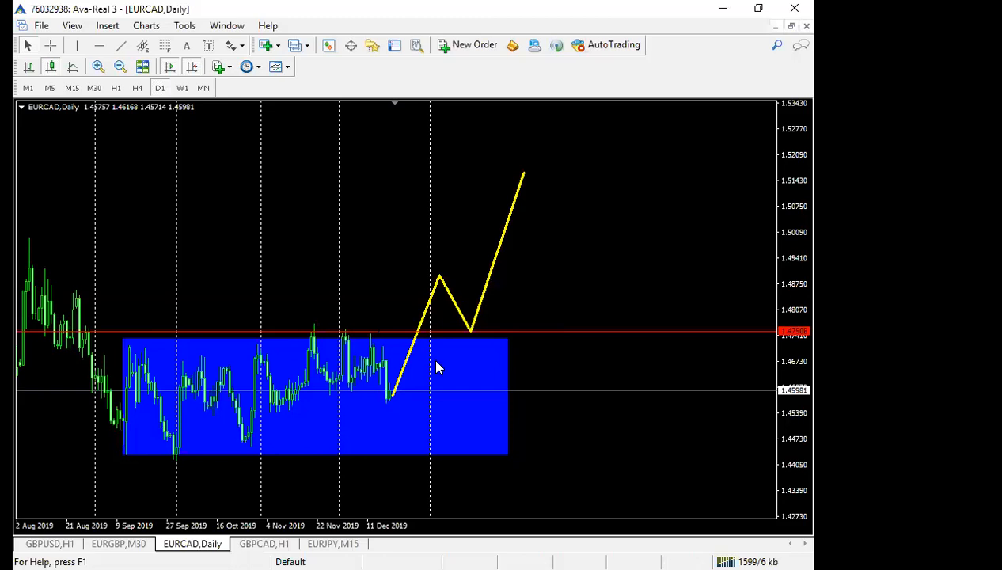
pyautogui.moveTo(267, 275)
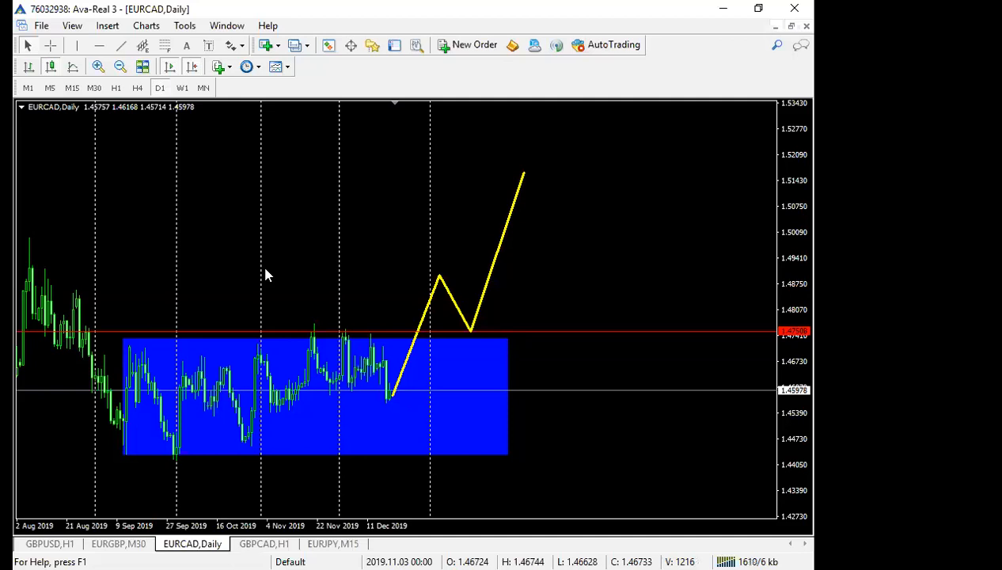
pyautogui.moveTo(380, 318)
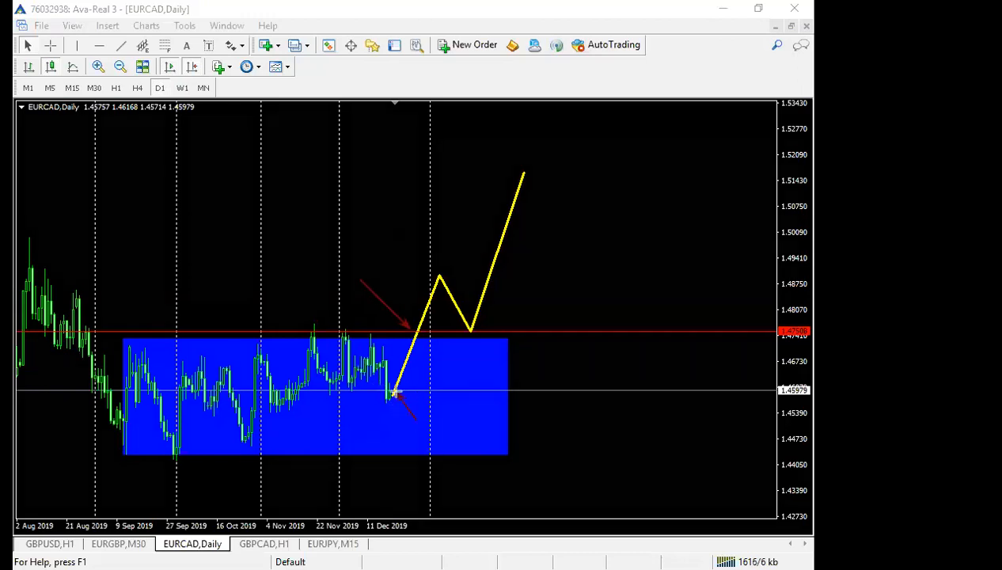
pyautogui.moveTo(547, 475)
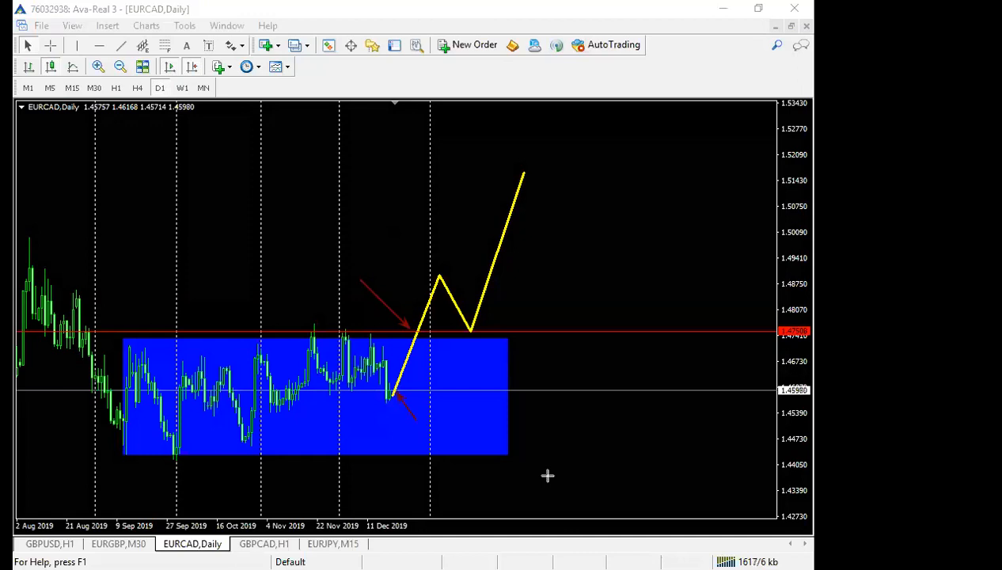
pyautogui.moveTo(423, 396)
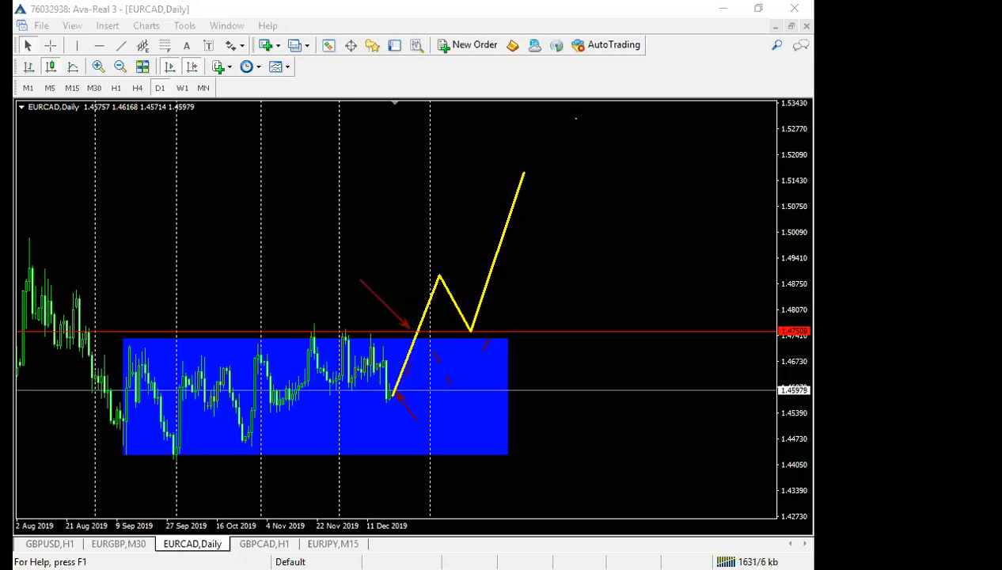
pyautogui.moveTo(465, 214)
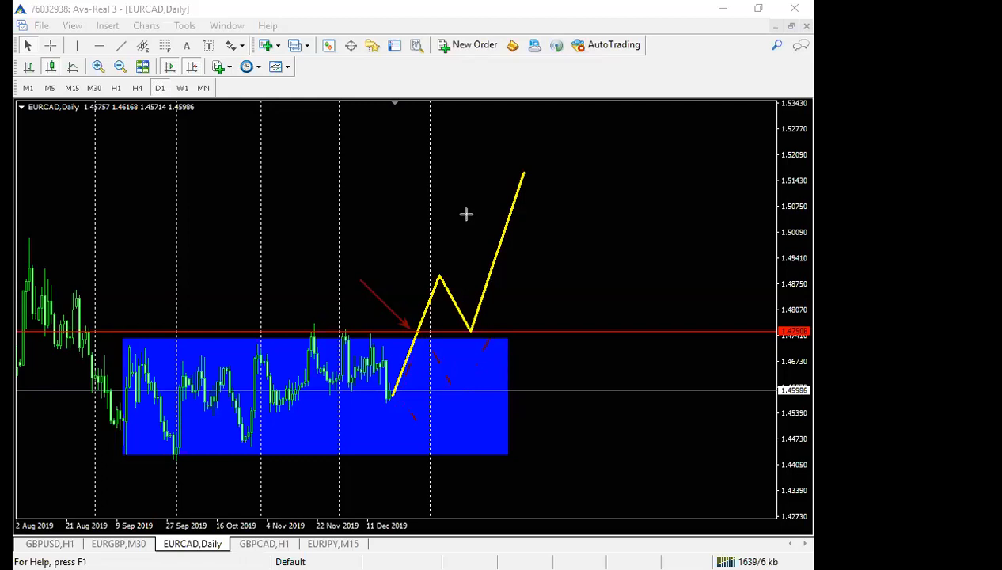
pyautogui.moveTo(622, 132)
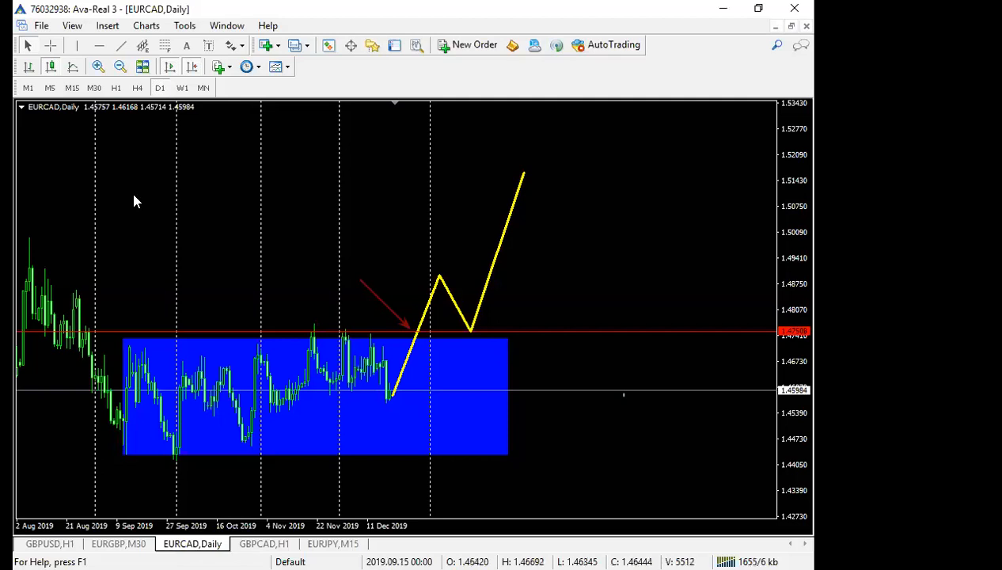
pyautogui.moveTo(339, 188)
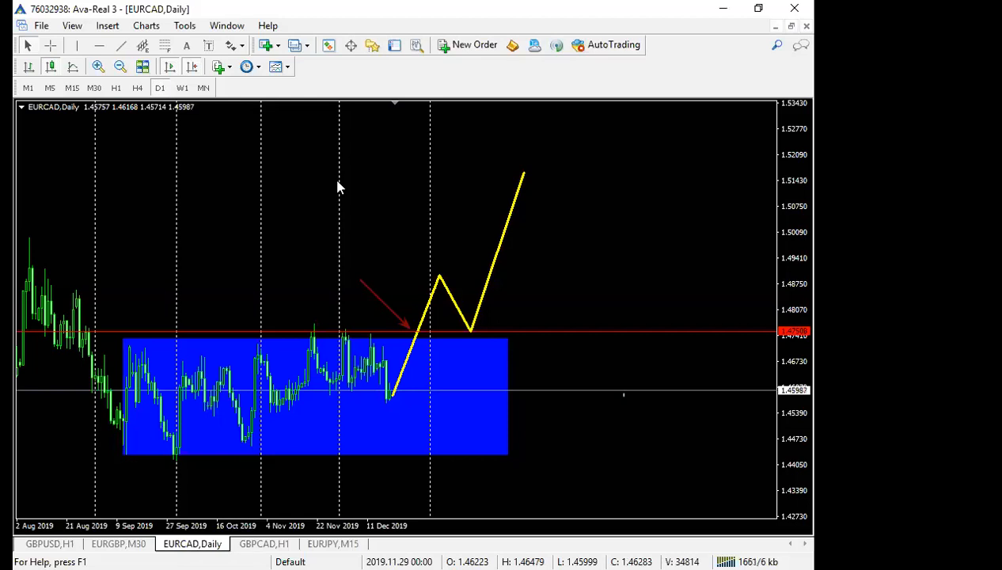
pyautogui.moveTo(534, 45)
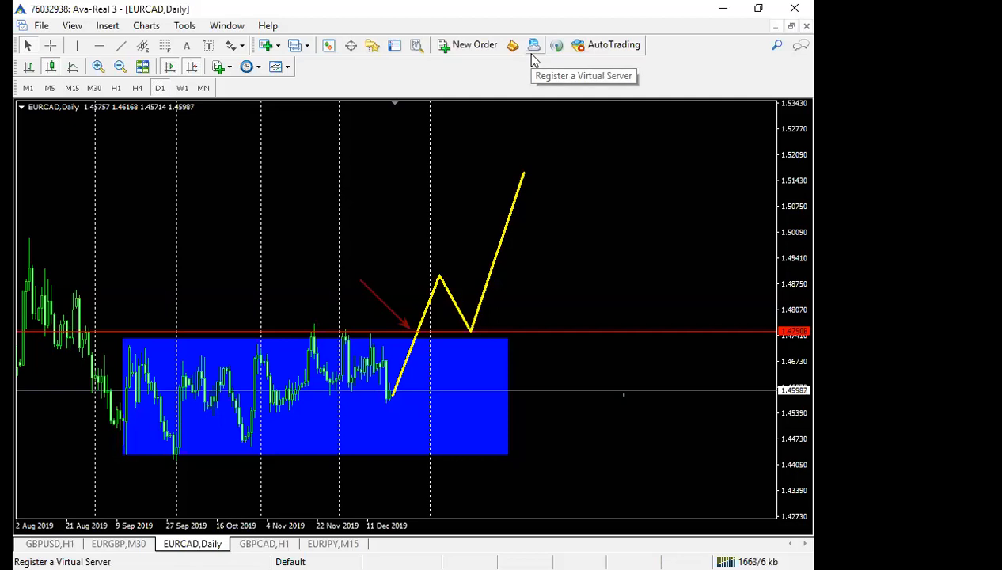
pyautogui.moveTo(534, 60)
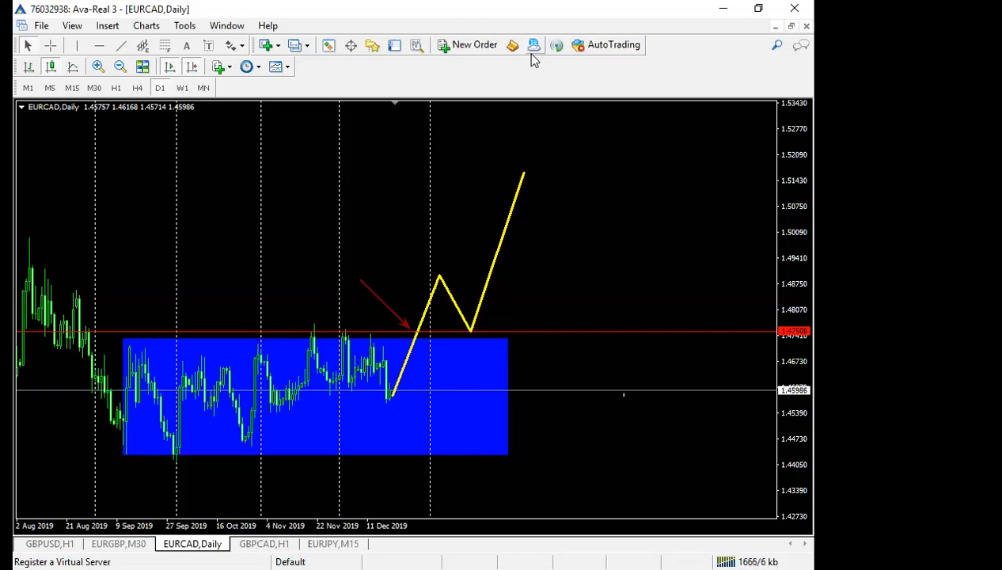
pyautogui.moveTo(477, 132)
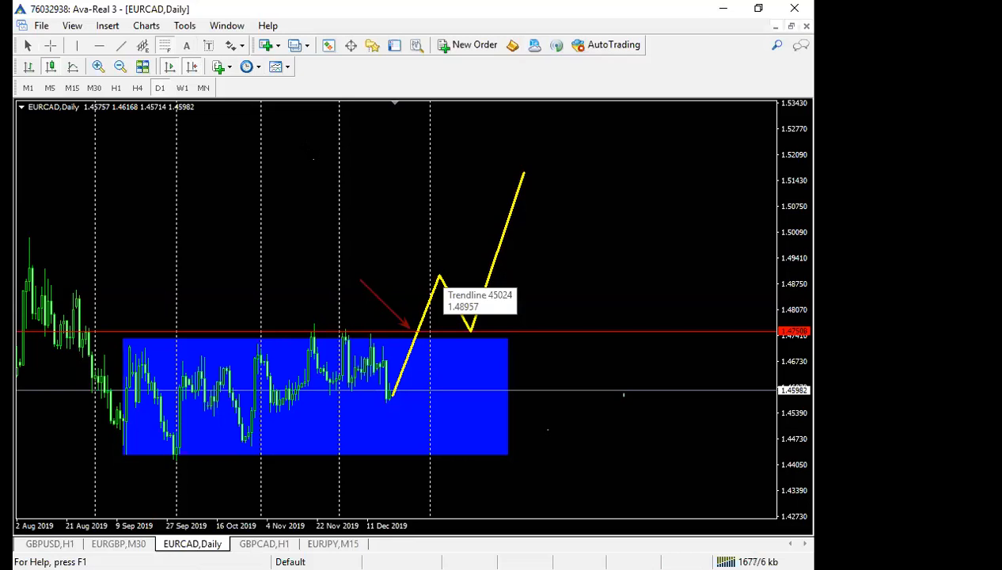
pyautogui.moveTo(417, 226)
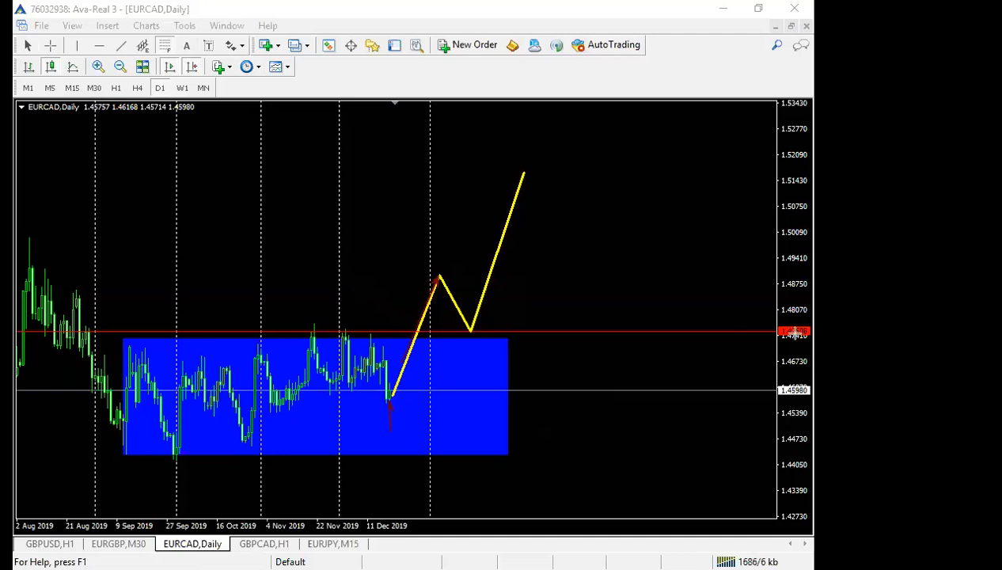
pyautogui.moveTo(419, 261)
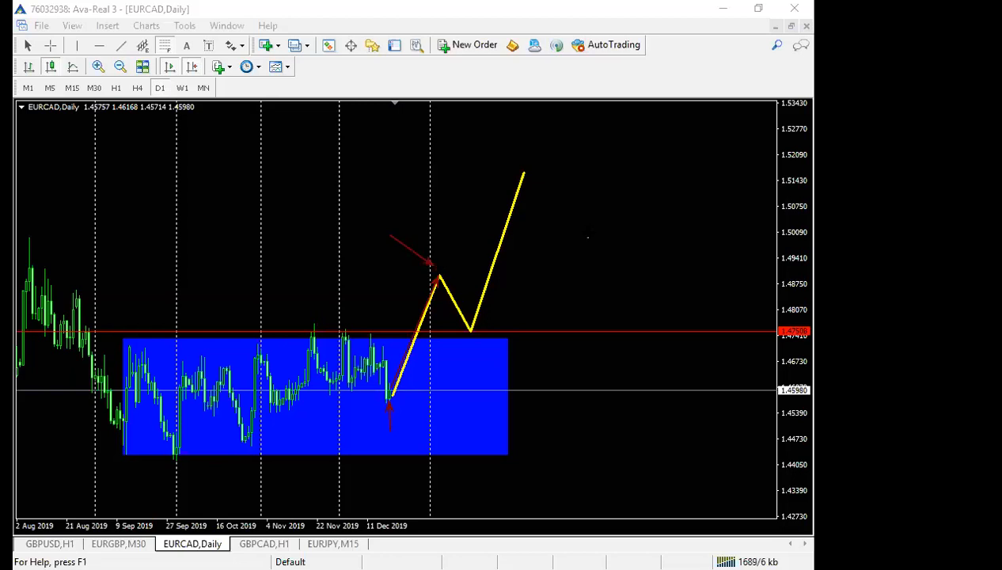
pyautogui.moveTo(478, 261)
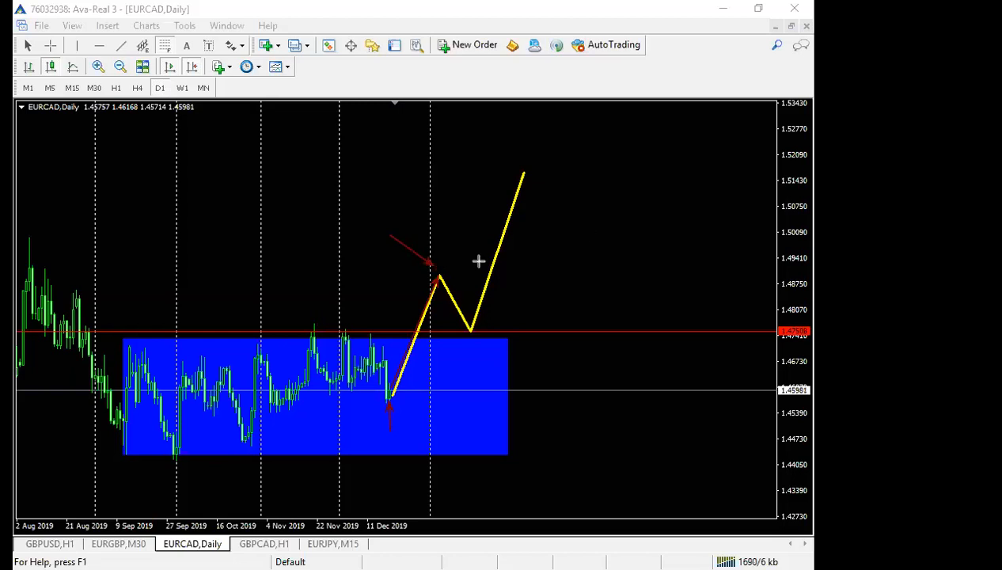
pyautogui.moveTo(322, 66)
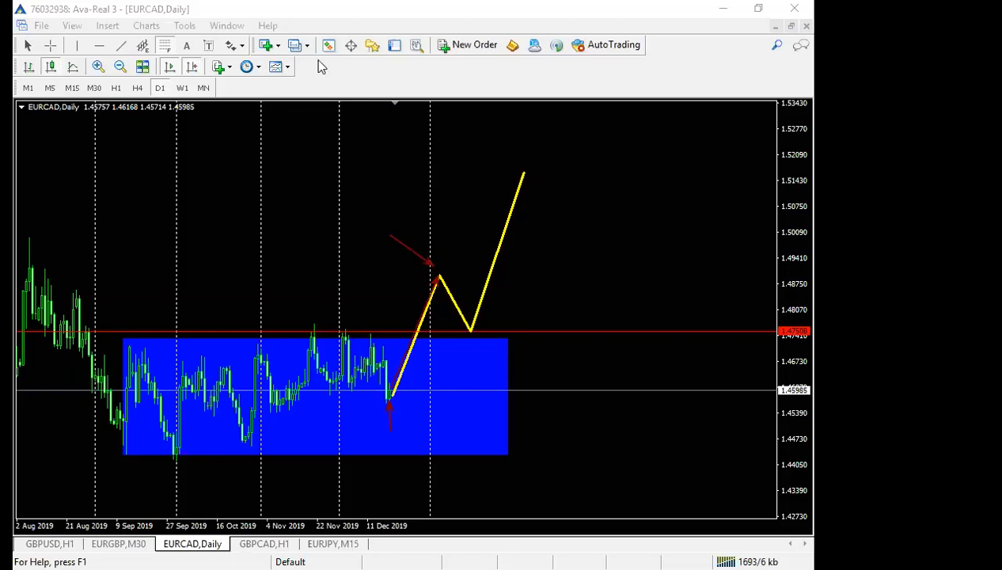
pyautogui.moveTo(549, 184)
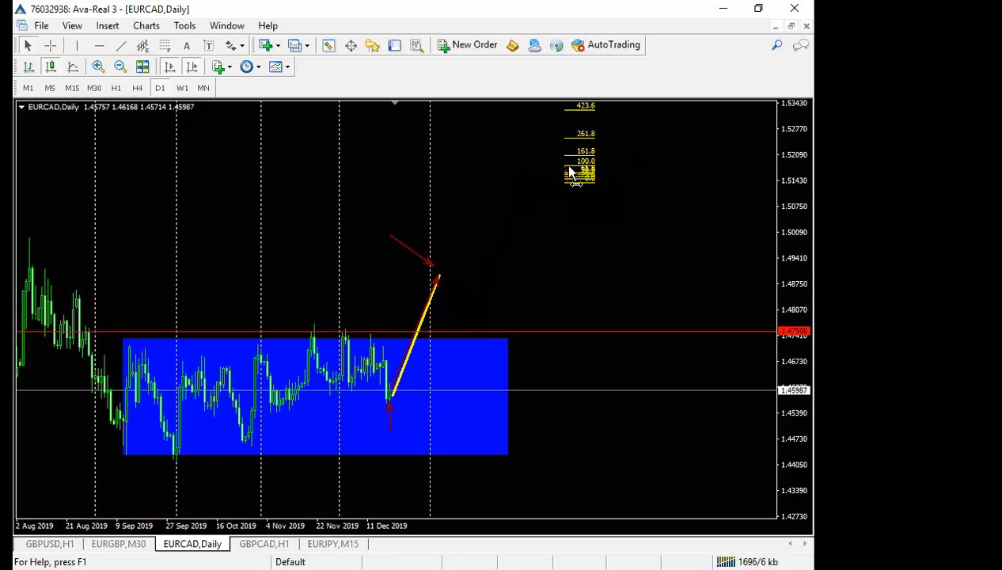
# Step: Right-click the Fibonacci expansion levels on the chart to open their context menu
pyautogui.rightClick(574, 172)
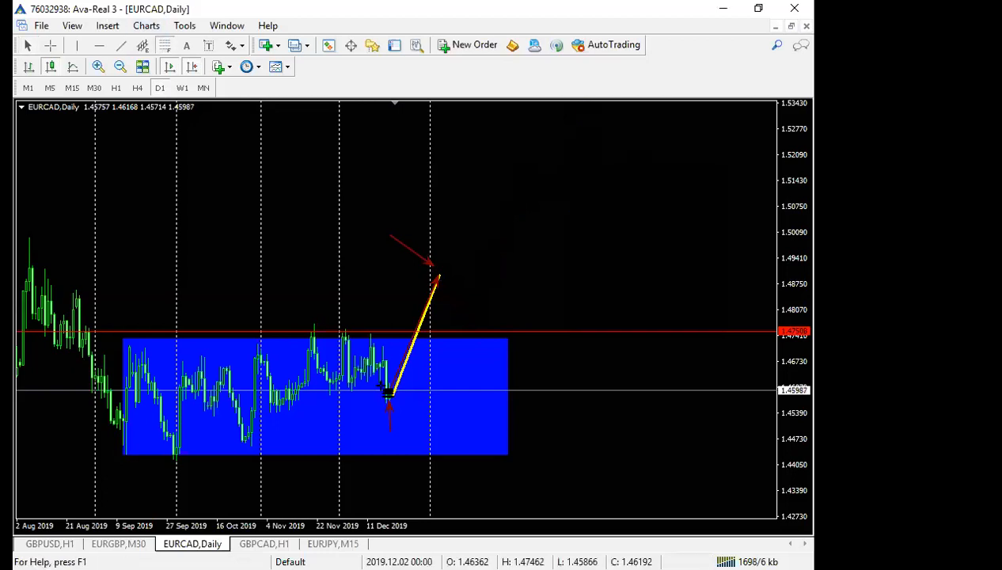
pyautogui.moveTo(392, 408)
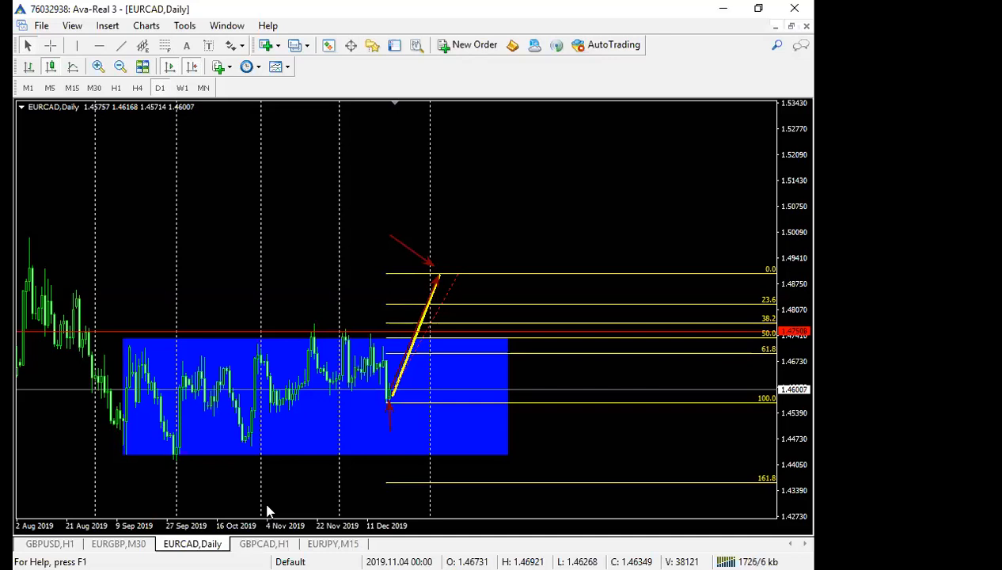
pyautogui.moveTo(283, 394)
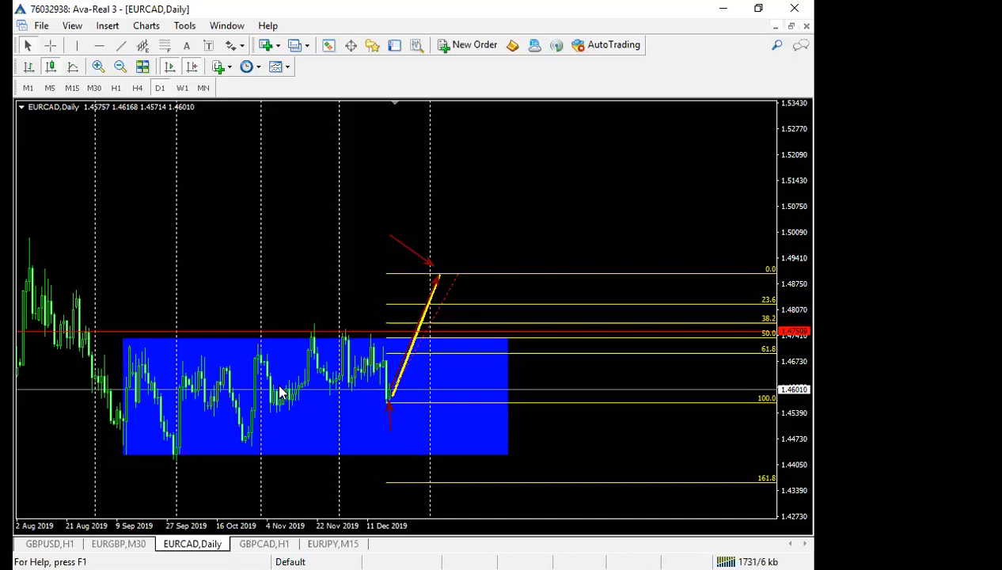
pyautogui.moveTo(324, 148)
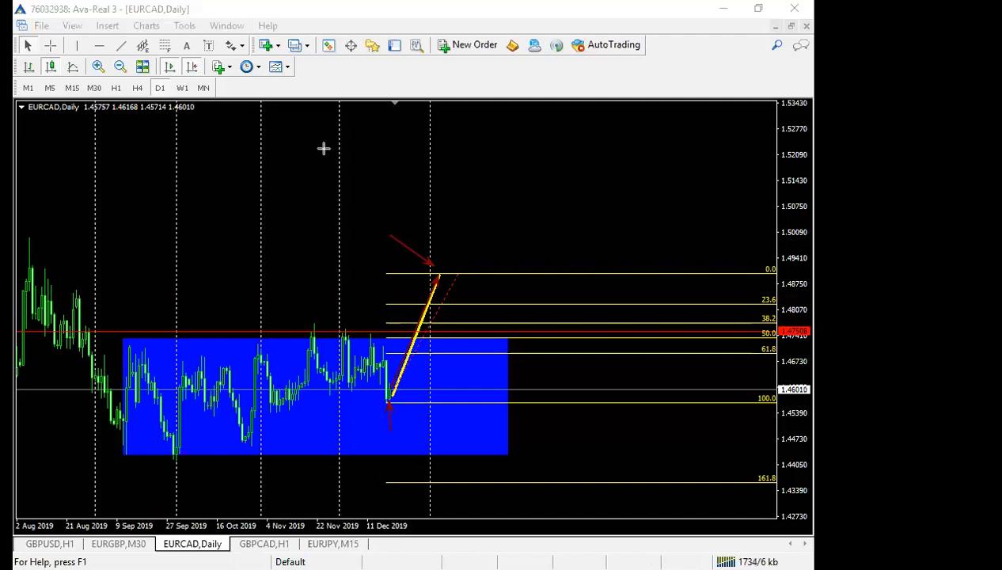
pyautogui.moveTo(435, 281)
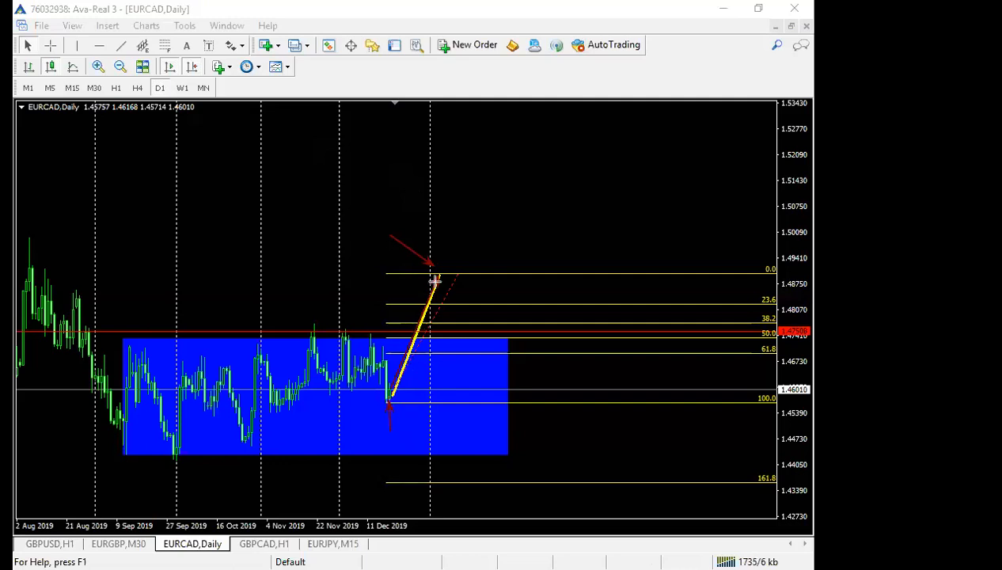
pyautogui.moveTo(441, 270)
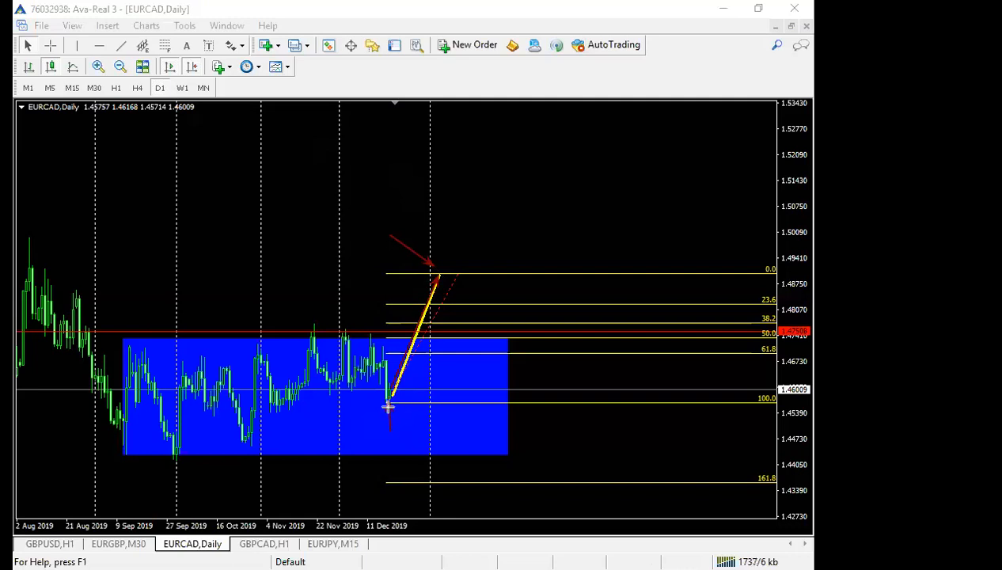
pyautogui.moveTo(458, 276)
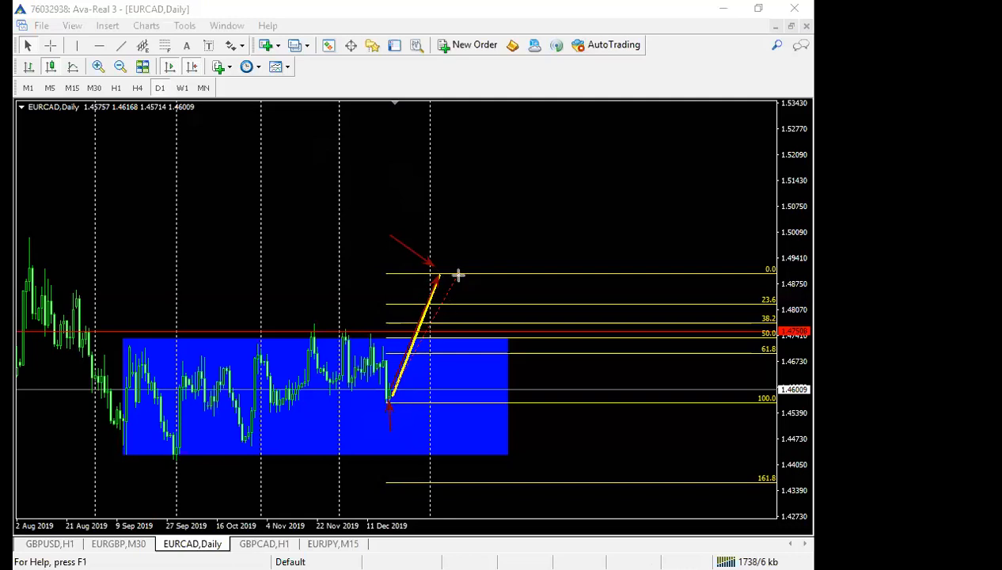
pyautogui.moveTo(443, 271)
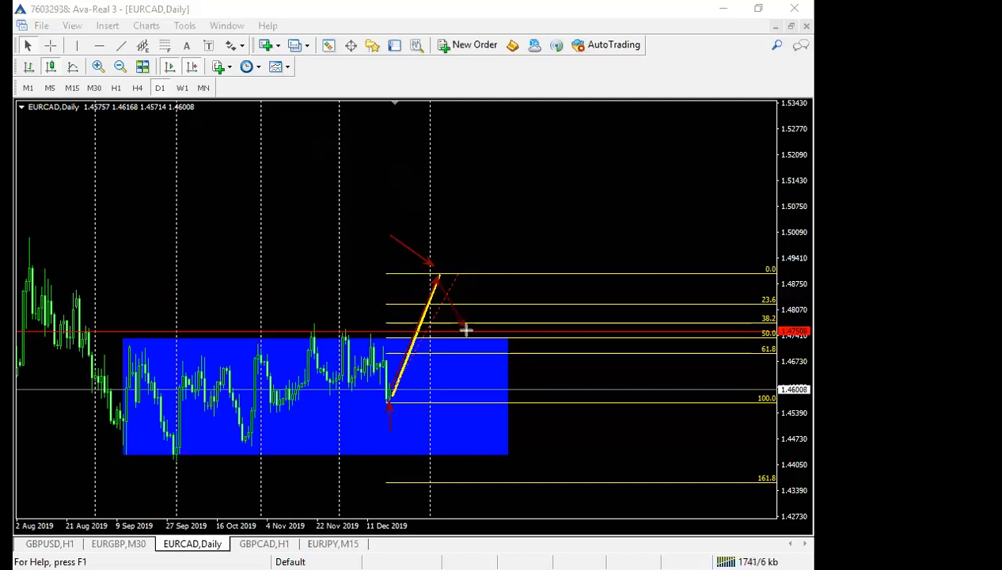
pyautogui.moveTo(447, 327)
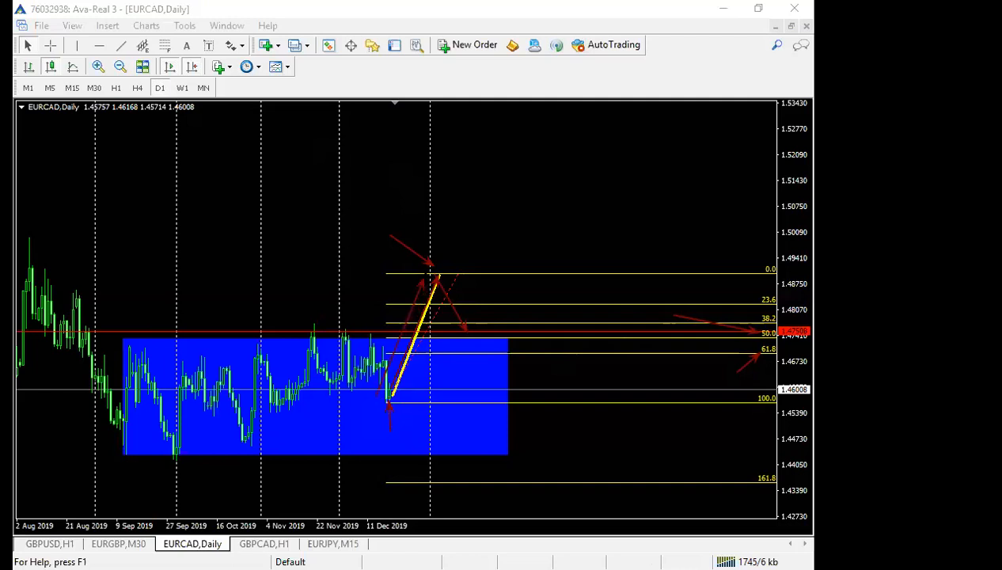
pyautogui.moveTo(468, 284)
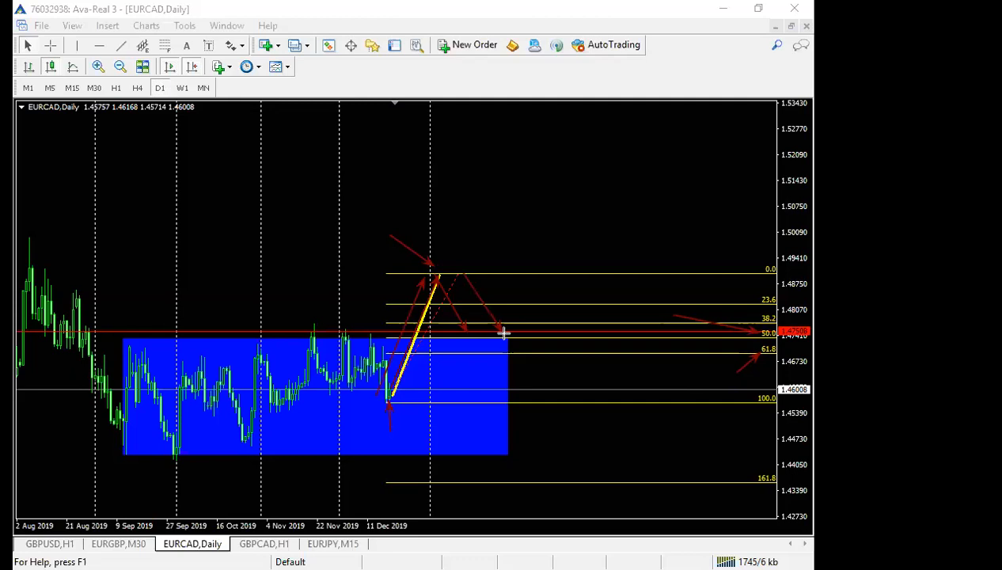
pyautogui.moveTo(515, 332)
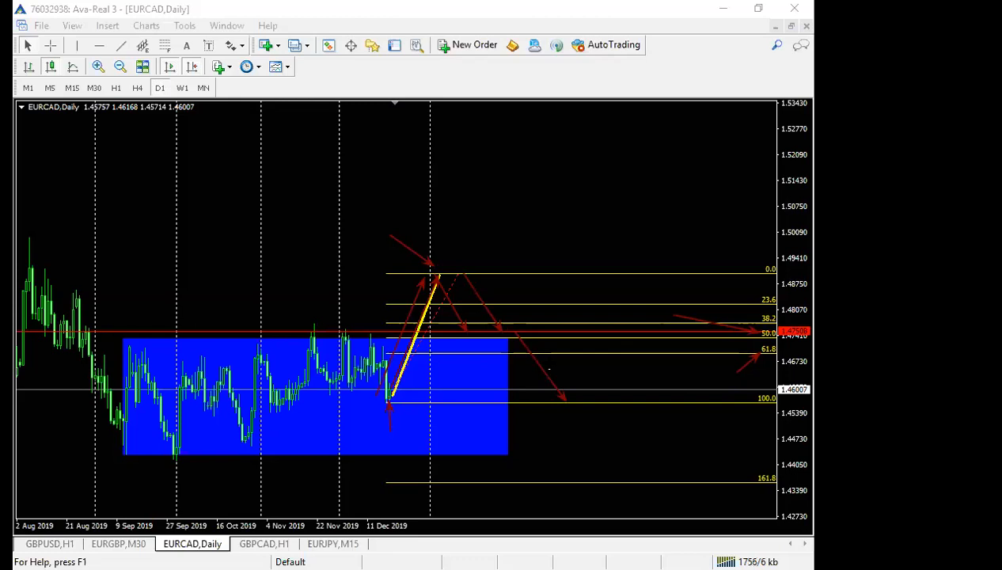
pyautogui.moveTo(694, 61)
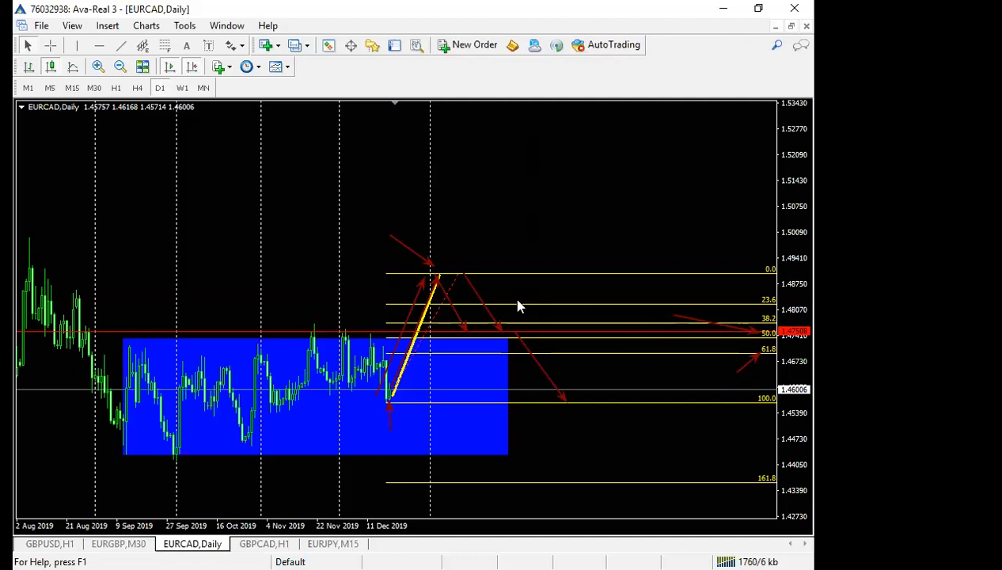
pyautogui.moveTo(447, 358)
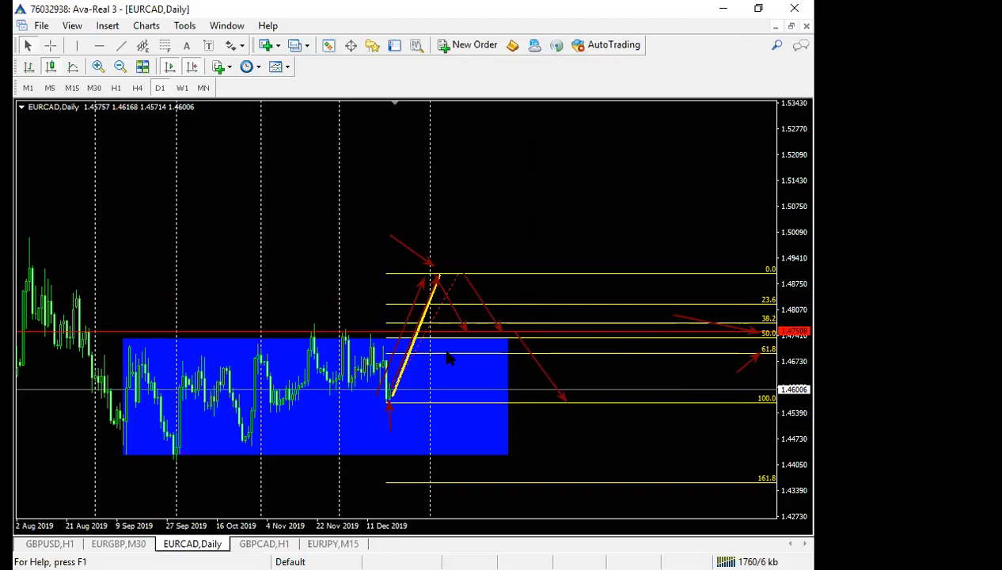
pyautogui.moveTo(445, 293)
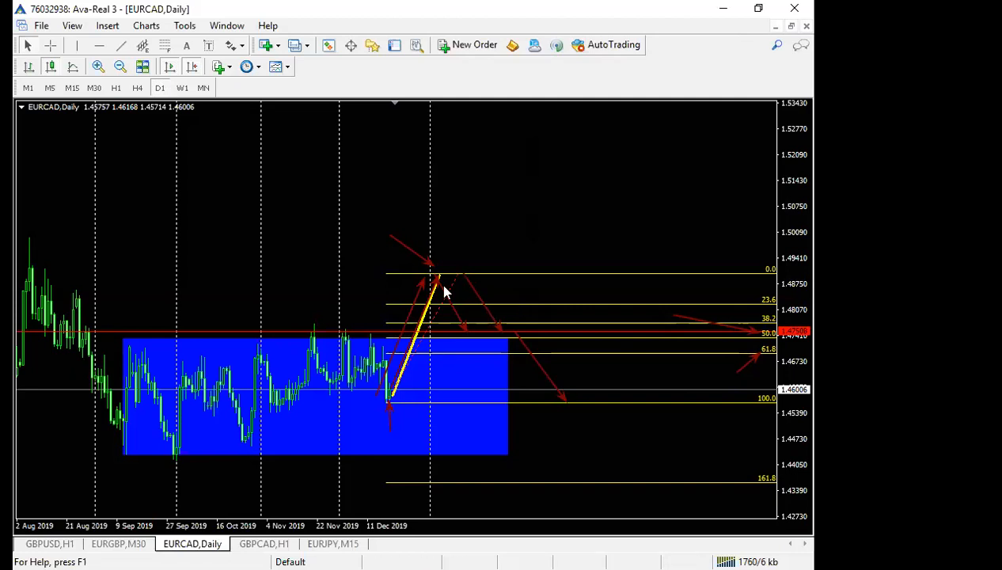
pyautogui.moveTo(352, 413)
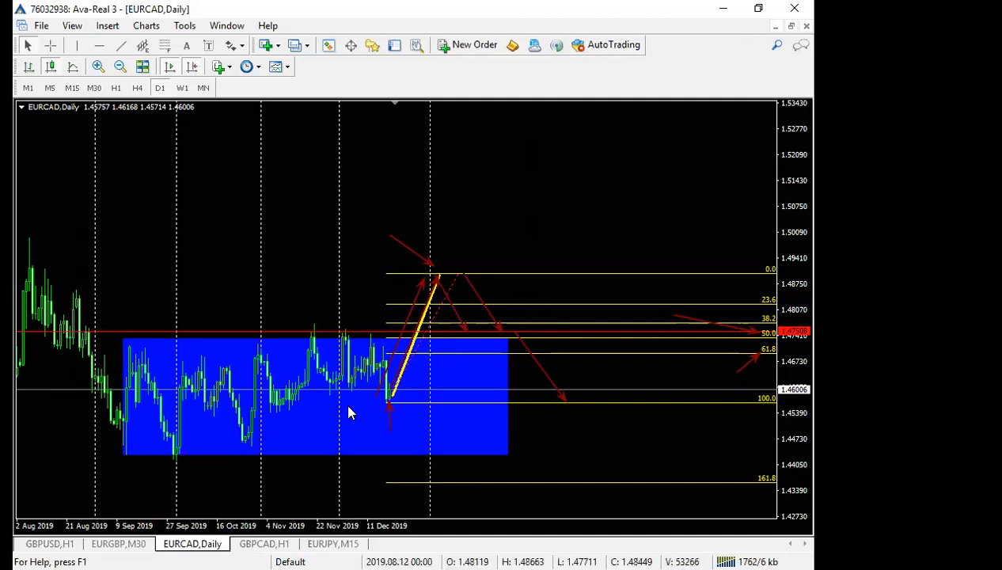
pyautogui.moveTo(299, 312)
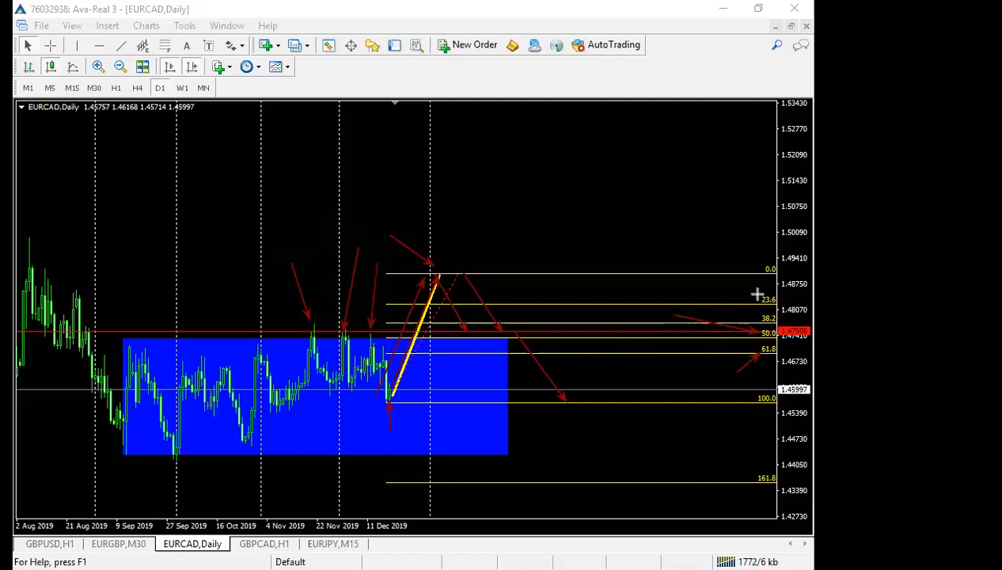
pyautogui.moveTo(794, 406)
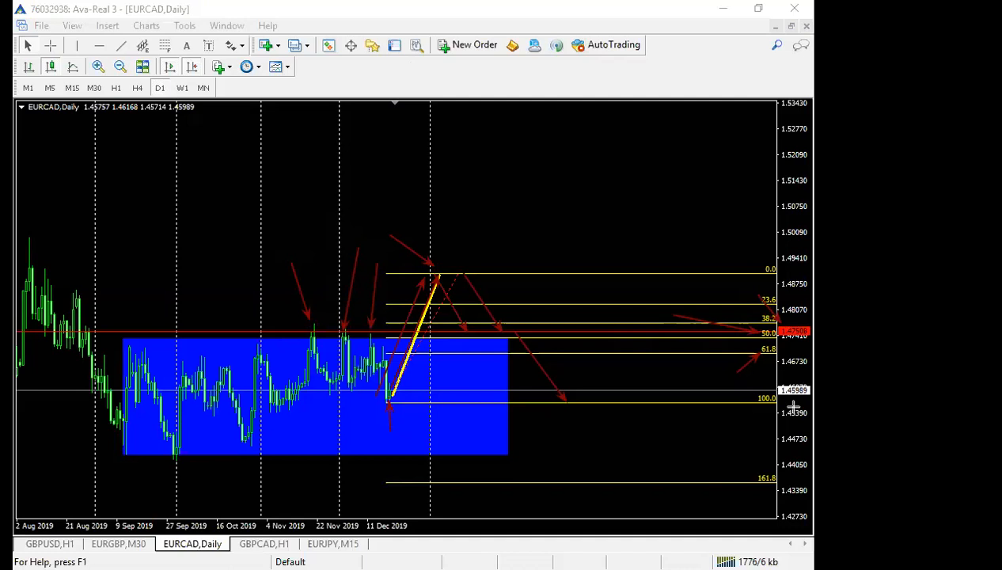
pyautogui.moveTo(470, 354)
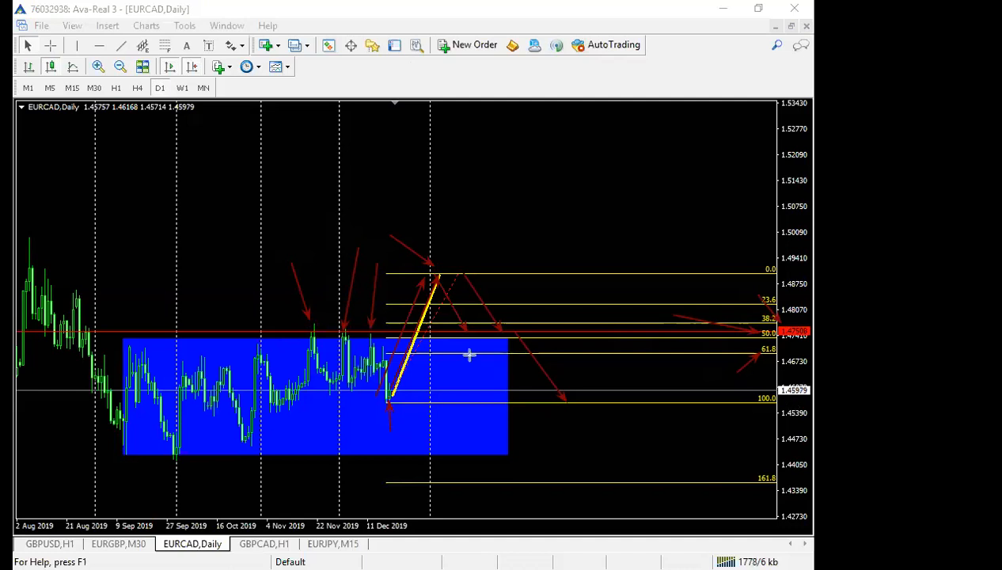
pyautogui.moveTo(359, 327)
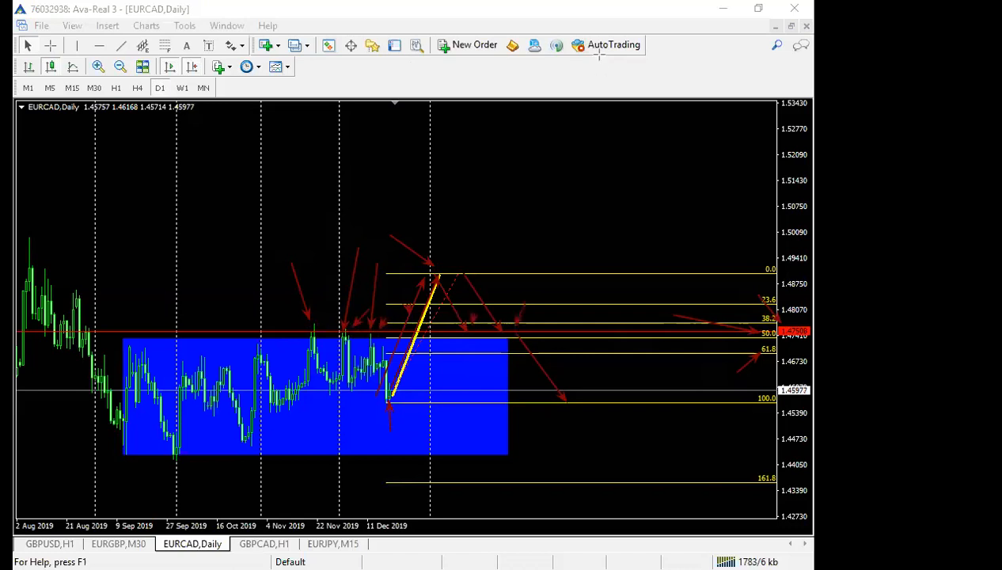
pyautogui.moveTo(602, 109)
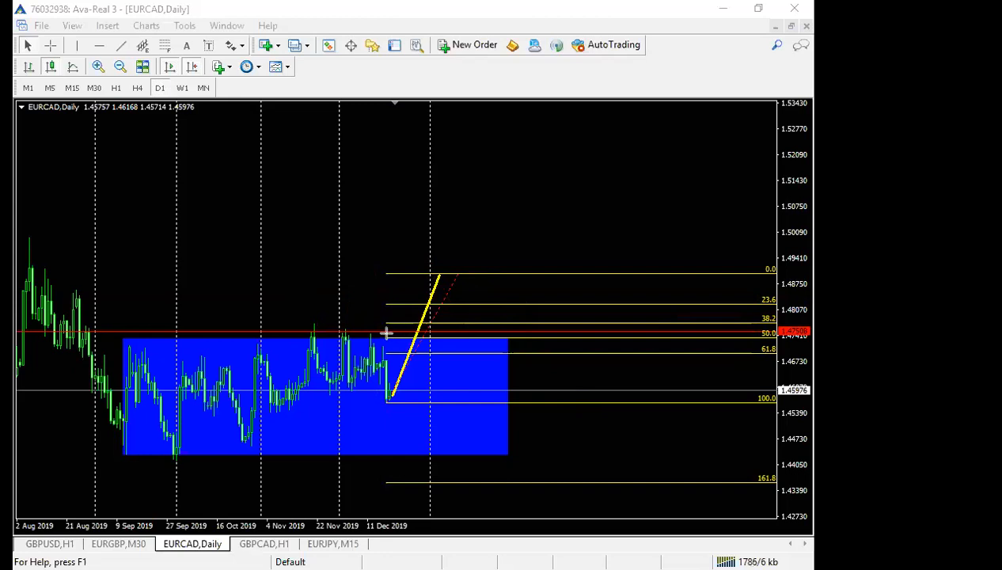
# Step: Draw a red arrow rising alongside the yellow rally
pyautogui.moveTo(387, 333); pyautogui.dragTo(427, 264)
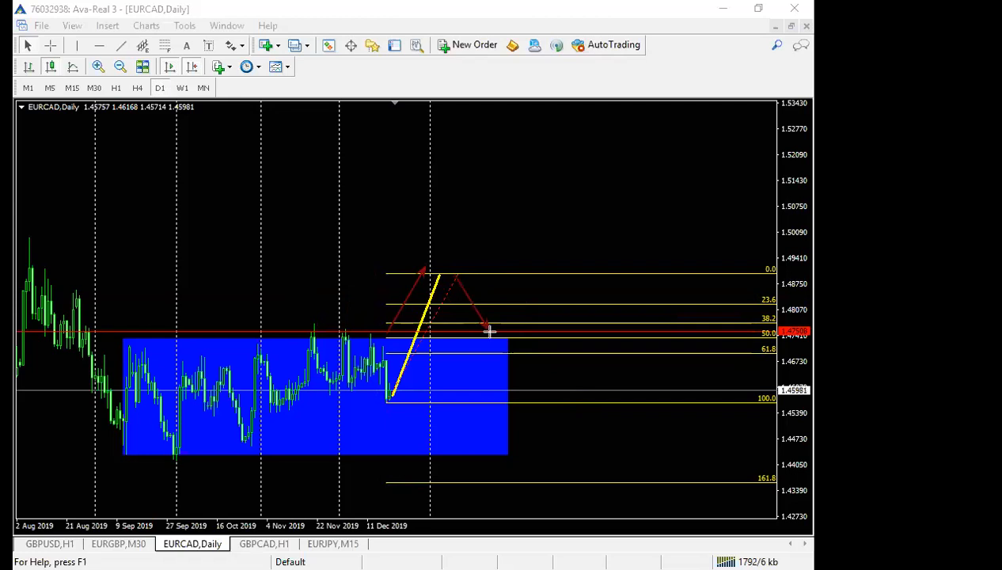
pyautogui.moveTo(502, 319)
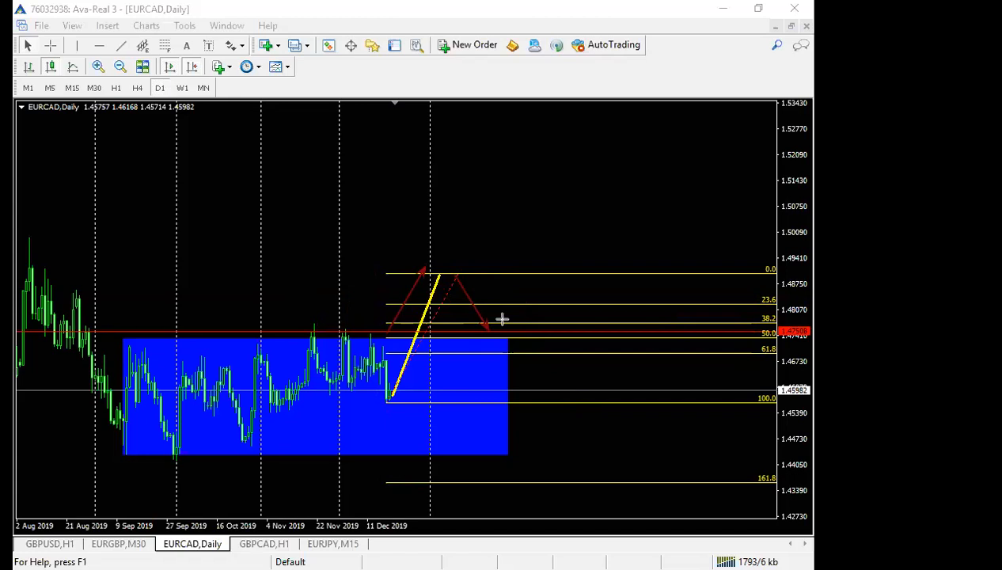
pyautogui.moveTo(515, 156)
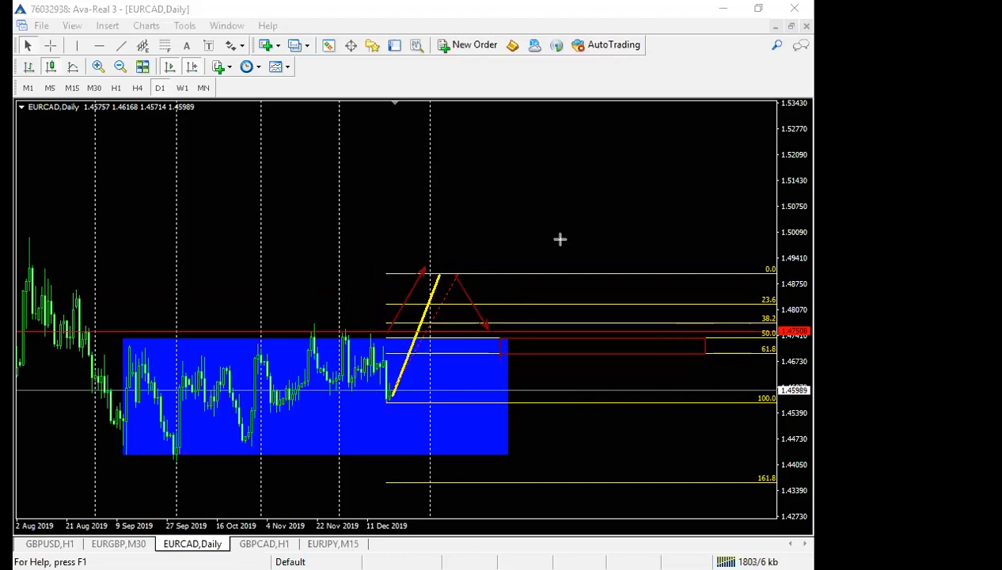
pyautogui.moveTo(356, 152)
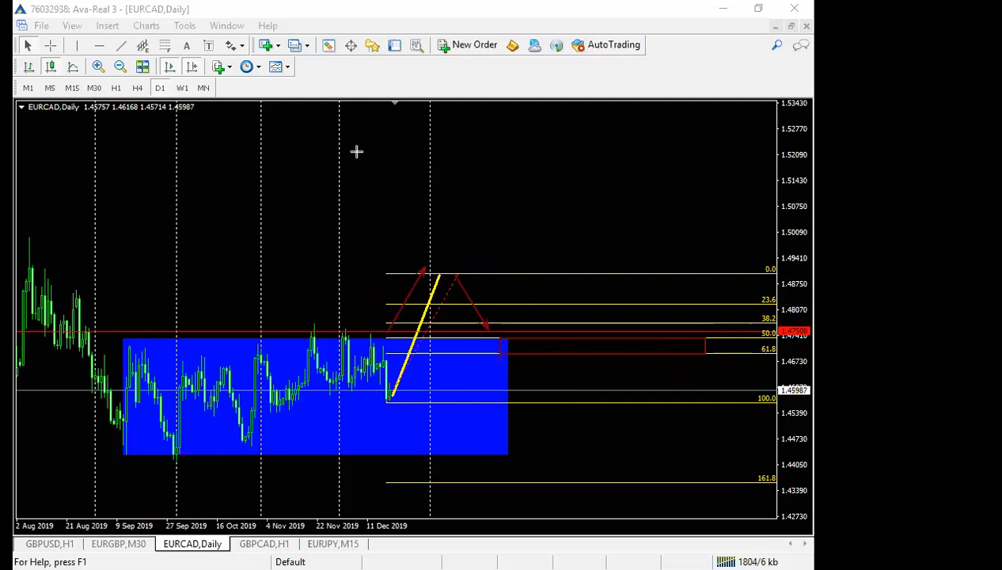
pyautogui.moveTo(338, 140)
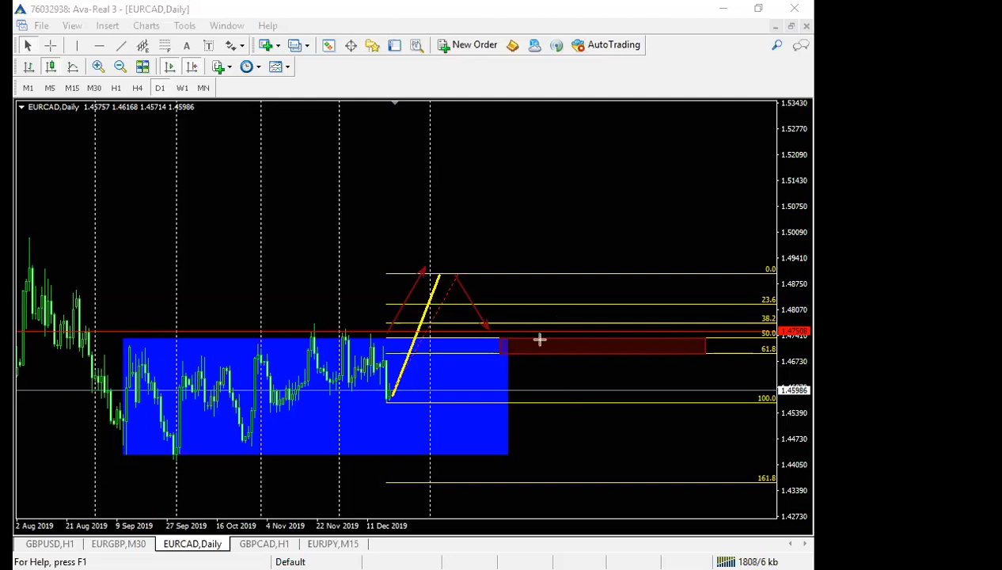
pyautogui.moveTo(560, 357)
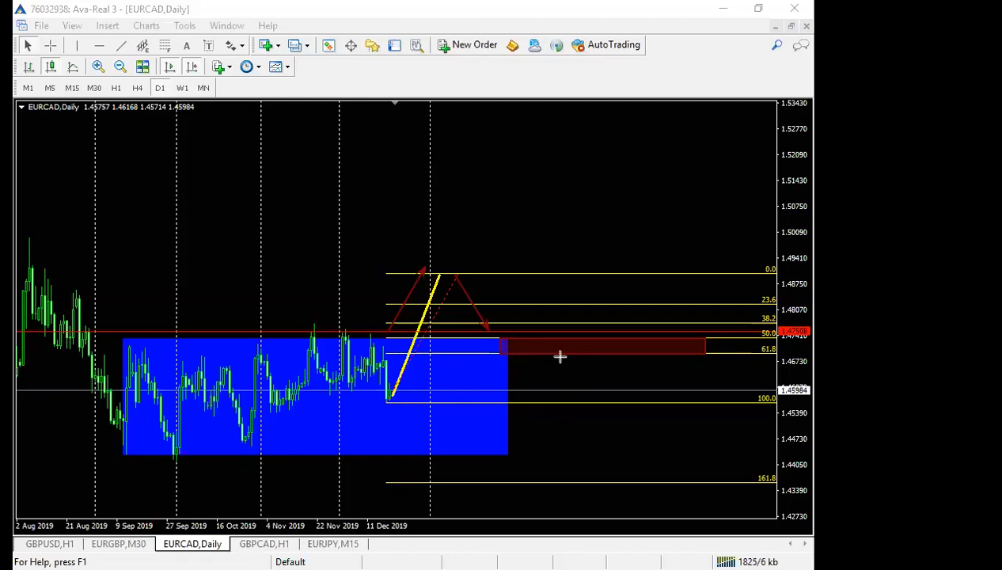
pyautogui.moveTo(330, 321)
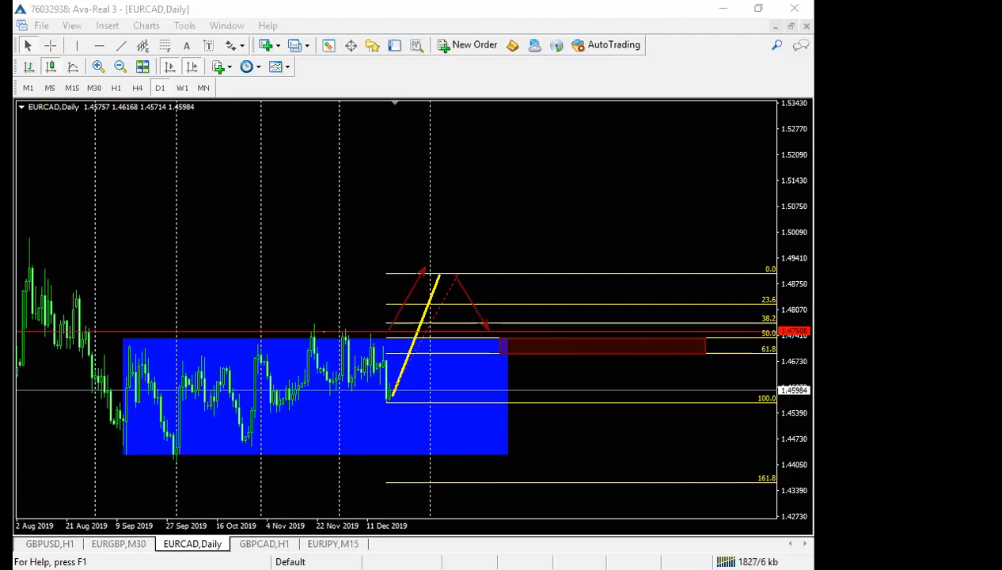
pyautogui.moveTo(356, 329)
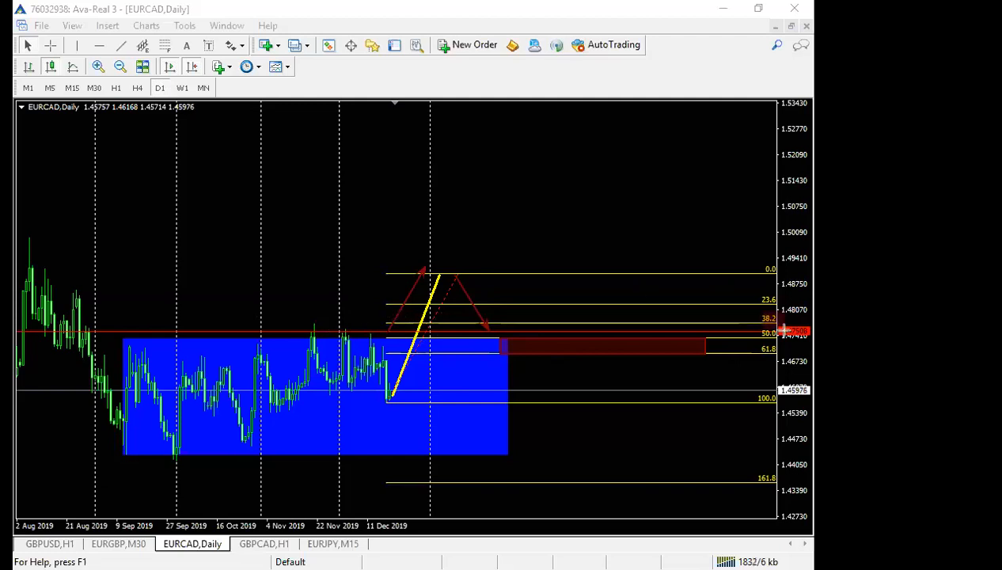
pyautogui.moveTo(464, 307)
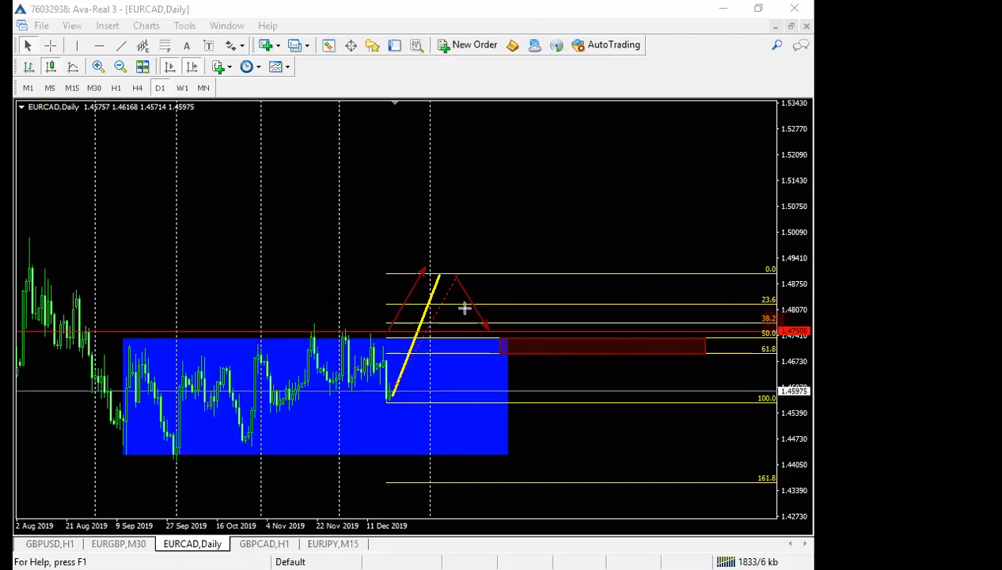
pyautogui.moveTo(451, 271)
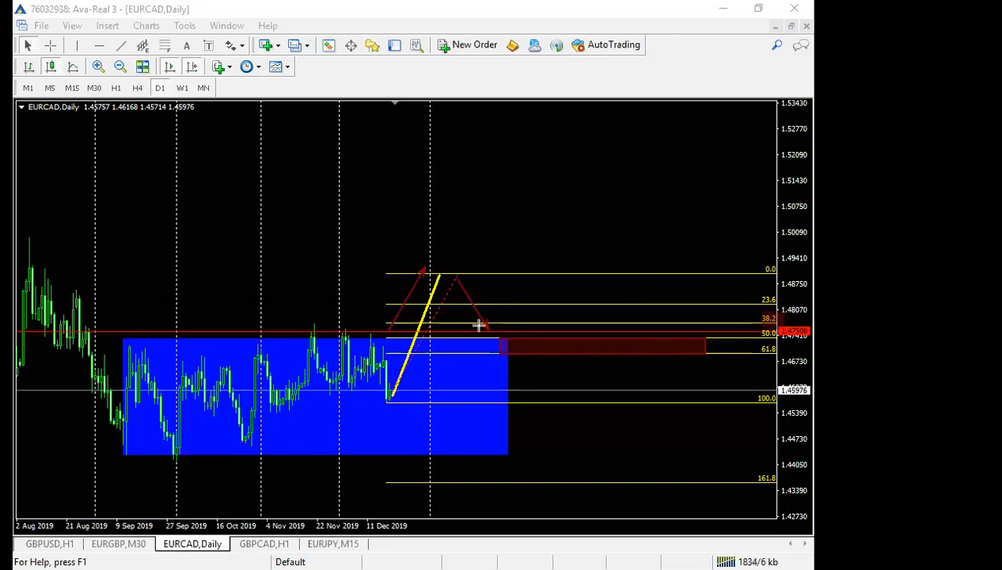
pyautogui.moveTo(791, 337)
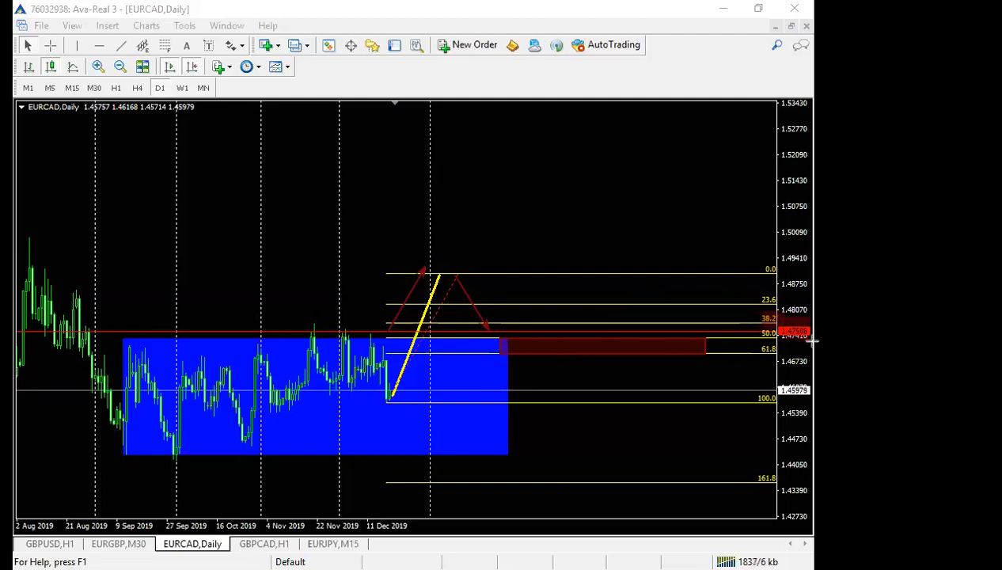
pyautogui.moveTo(291, 326)
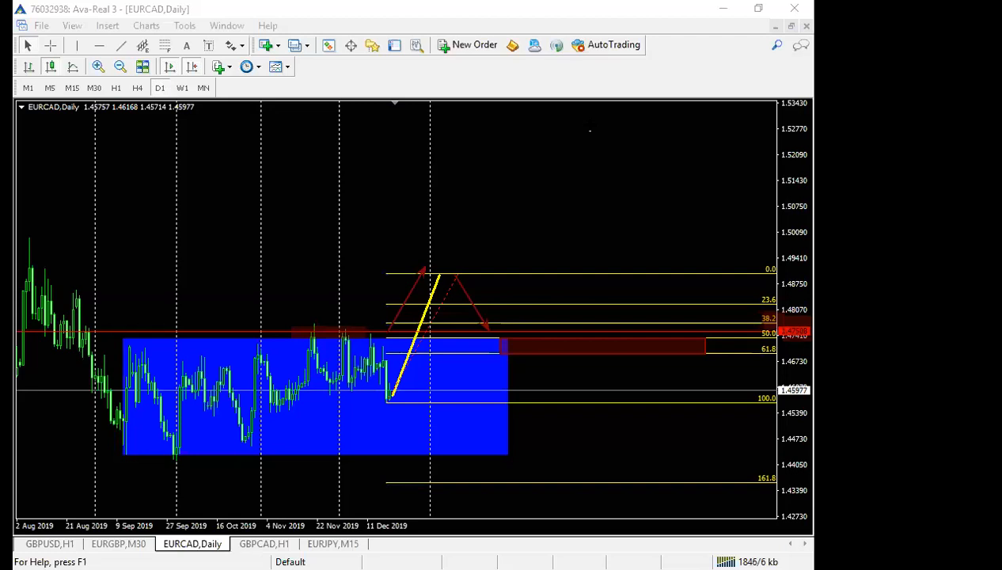
pyautogui.moveTo(310, 241)
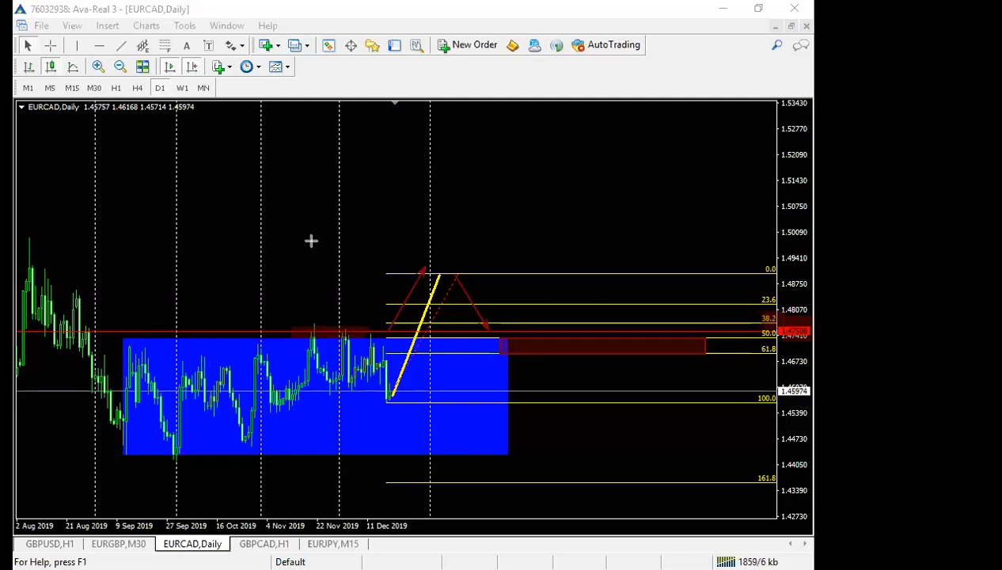
pyautogui.moveTo(334, 135)
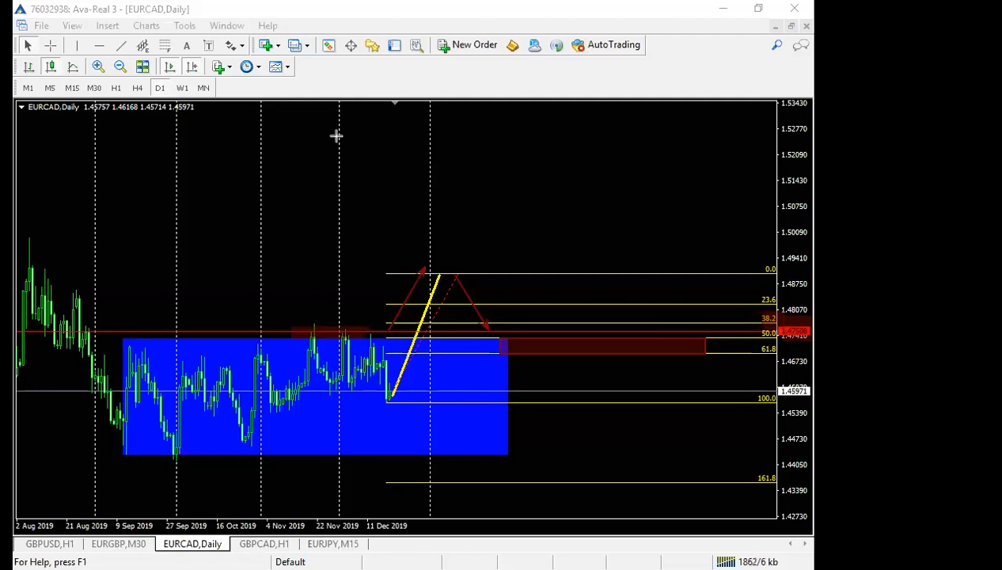
pyautogui.moveTo(305, 342)
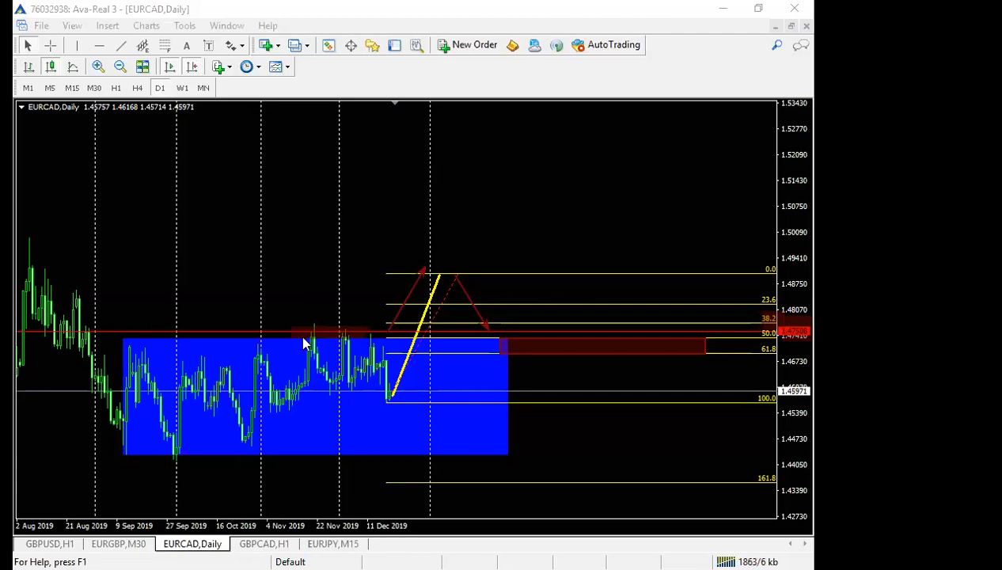
pyautogui.moveTo(307, 343)
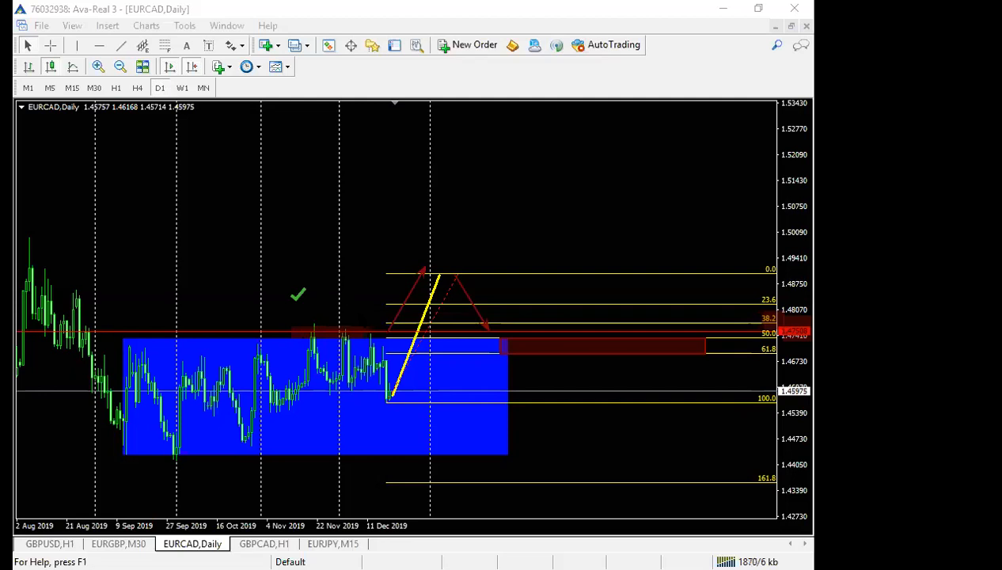
pyautogui.moveTo(787, 291)
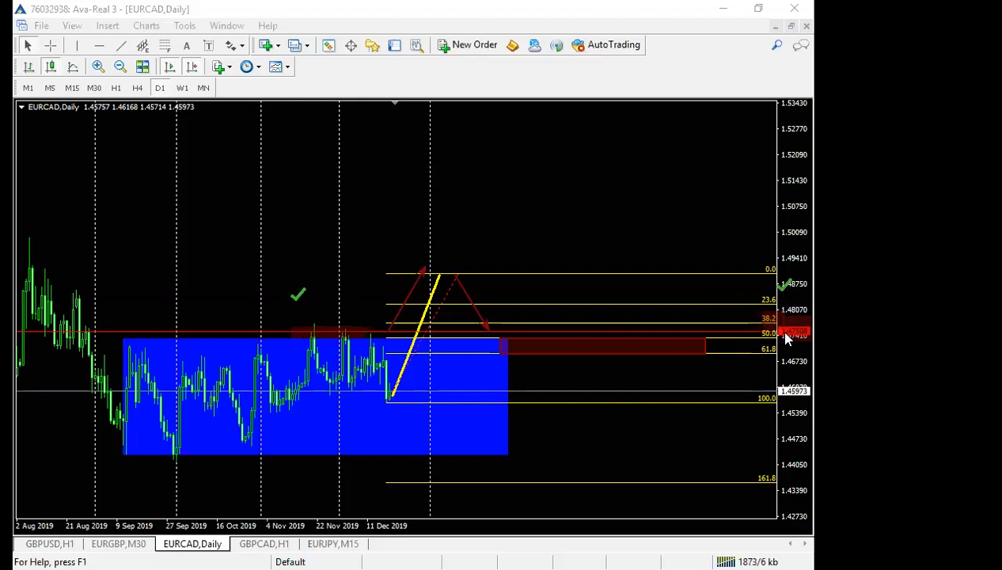
pyautogui.moveTo(534, 285)
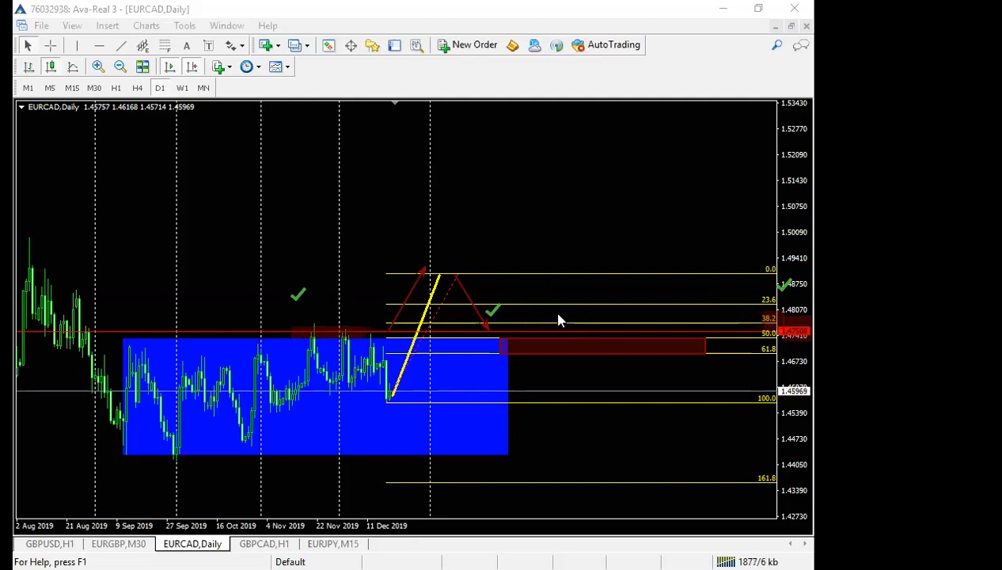
pyautogui.moveTo(532, 273)
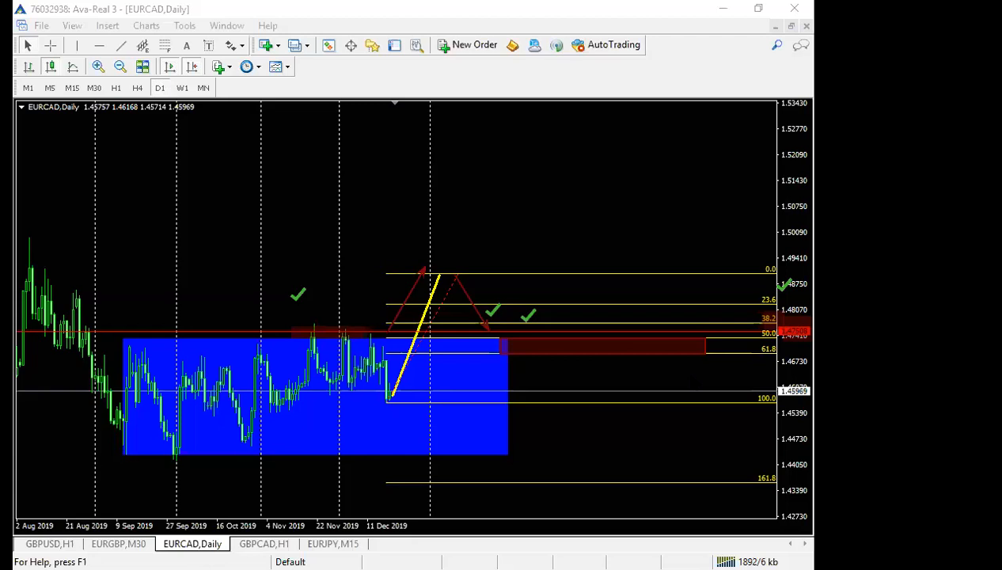
pyautogui.moveTo(572, 171)
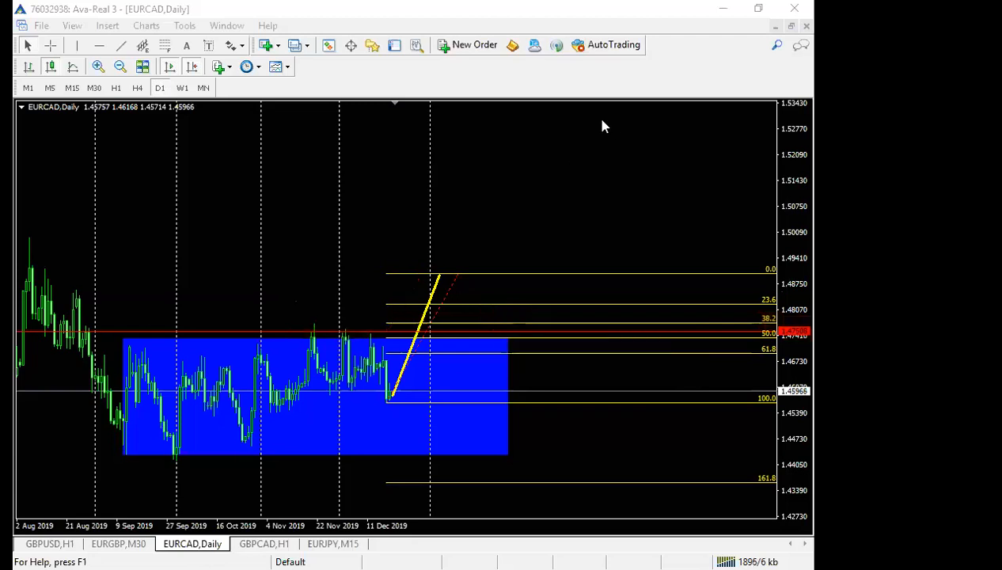
pyautogui.moveTo(396, 111)
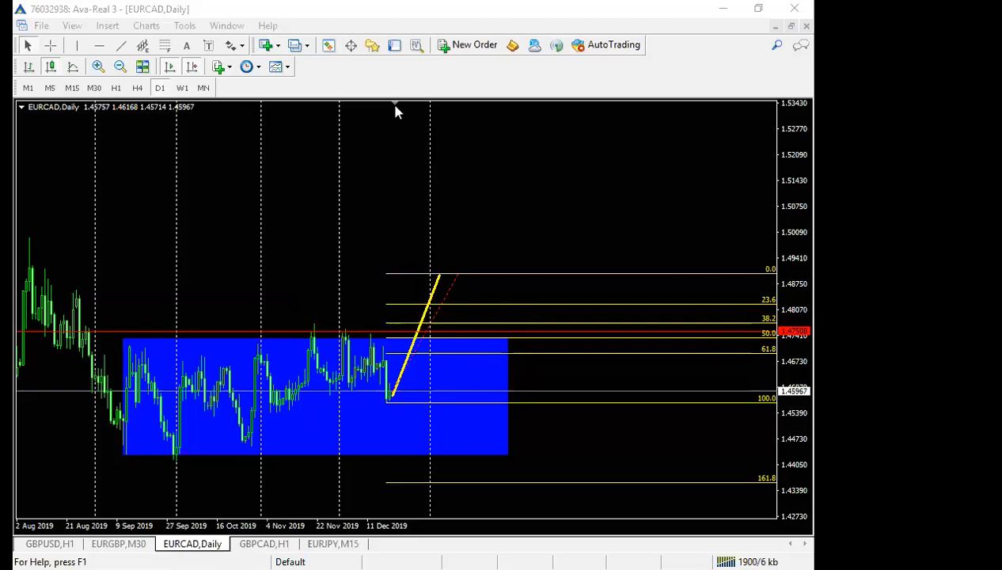
pyautogui.moveTo(455, 74)
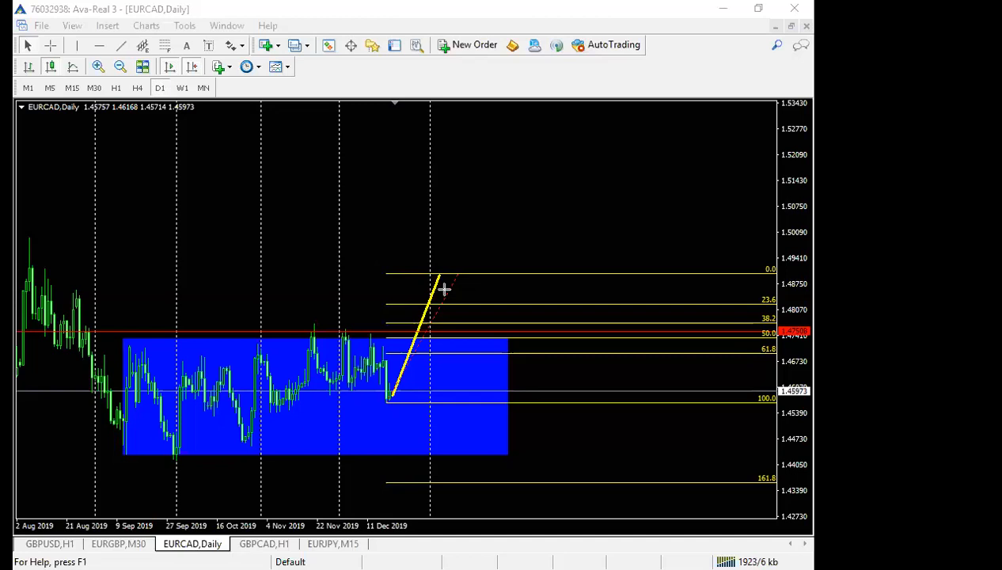
pyautogui.moveTo(463, 318)
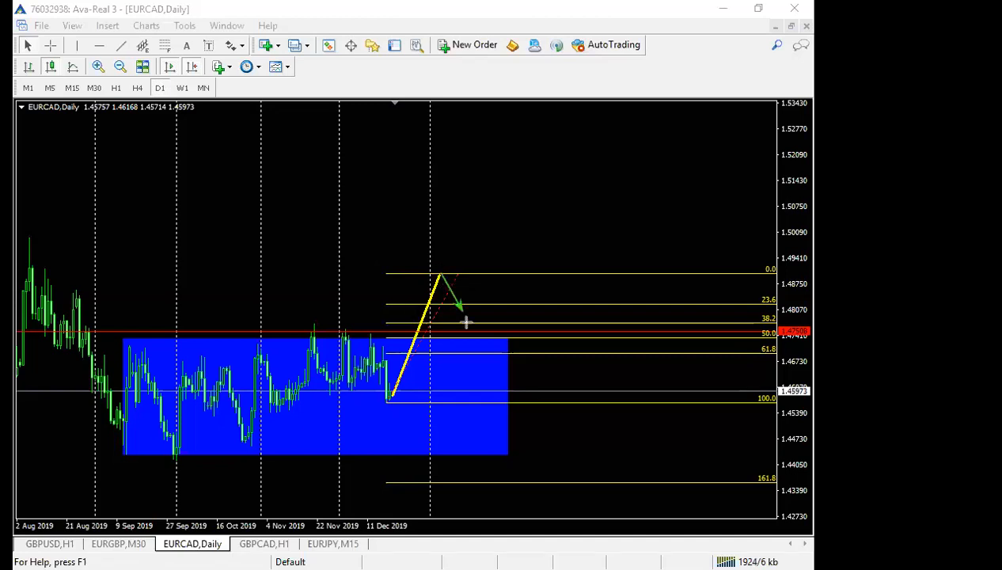
pyautogui.moveTo(637, 370)
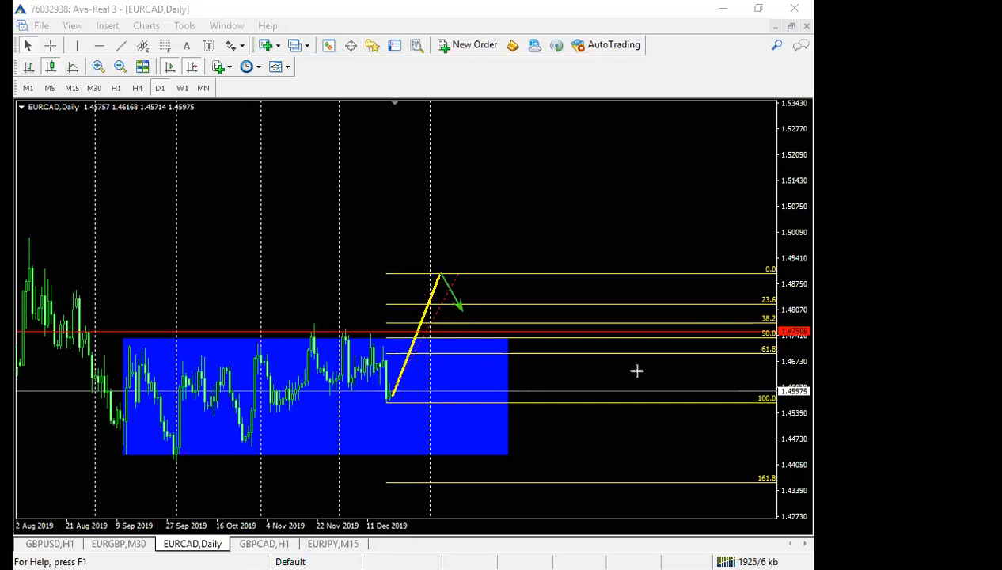
pyautogui.moveTo(474, 380)
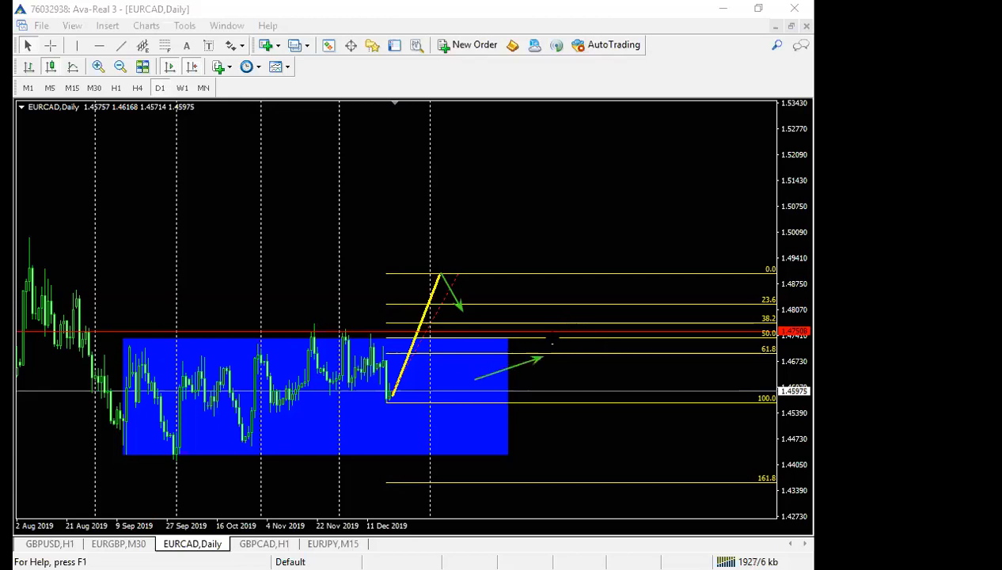
pyautogui.moveTo(462, 307)
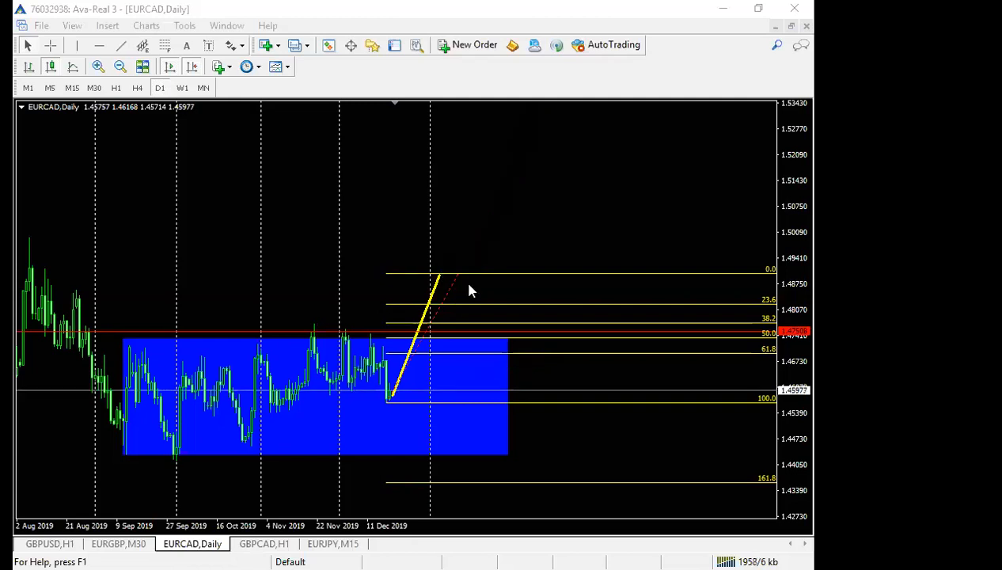
pyautogui.moveTo(220, 173)
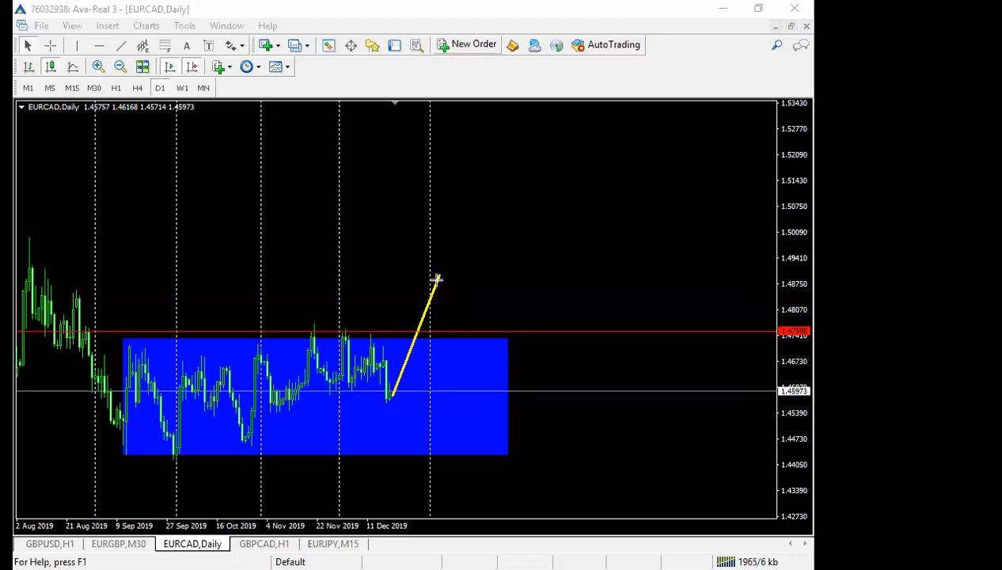
pyautogui.moveTo(485, 346)
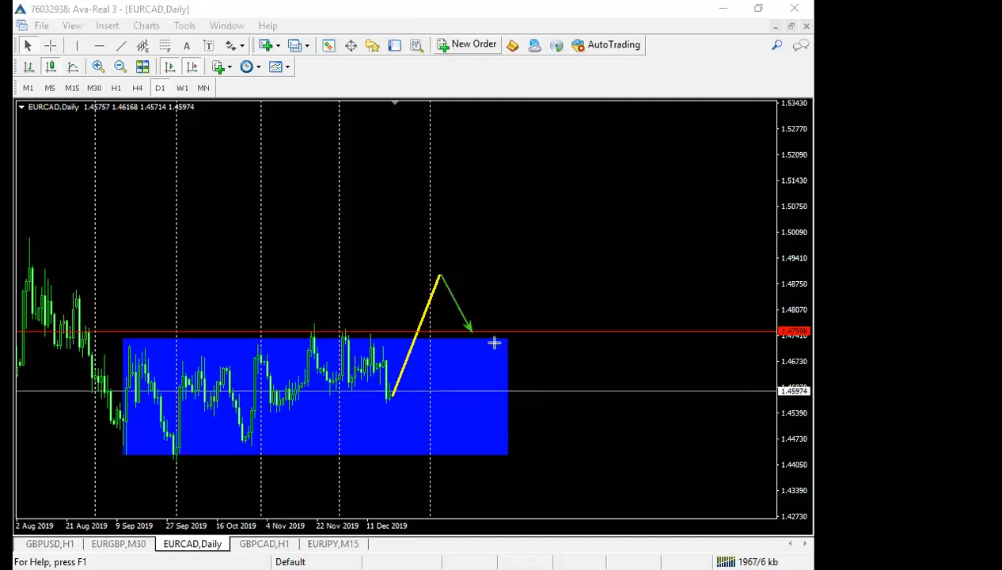
pyautogui.moveTo(475, 330)
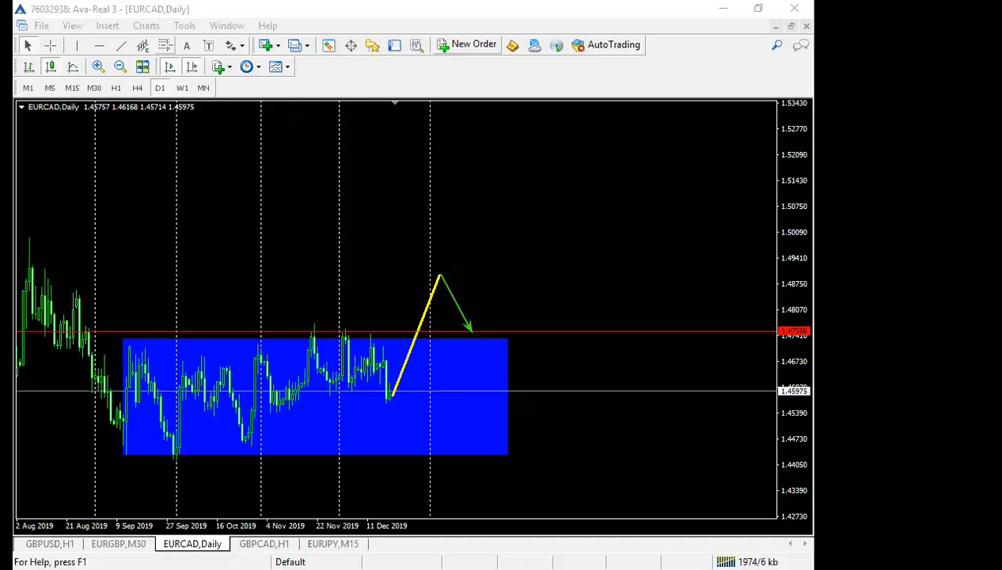
pyautogui.moveTo(434, 270)
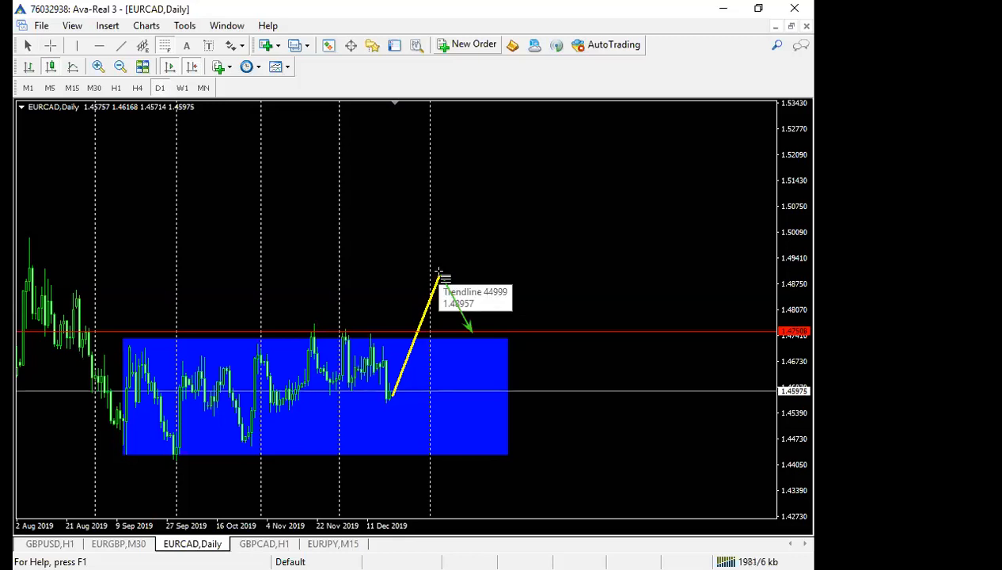
pyautogui.moveTo(445, 277)
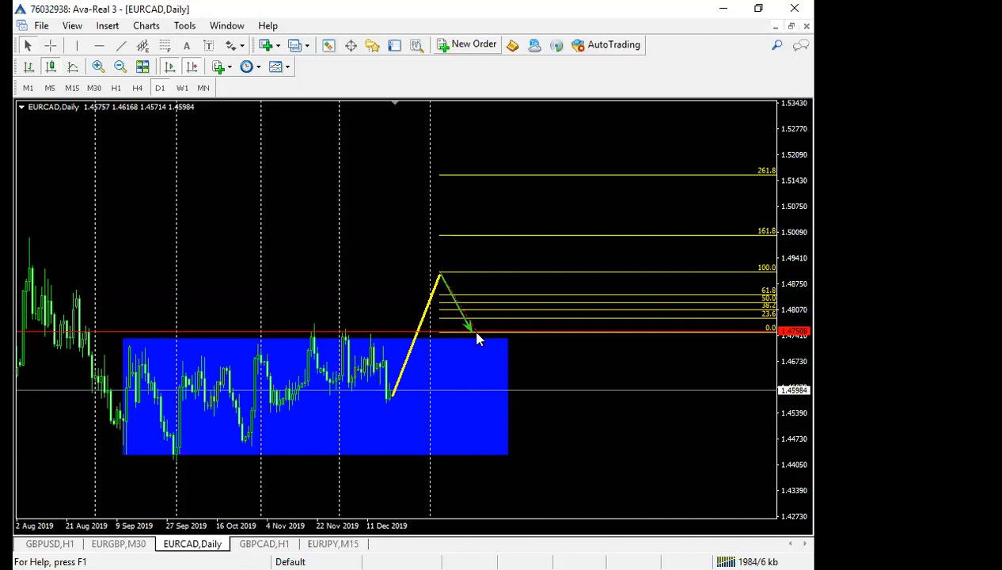
pyautogui.moveTo(446, 220)
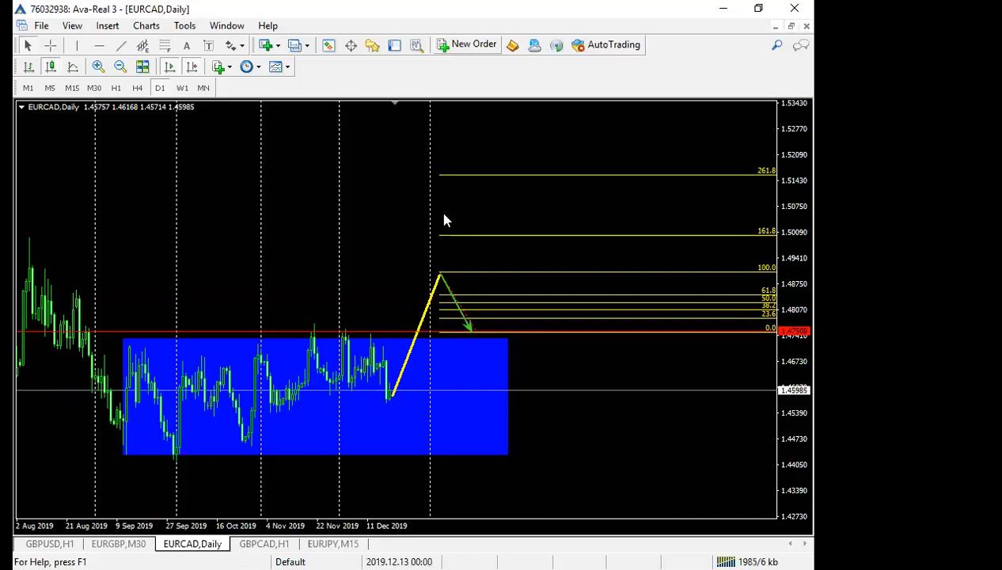
pyautogui.moveTo(363, 372)
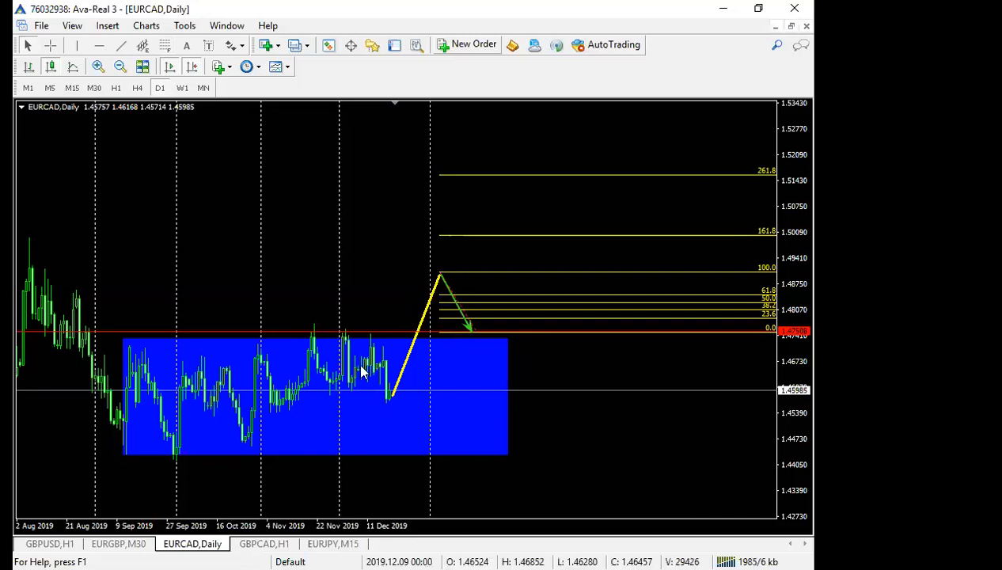
pyautogui.moveTo(316, 481)
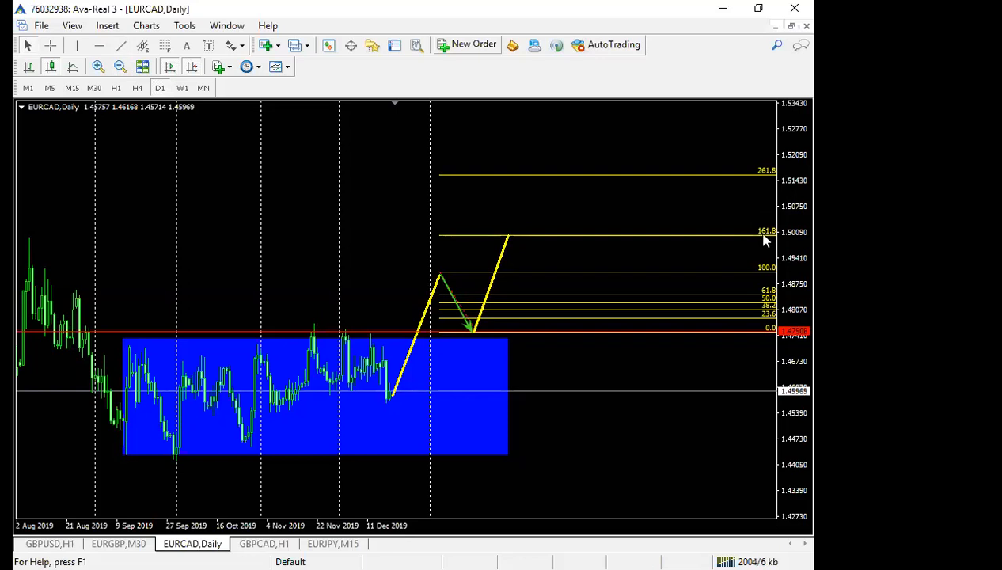
pyautogui.moveTo(549, 233)
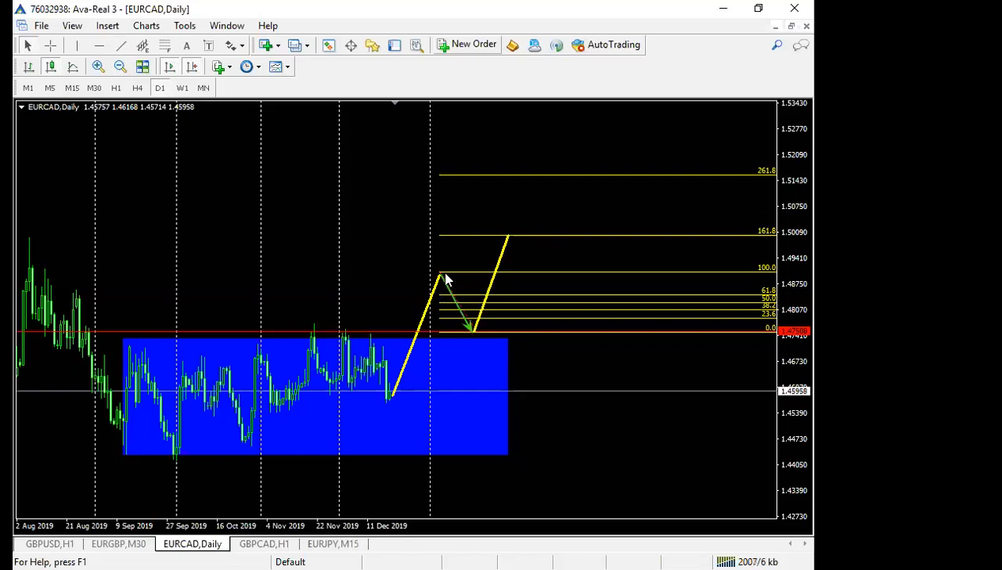
pyautogui.moveTo(469, 337)
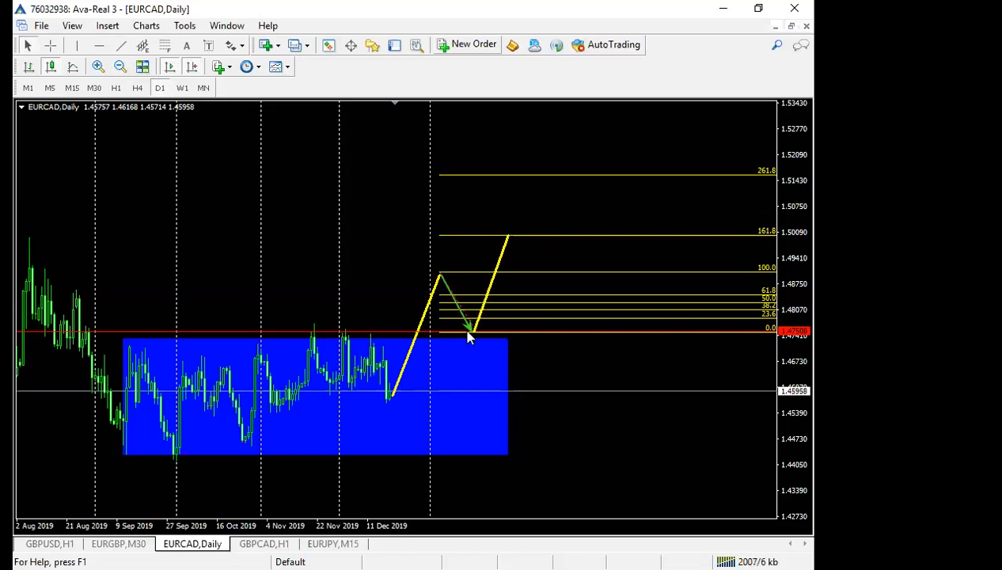
pyautogui.moveTo(469, 336)
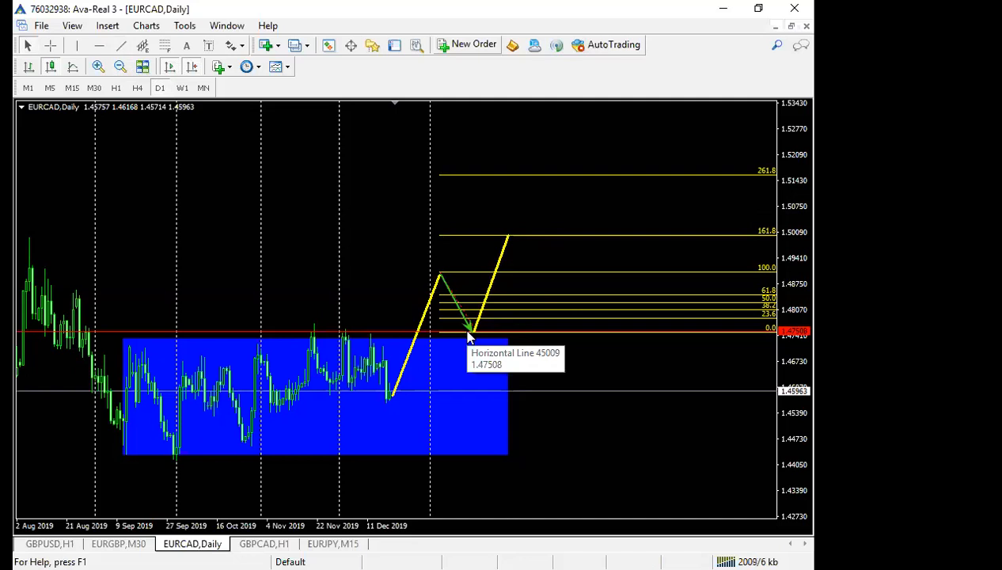
pyautogui.moveTo(531, 180)
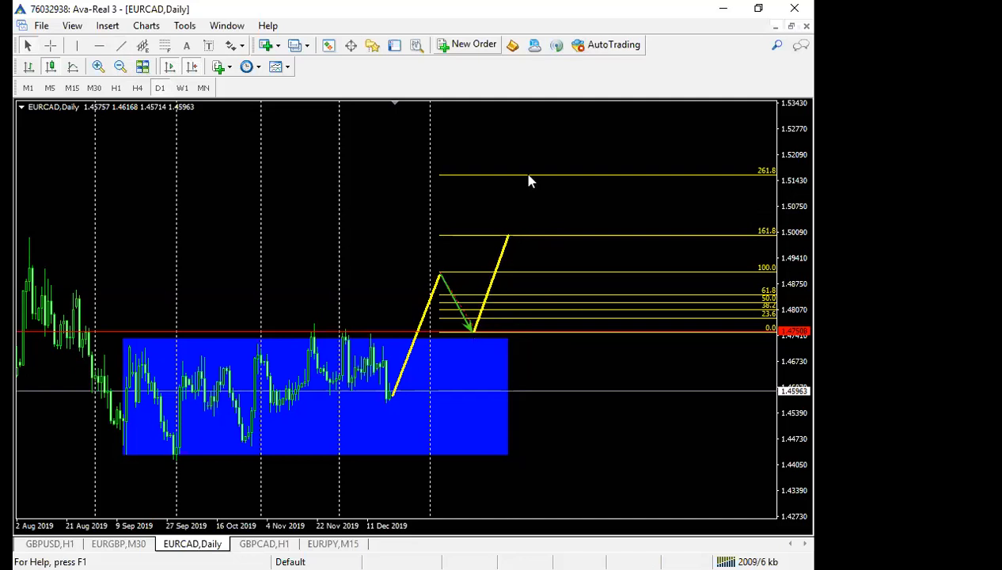
pyautogui.moveTo(523, 221)
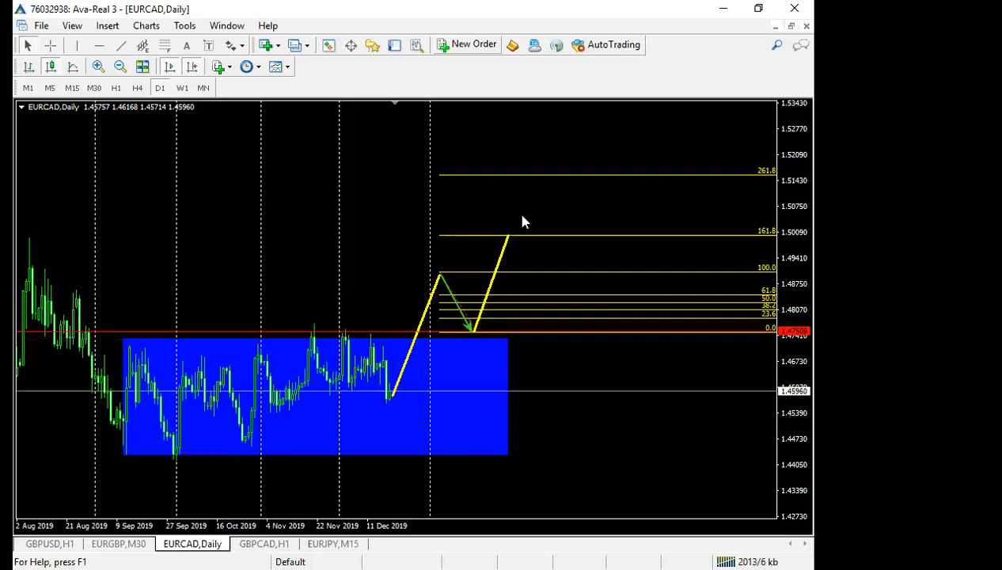
pyautogui.moveTo(523, 222)
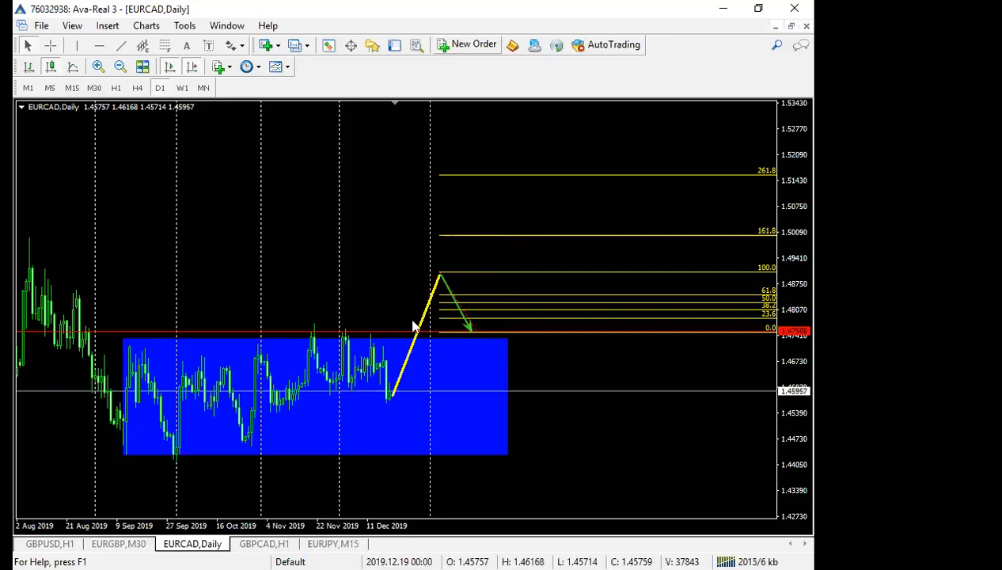
pyautogui.moveTo(439, 289)
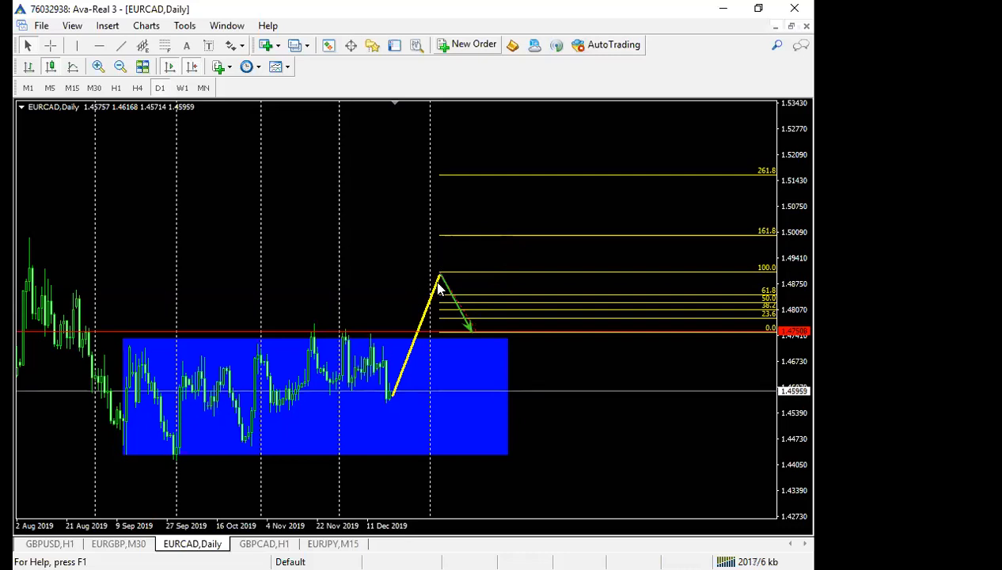
pyautogui.moveTo(448, 282)
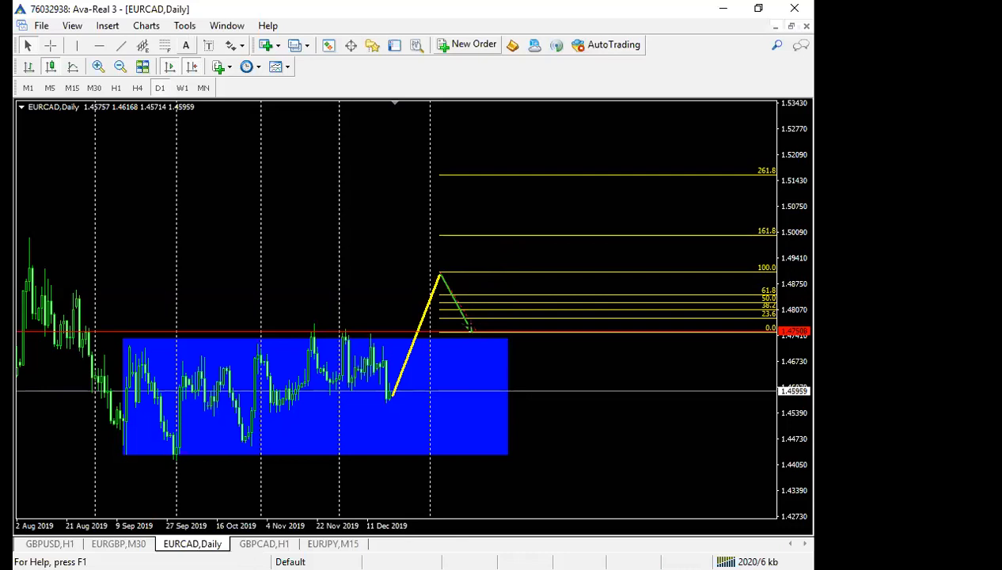
# Step: Draw green arrows from the retest low up to 161.8, then on to 261.8
pyautogui.moveTo(467, 328); pyautogui.dragTo(507, 234)
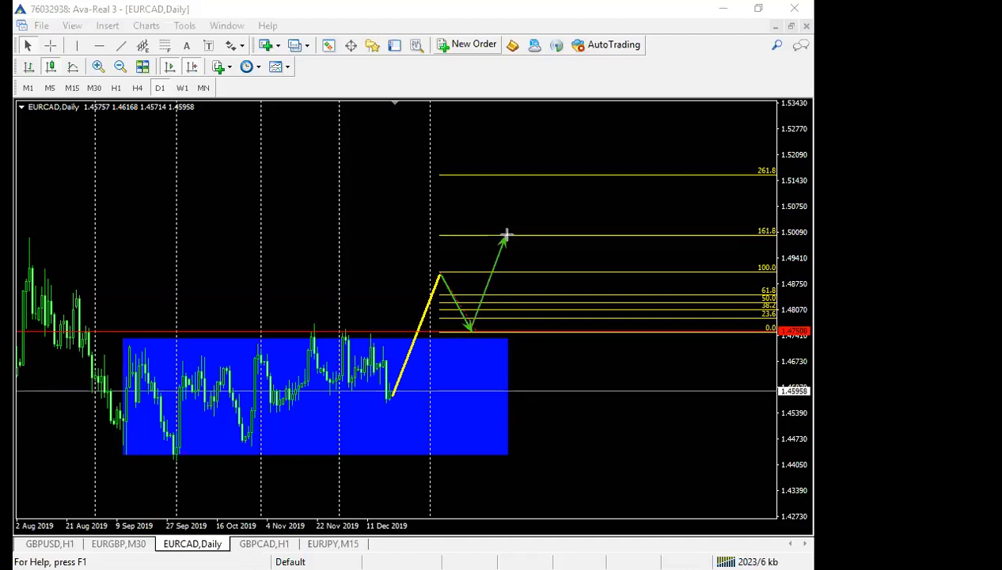
pyautogui.moveTo(507, 234); pyautogui.dragTo(539, 172)
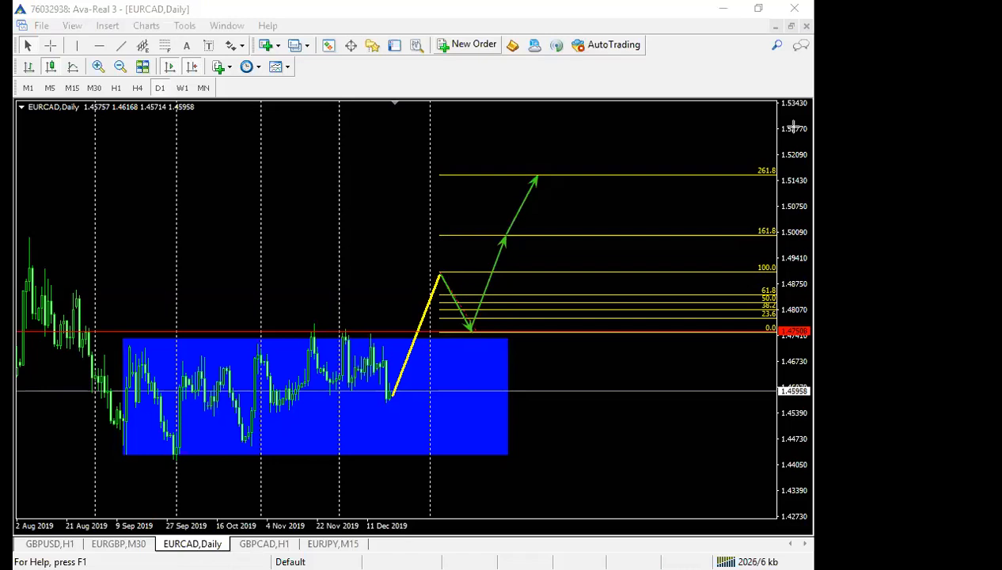
pyautogui.moveTo(796, 131)
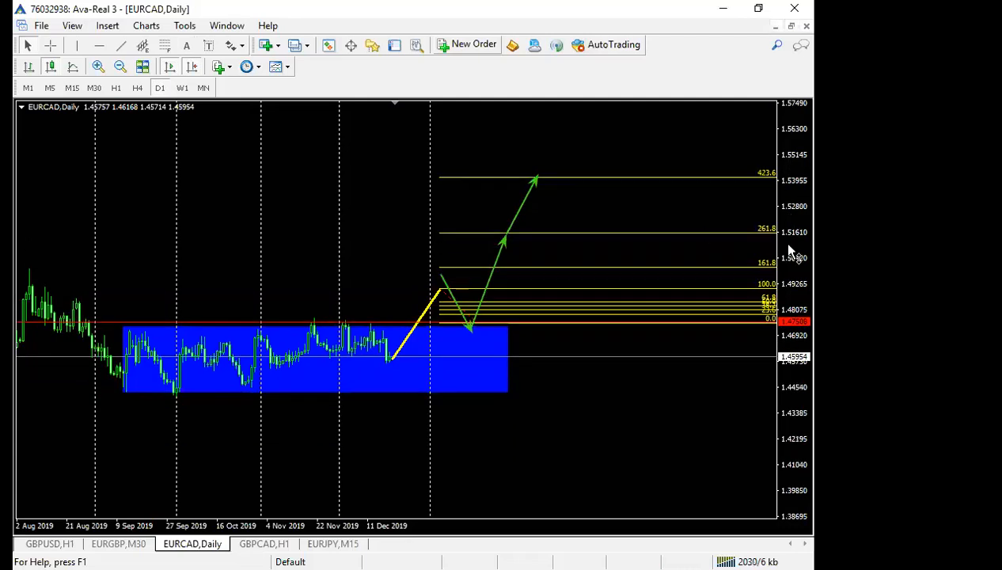
pyautogui.moveTo(488, 311)
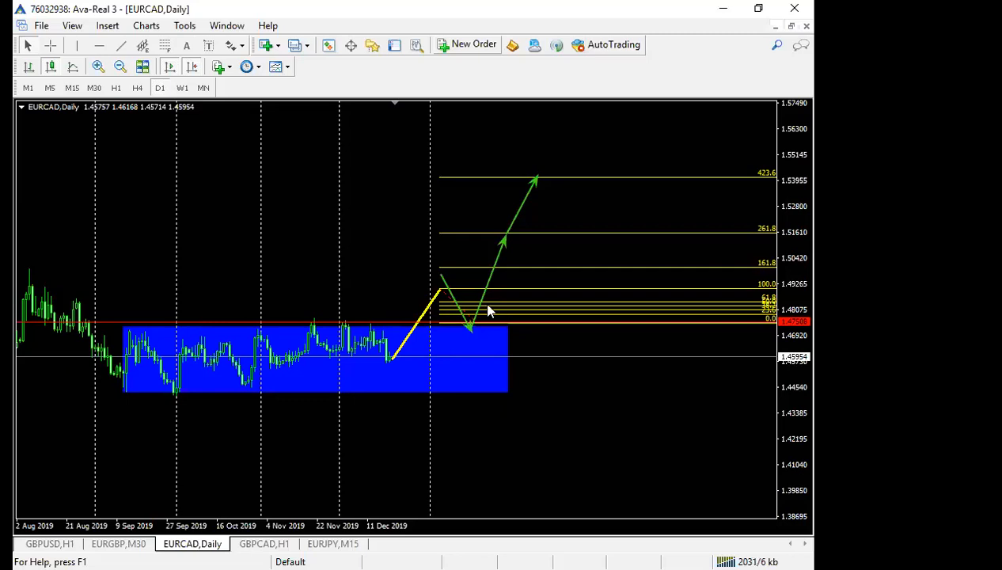
pyautogui.moveTo(760, 271)
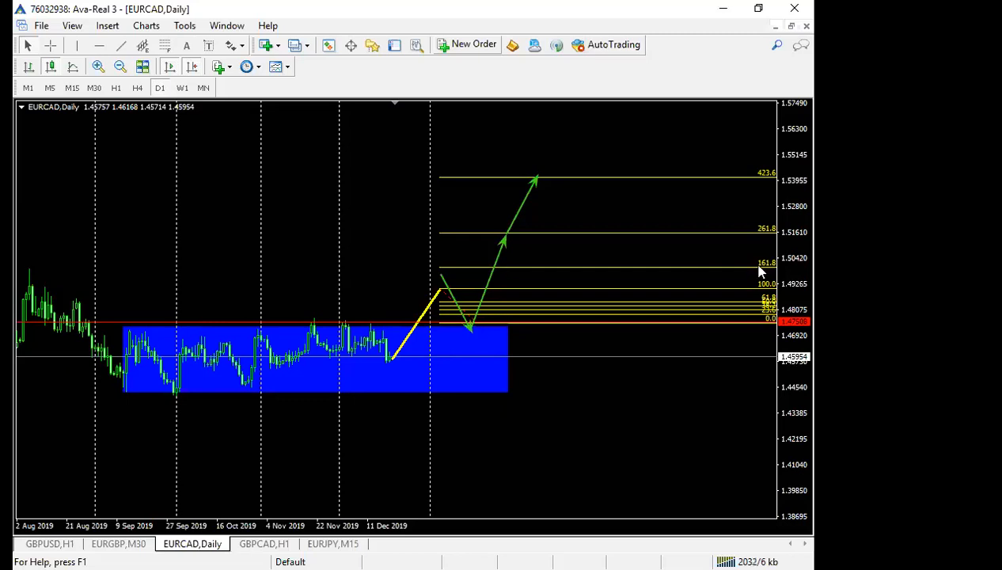
pyautogui.moveTo(774, 233)
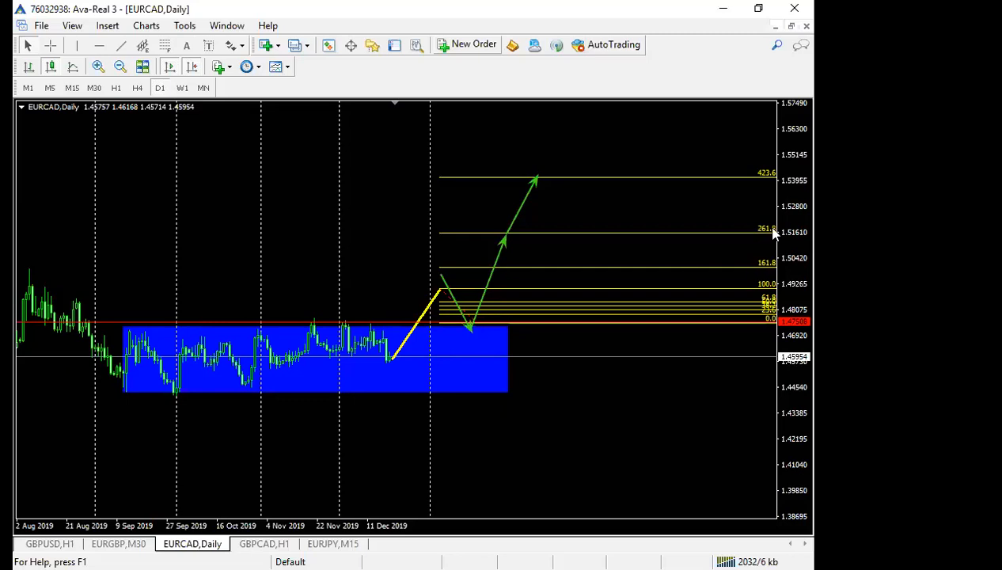
pyautogui.moveTo(752, 184)
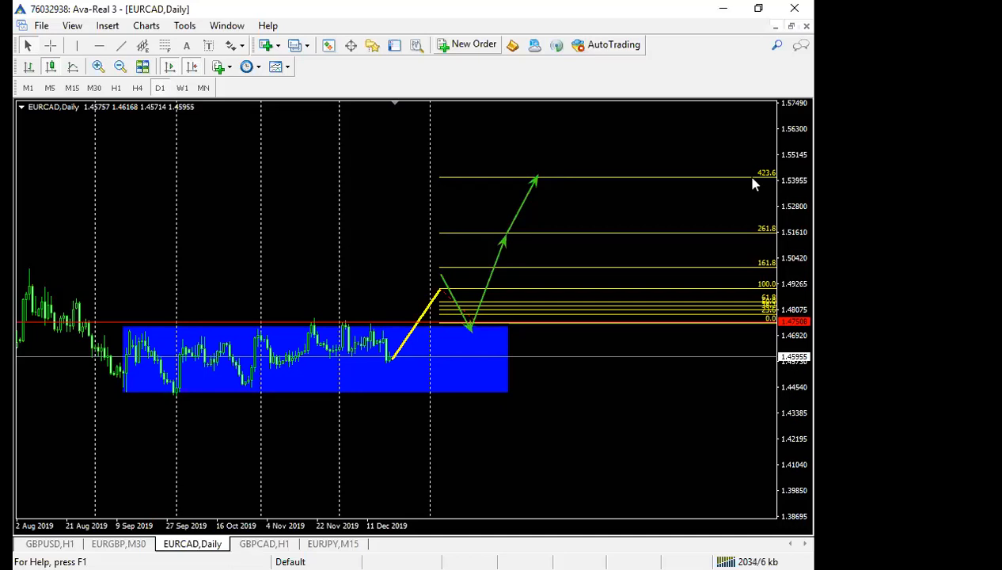
pyautogui.moveTo(626, 214)
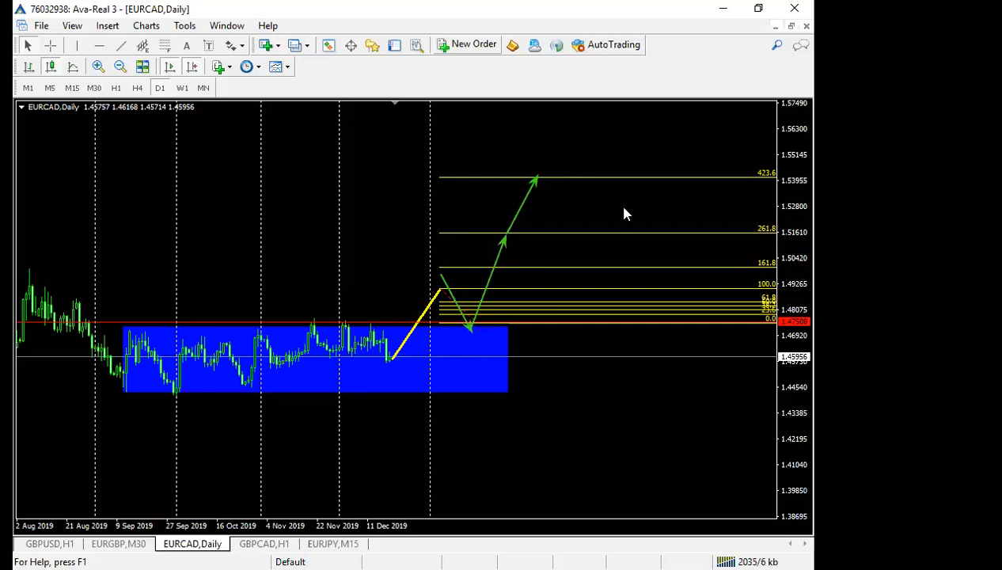
pyautogui.moveTo(557, 244)
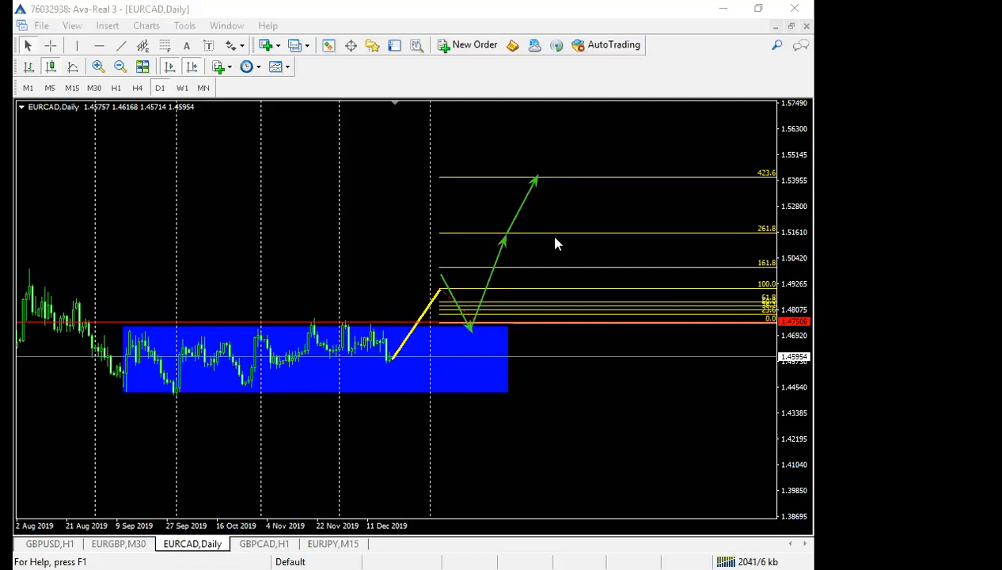
pyautogui.moveTo(485, 162)
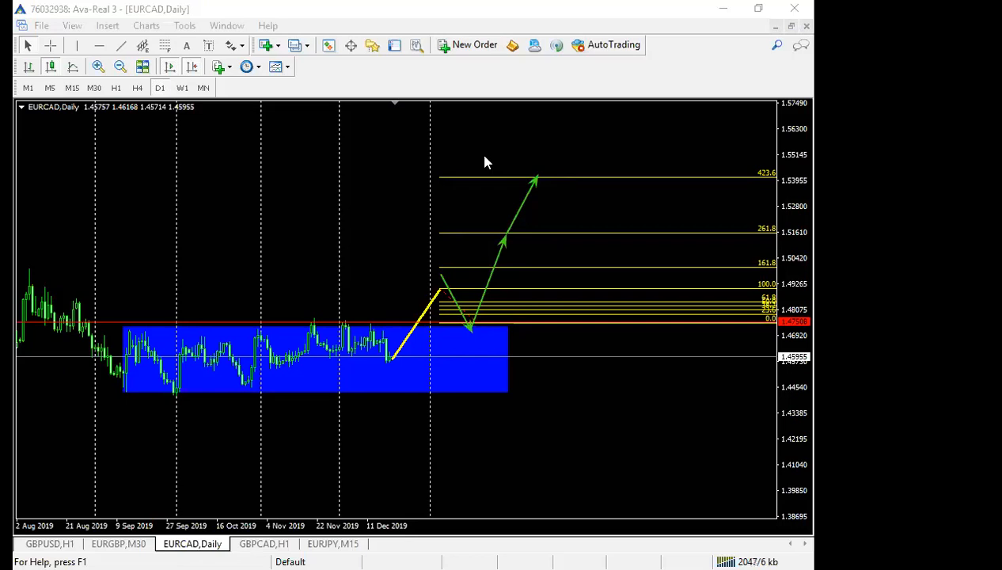
pyautogui.moveTo(816, 291)
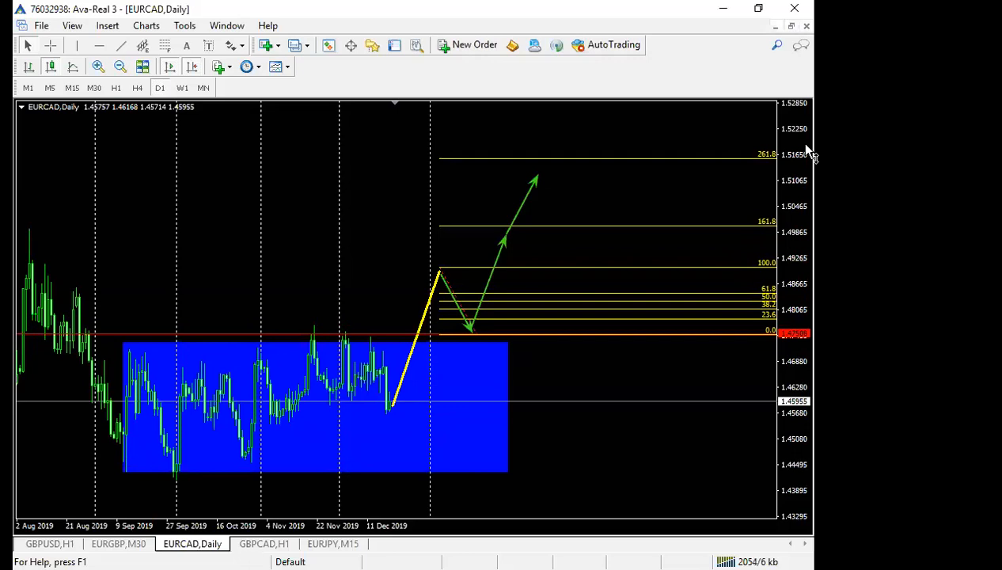
pyautogui.moveTo(808, 154)
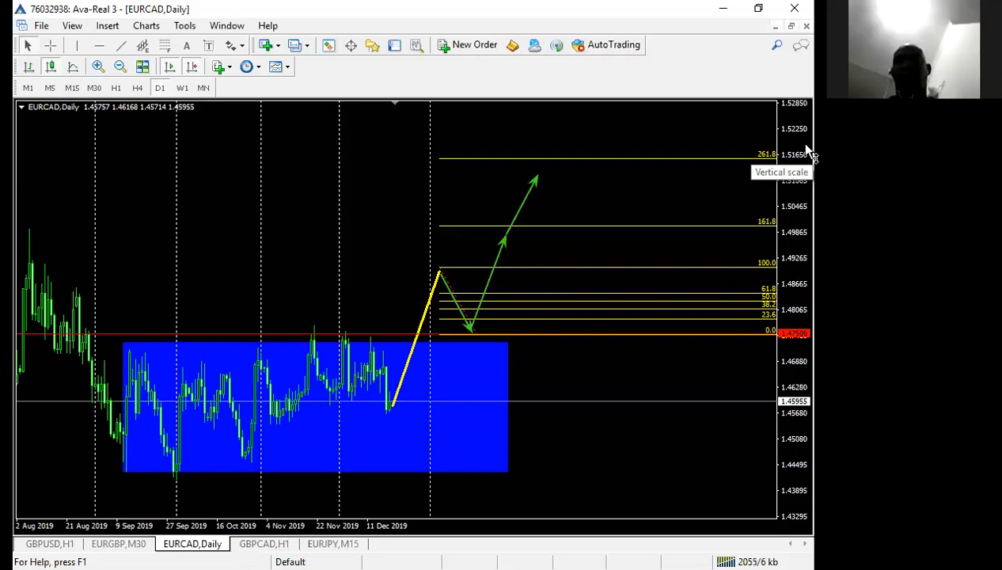
pyautogui.moveTo(649, 77)
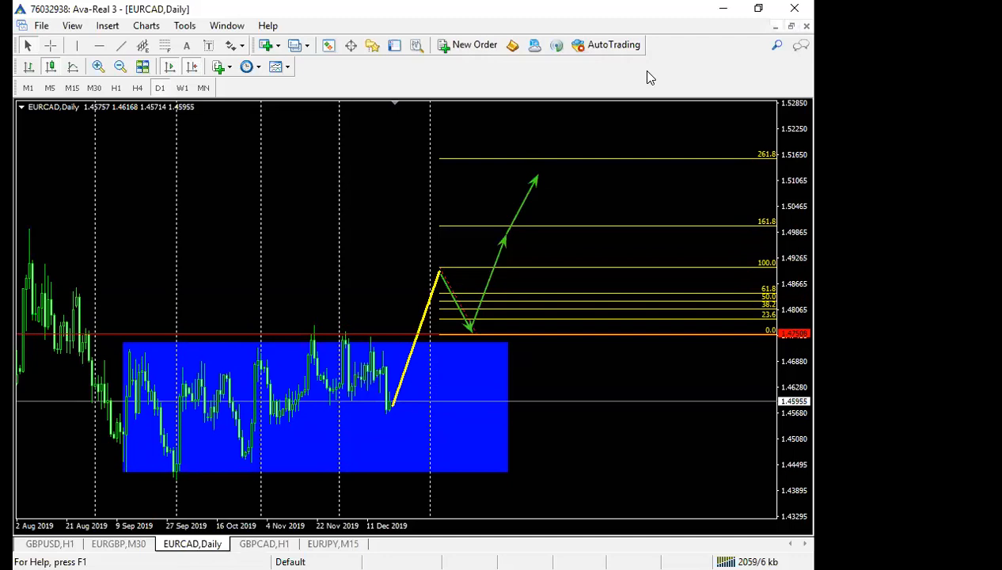
pyautogui.moveTo(523, 207)
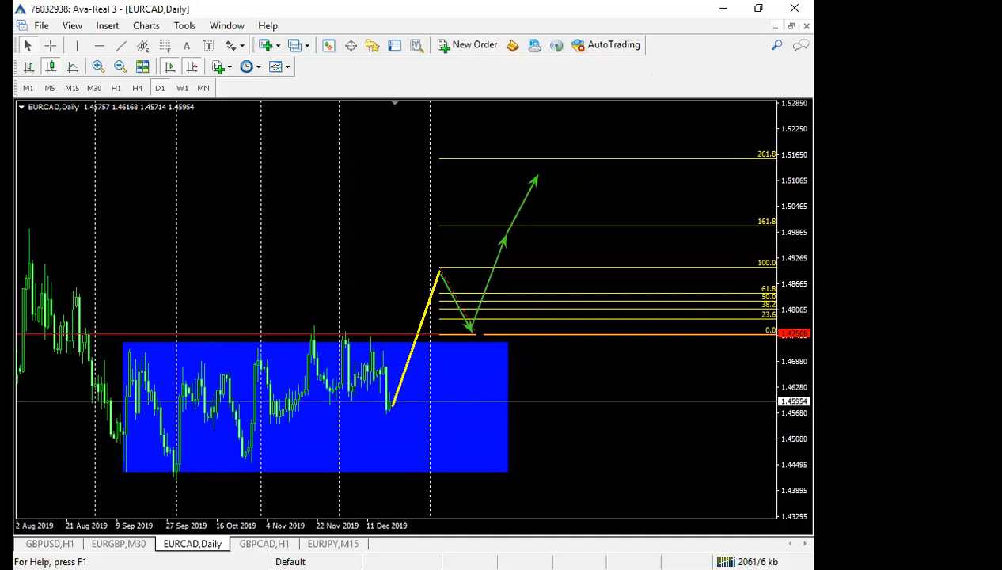
pyautogui.moveTo(483, 301)
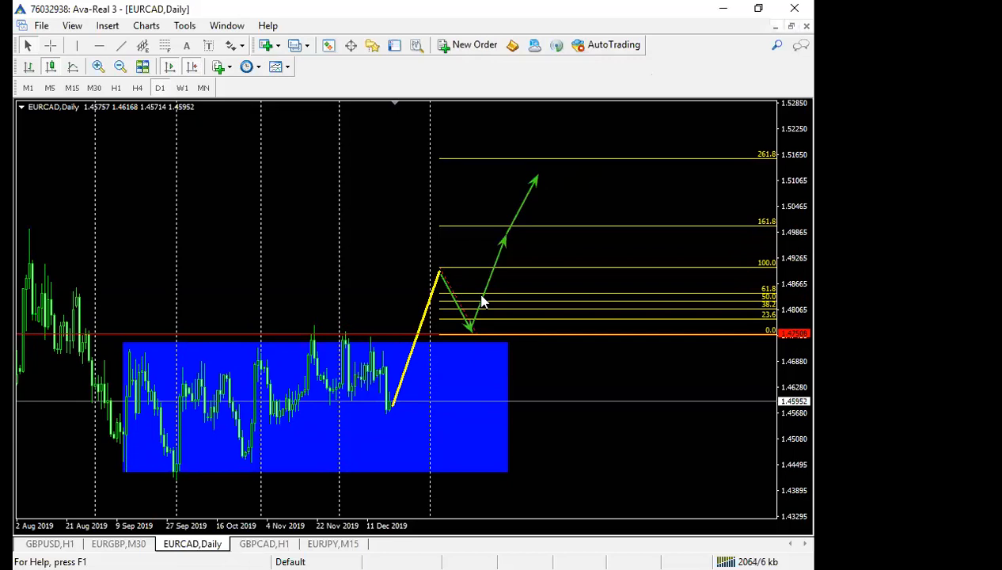
pyautogui.moveTo(163, 59)
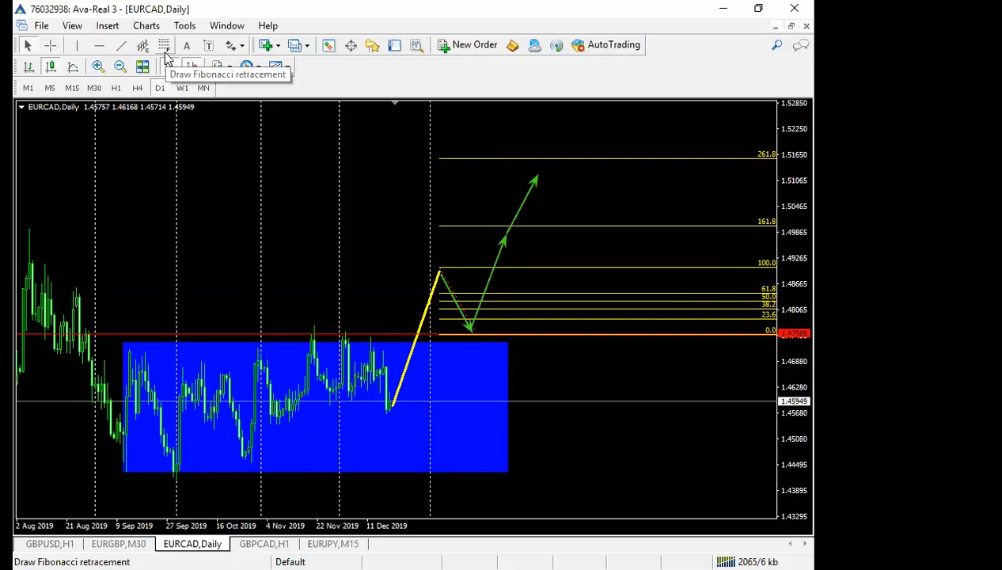
pyautogui.moveTo(166, 66)
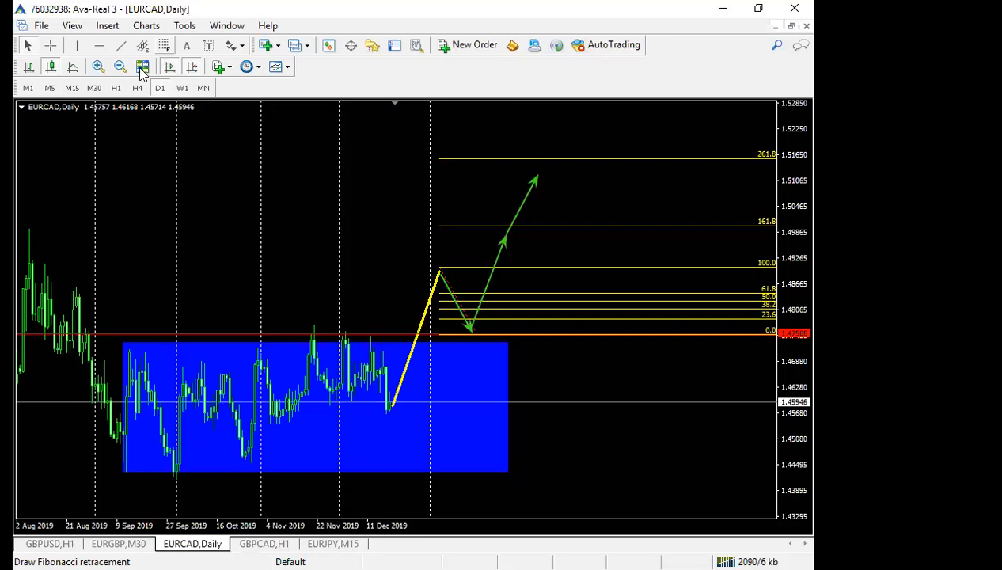
pyautogui.moveTo(111, 45)
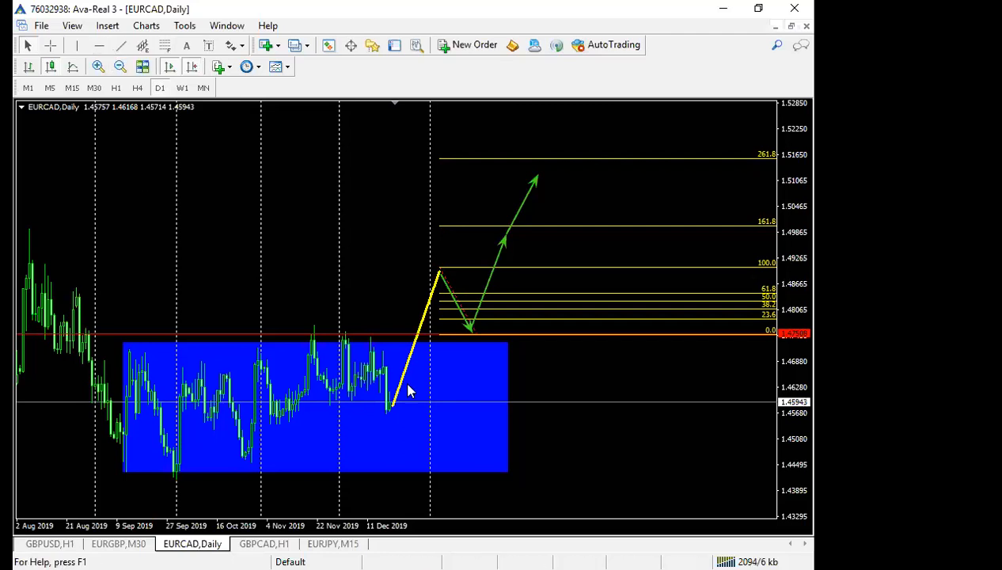
pyautogui.moveTo(278, 340)
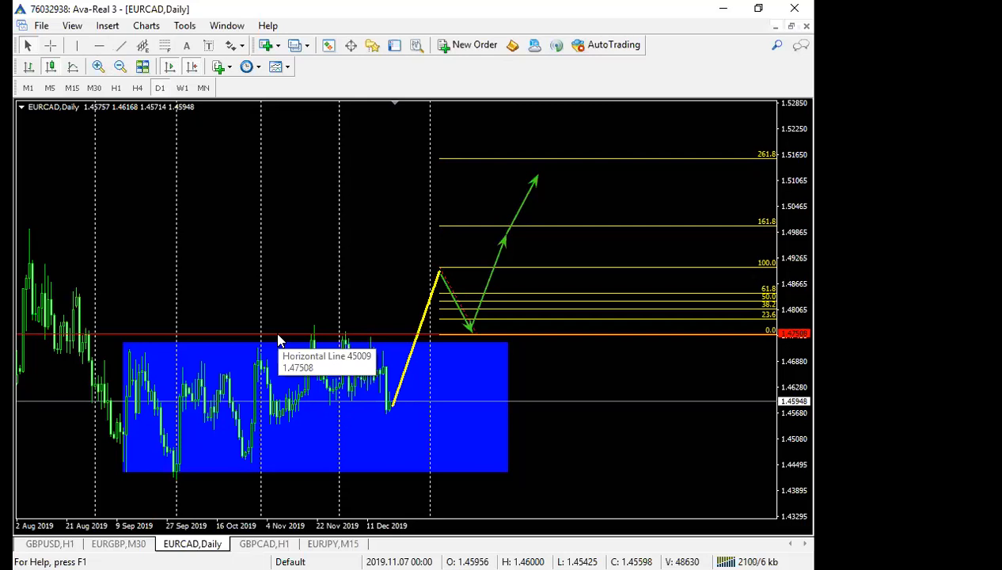
pyautogui.moveTo(471, 284)
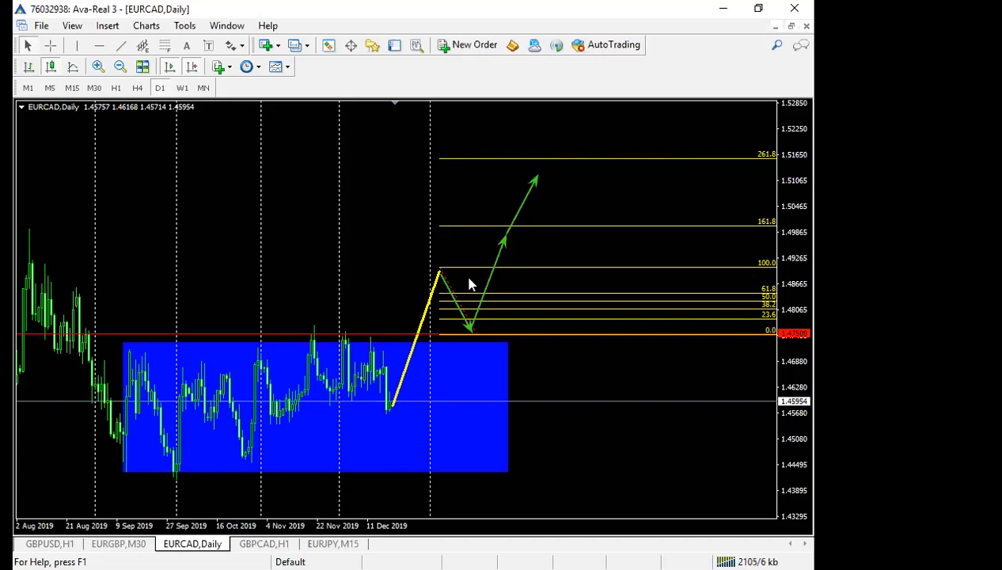
pyautogui.moveTo(429, 382)
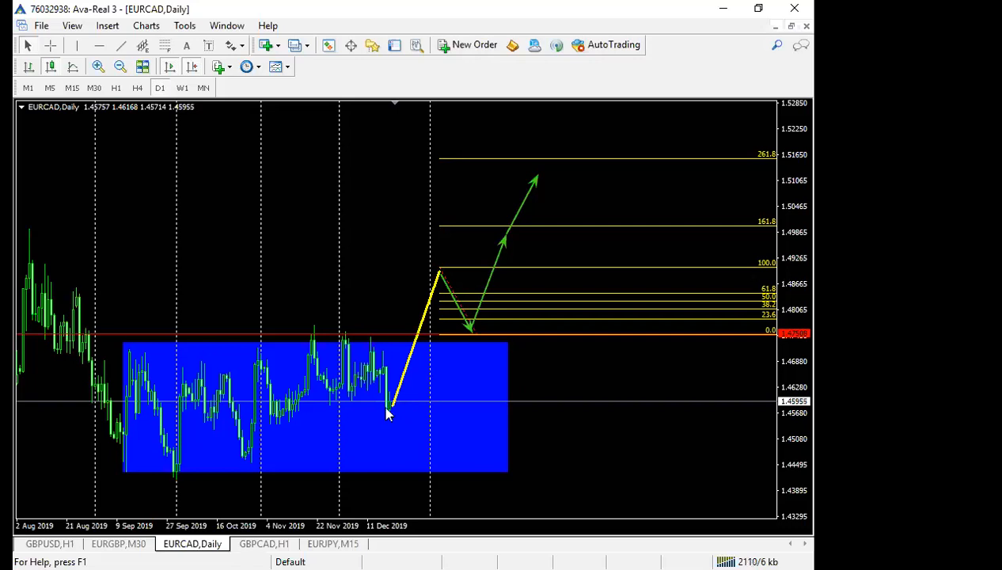
pyautogui.moveTo(388, 411)
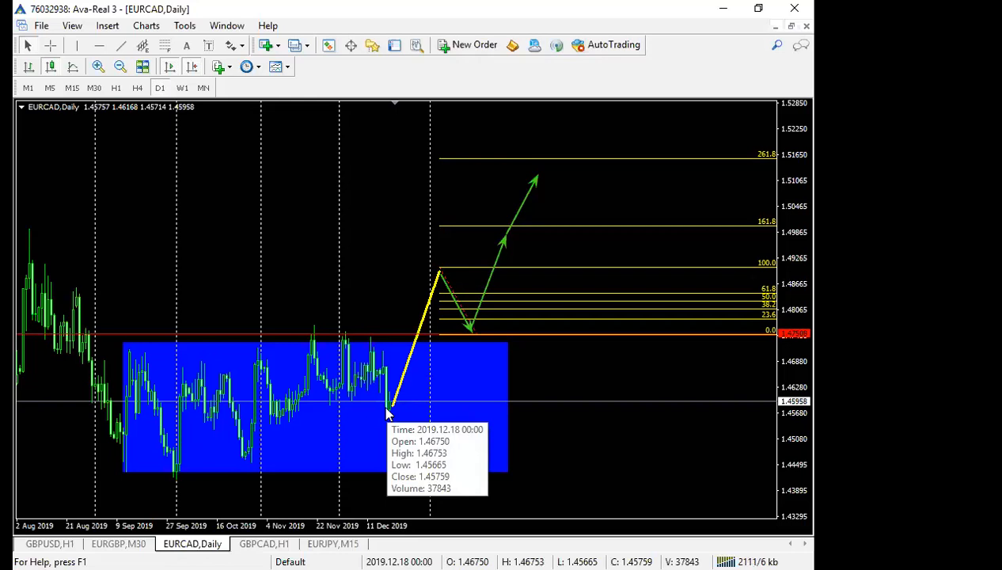
pyautogui.moveTo(107, 24)
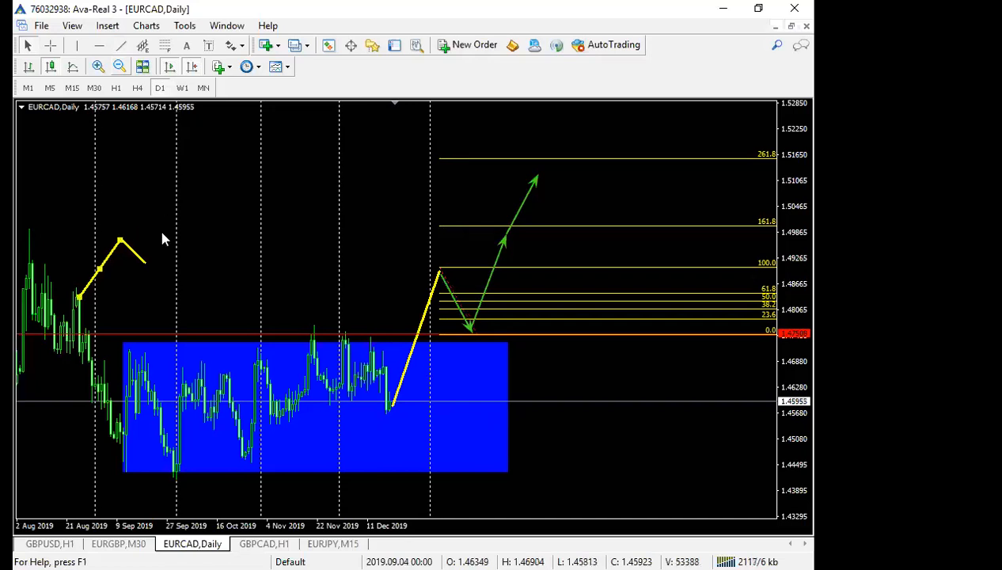
# Step: Draw a rising yellow trendline leg toward the mid-October peak on EURCAD
pyautogui.moveTo(145, 254); pyautogui.dragTo(181, 206)
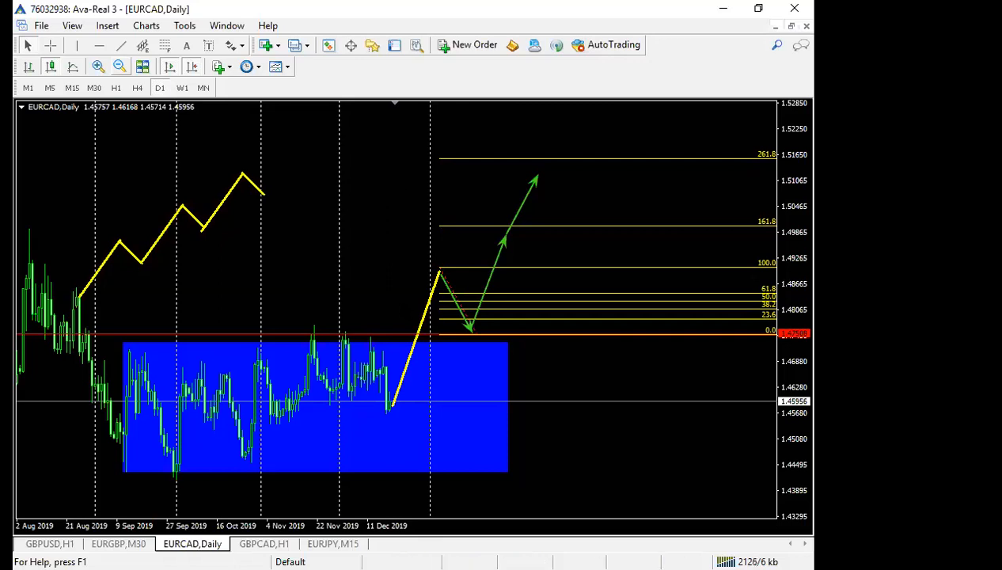
pyautogui.moveTo(145, 185)
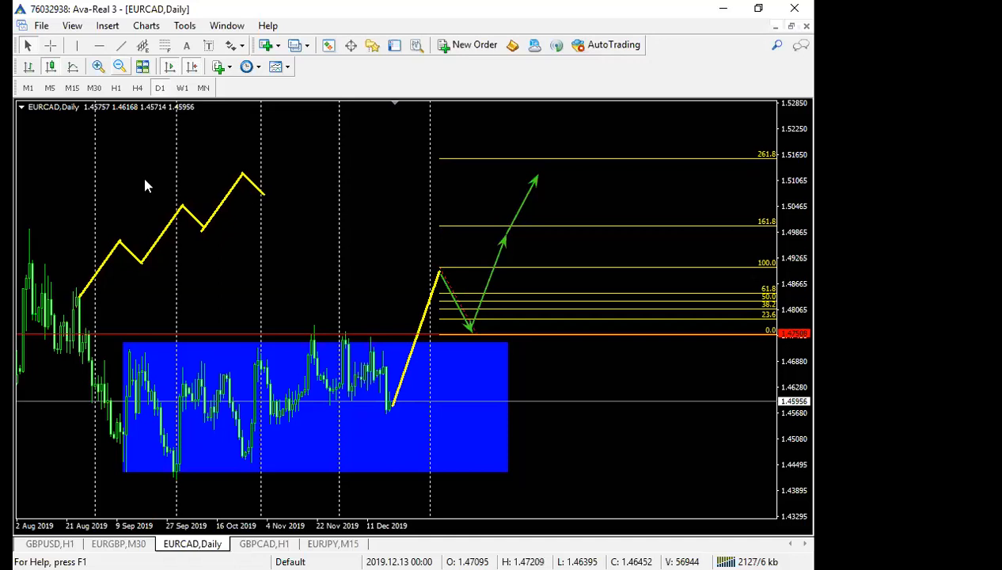
pyautogui.moveTo(79, 275)
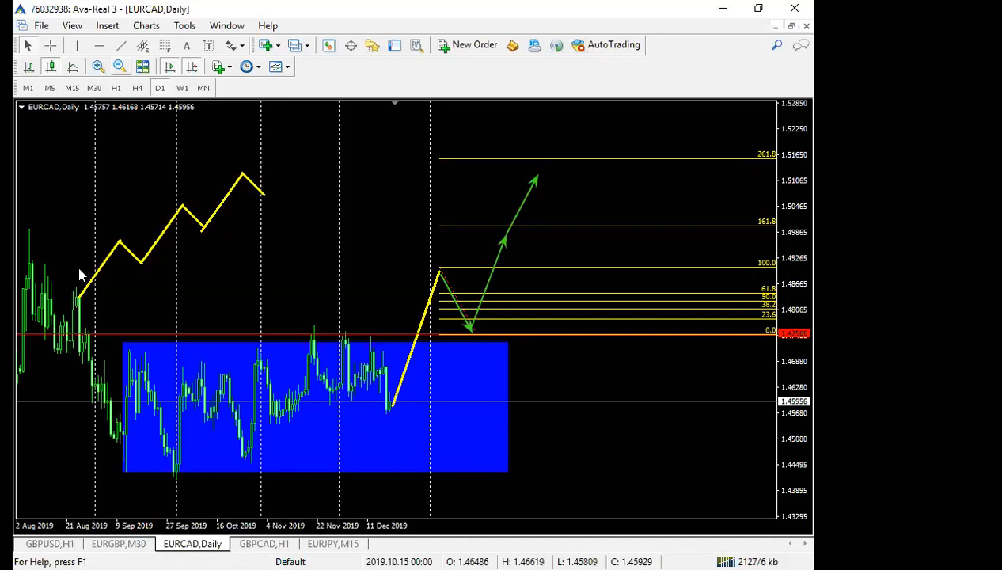
pyautogui.moveTo(207, 229)
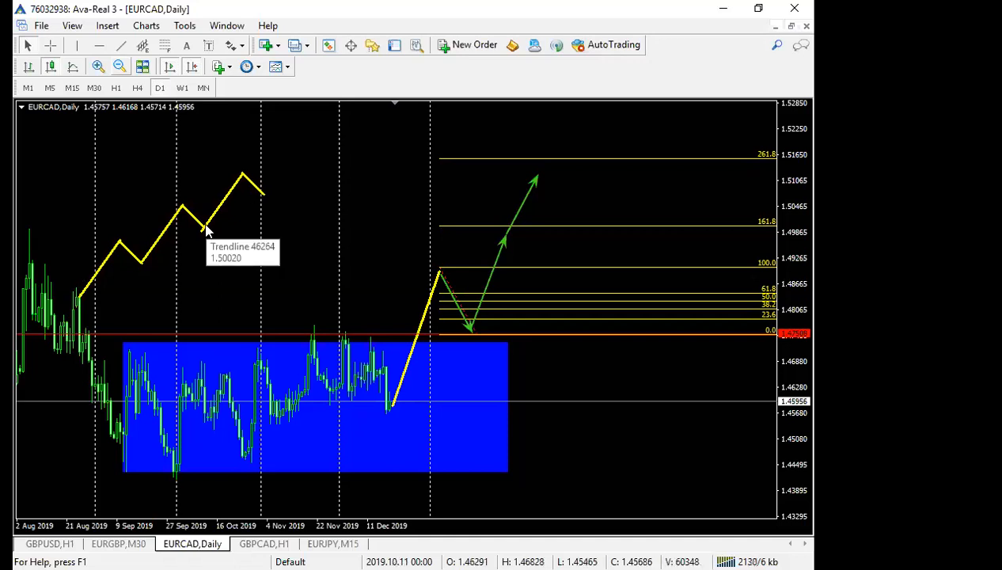
pyautogui.moveTo(234, 200)
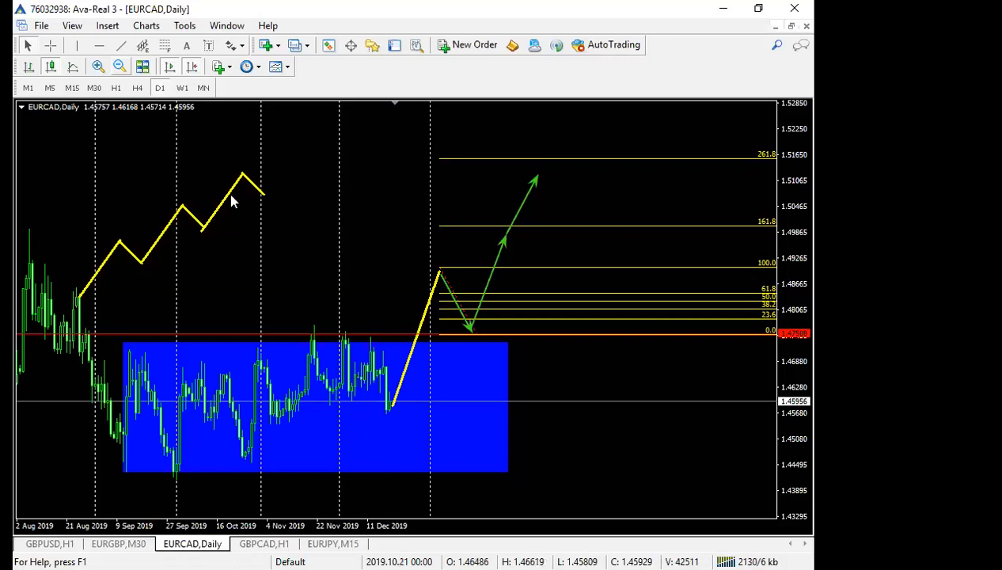
pyautogui.moveTo(233, 198)
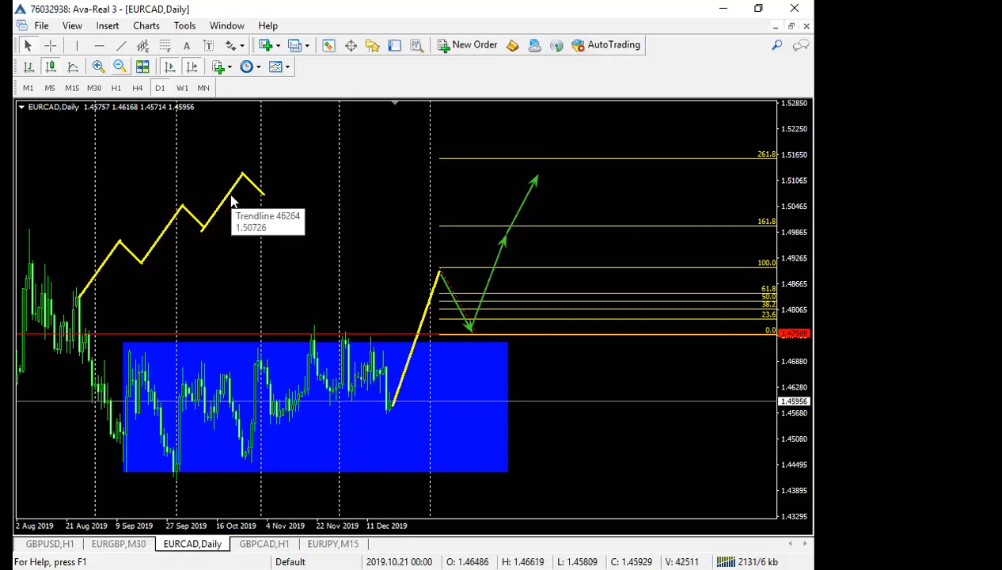